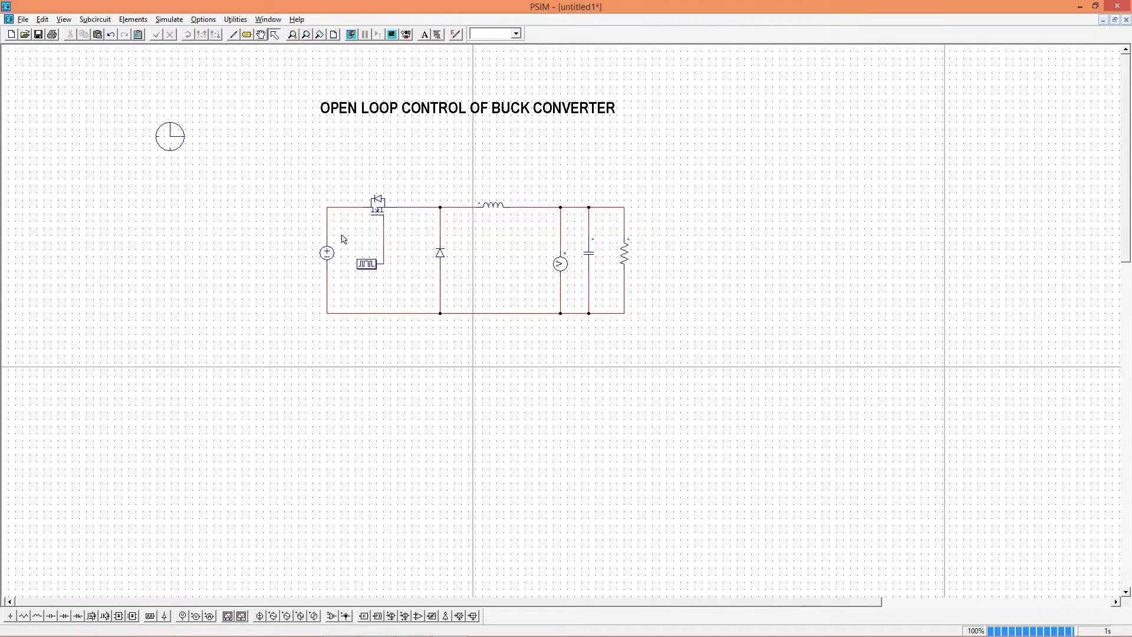
mouse_move(407, 147)
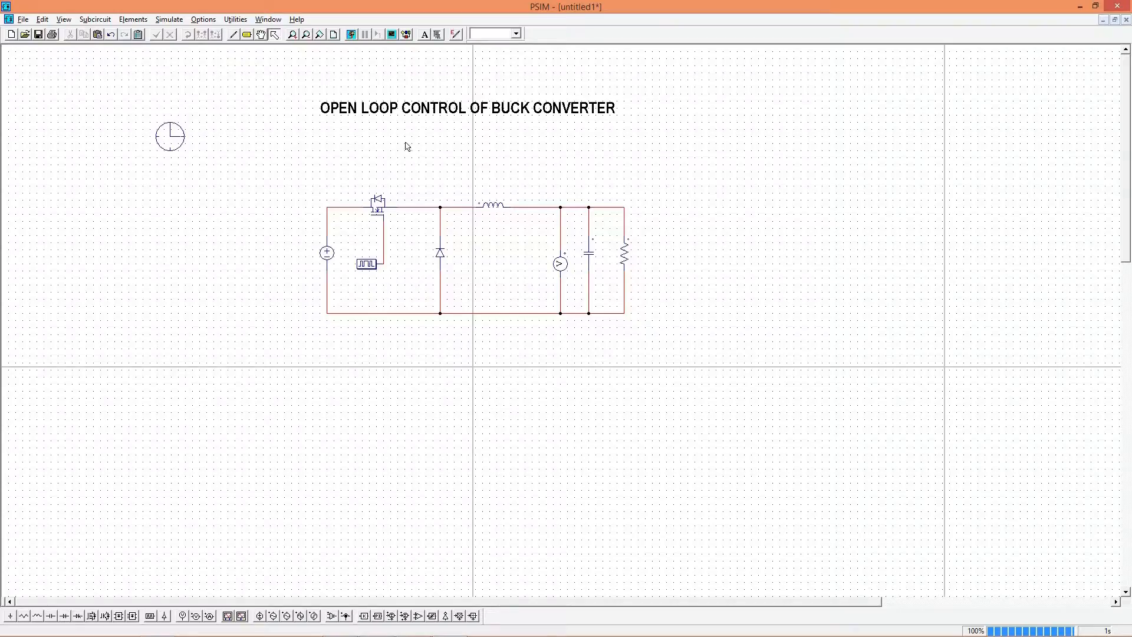
Review the DC supply, MOSFET, gating block, diode, inductor and voltage probe parameters
double_click(325, 254)
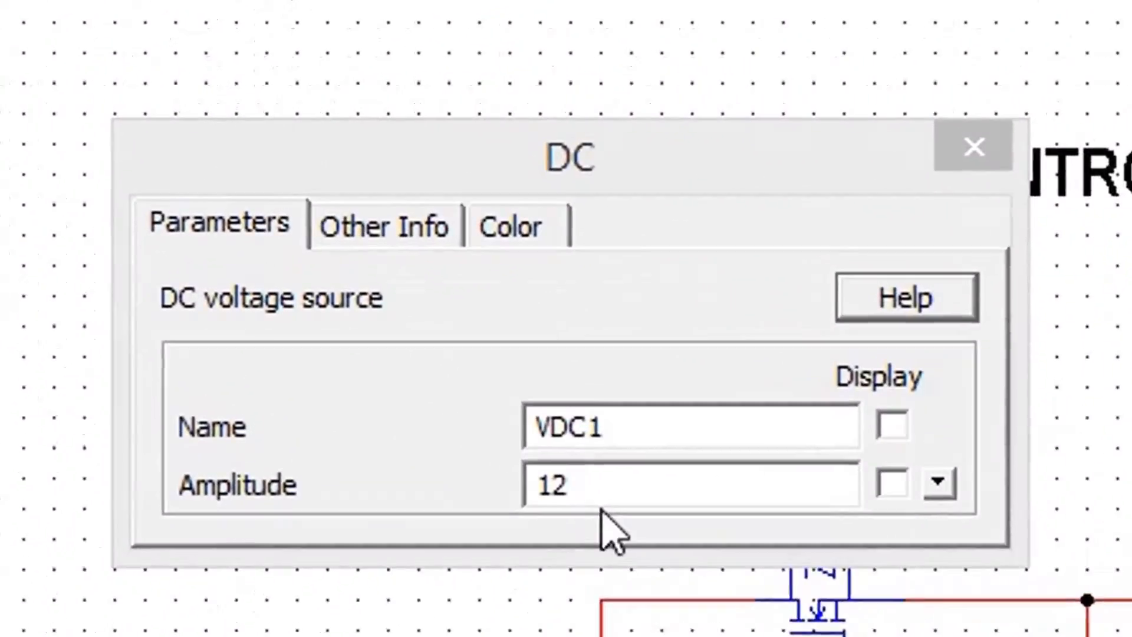
left_click(973, 146)
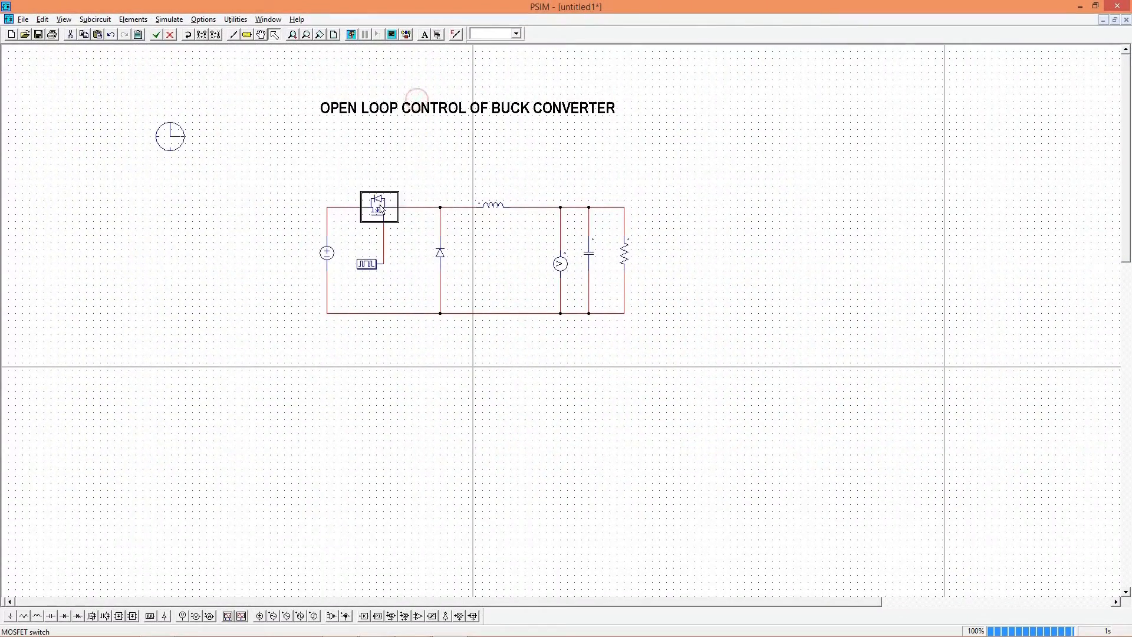
double_click(379, 206)
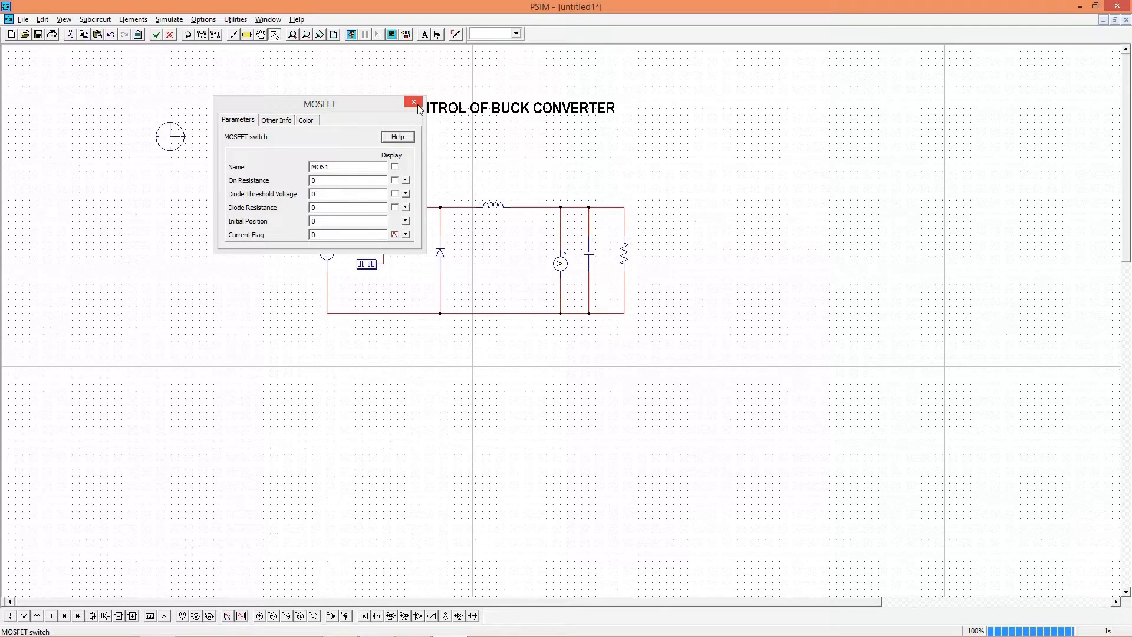
left_click(413, 101)
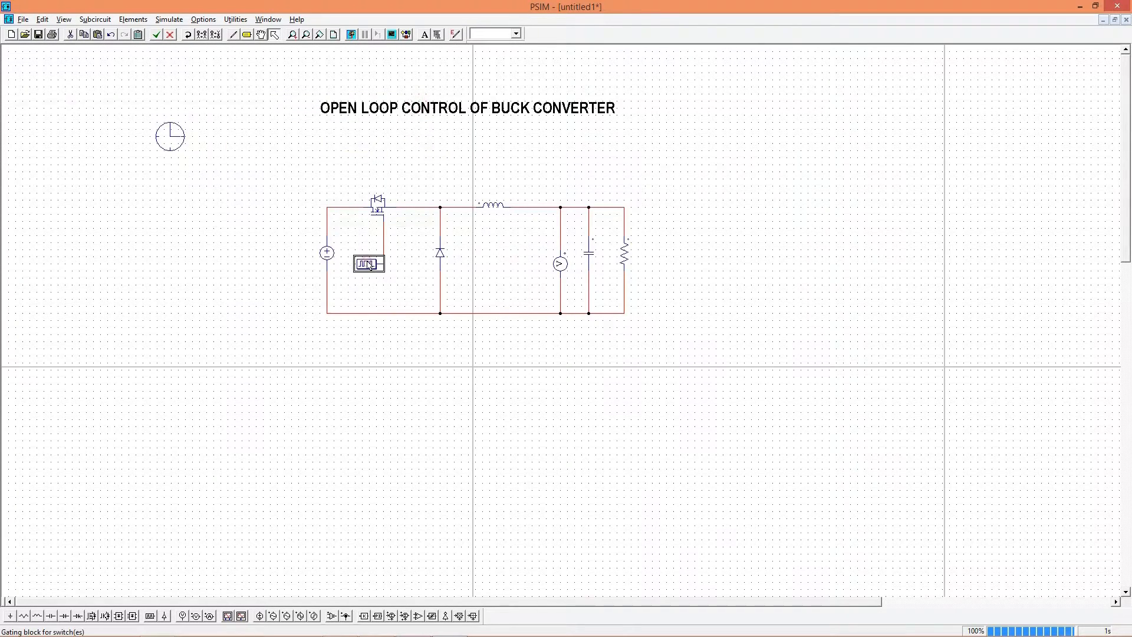
double_click(367, 264)
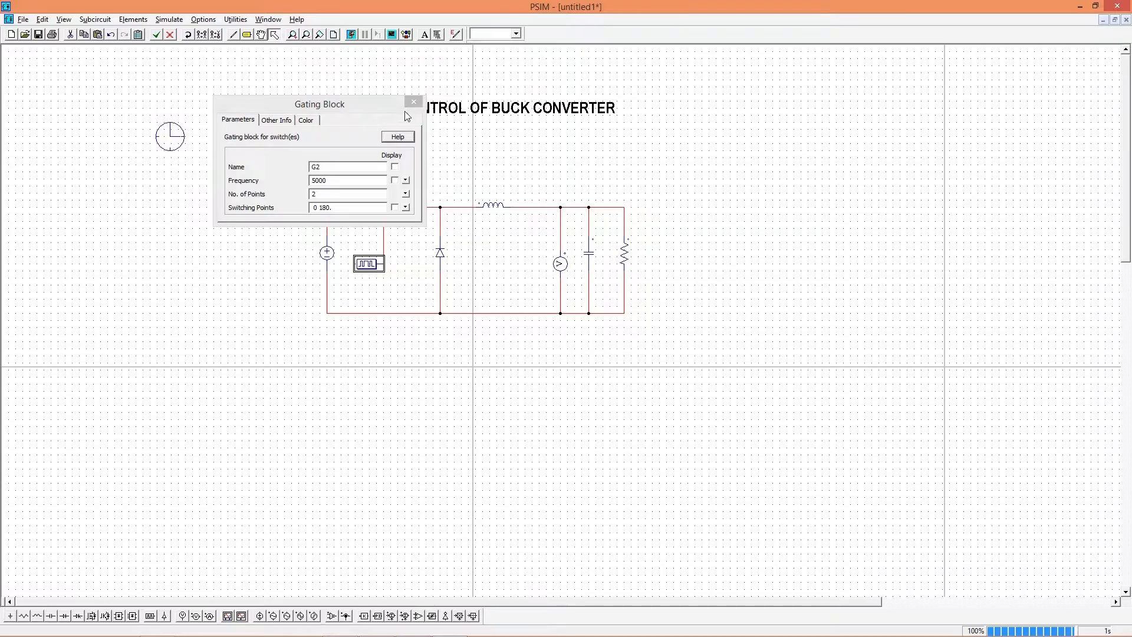
double_click(439, 252)
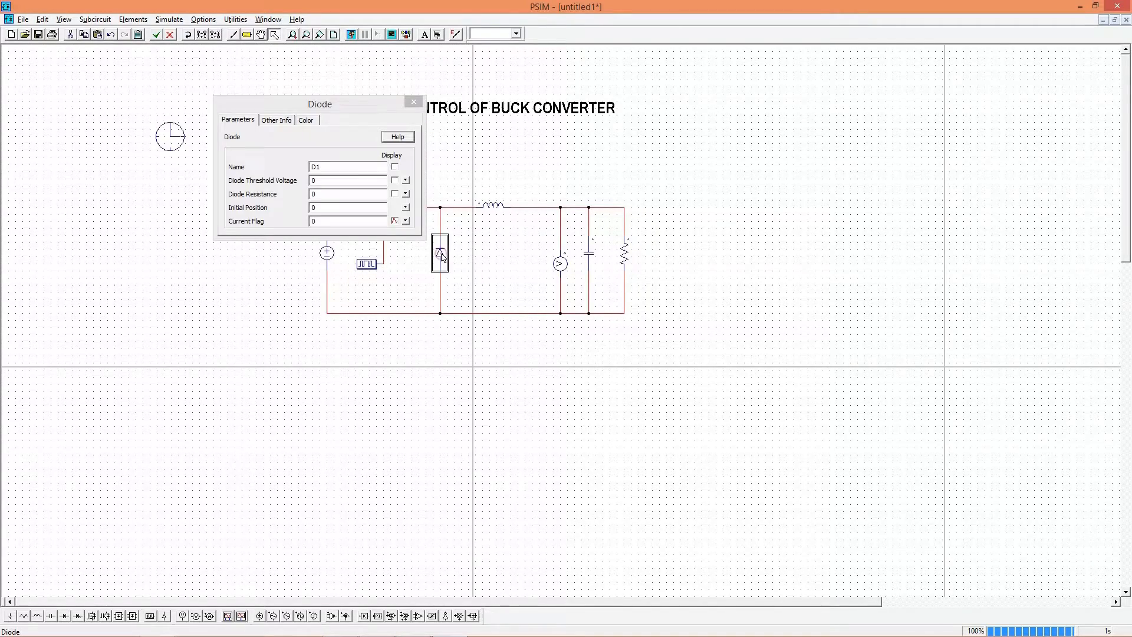
left_click(413, 101)
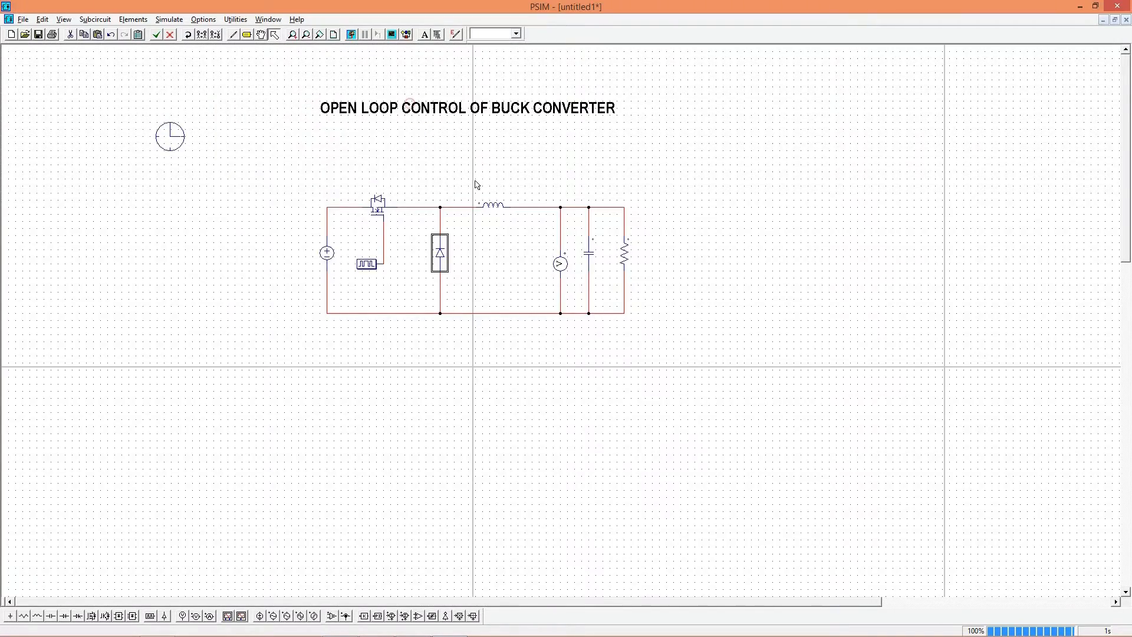
double_click(494, 207)
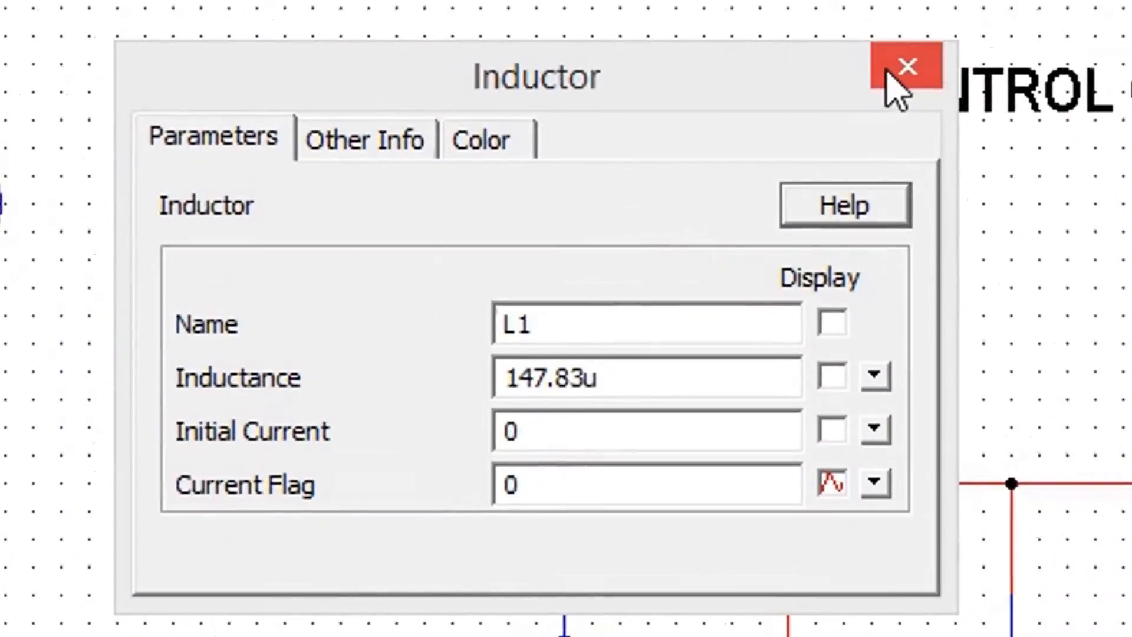
left_click(907, 65)
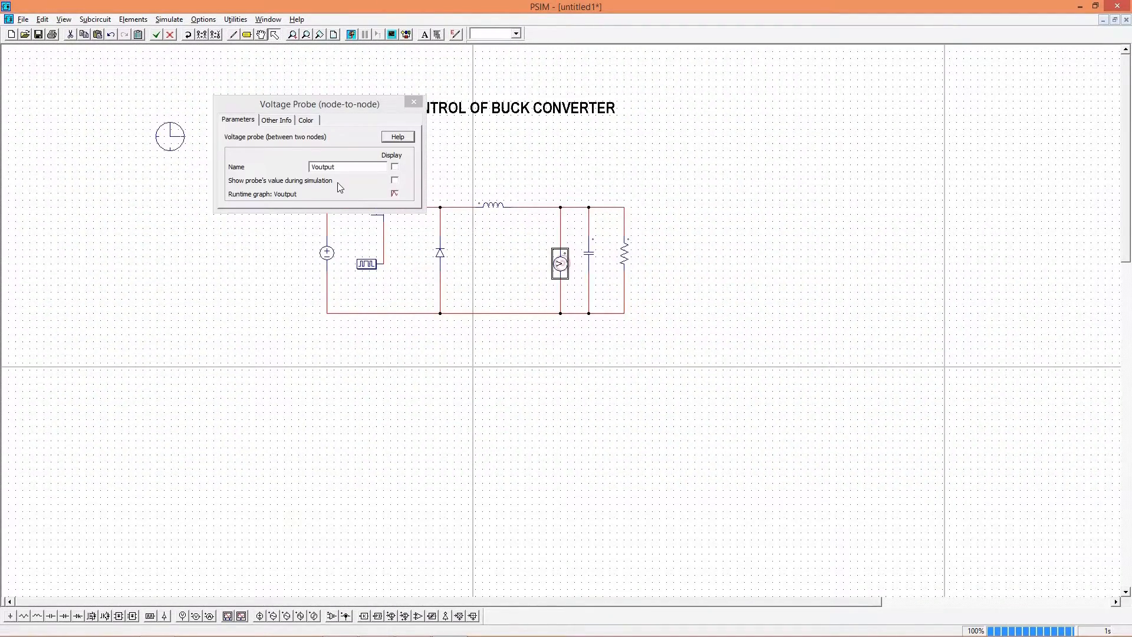
left_click(413, 101)
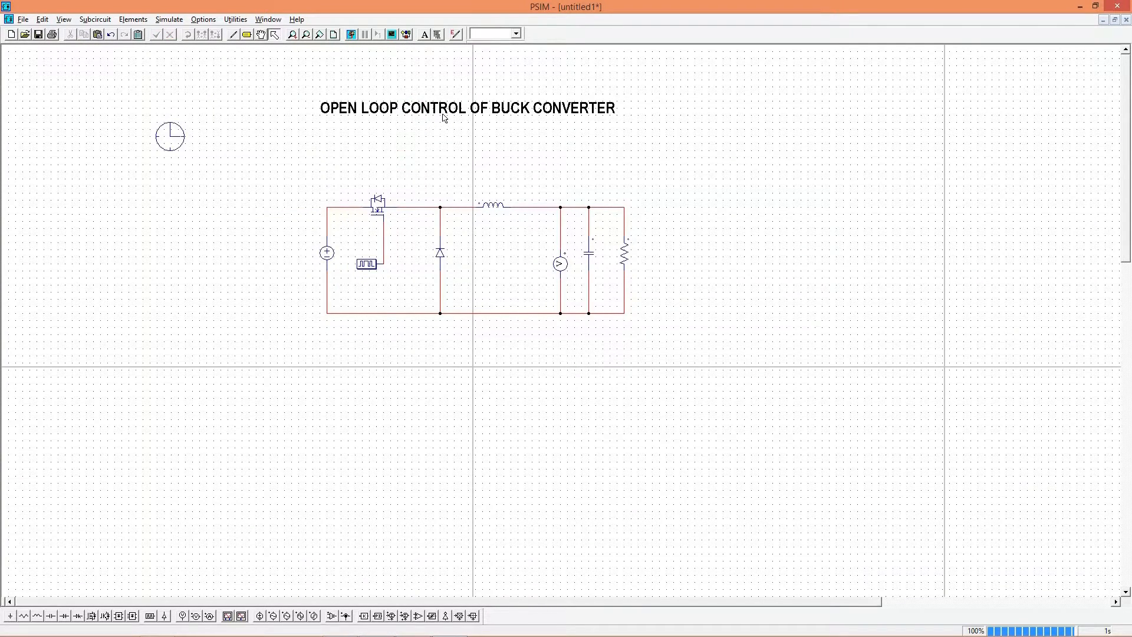
Edit the schematic title text so OPEN becomes CLOSED
double_click(466, 108)
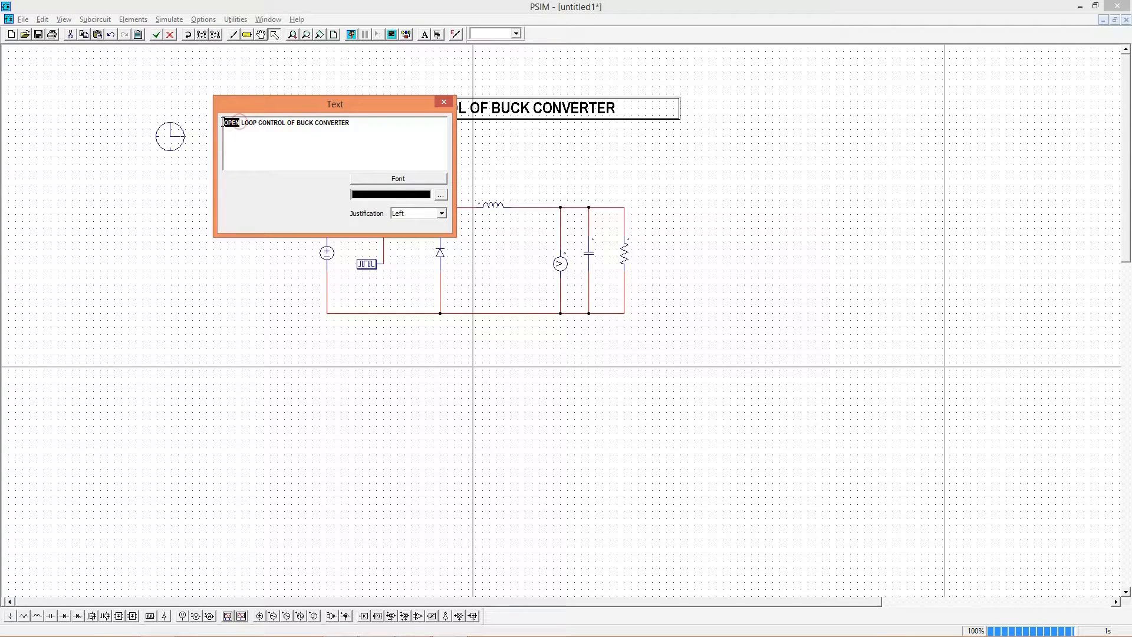
type("CLOSE")
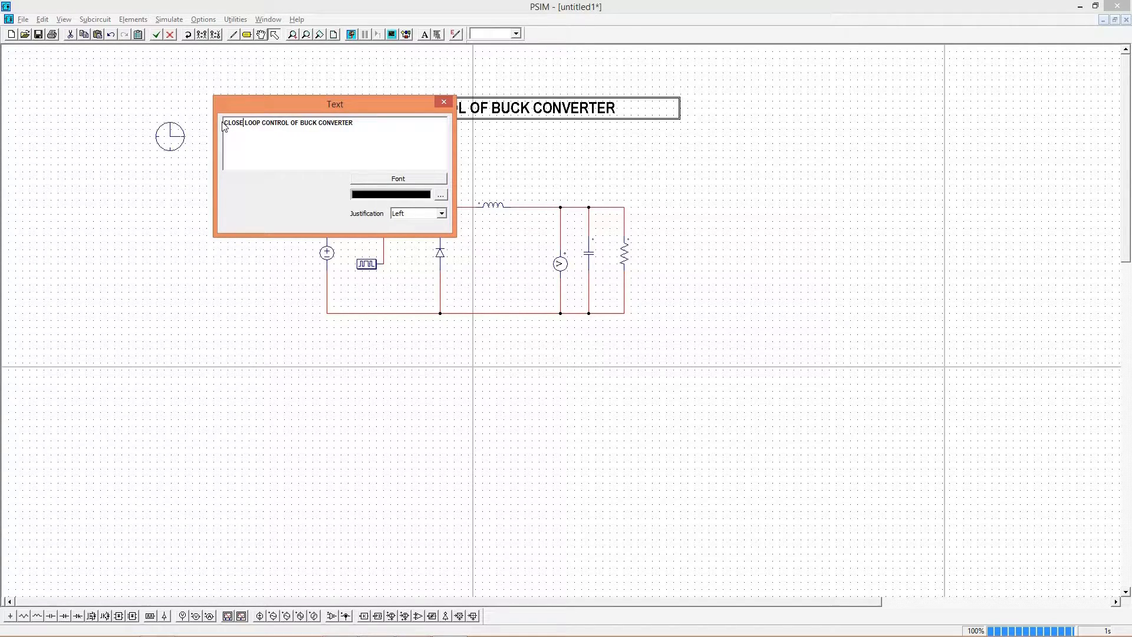
type("D")
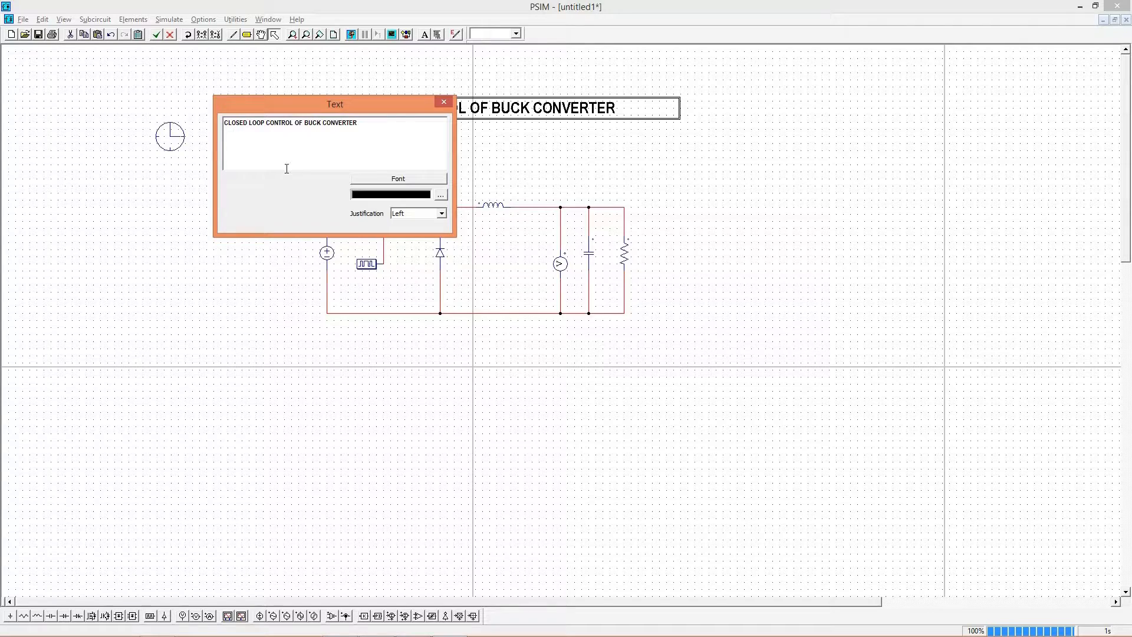
left_click(443, 101)
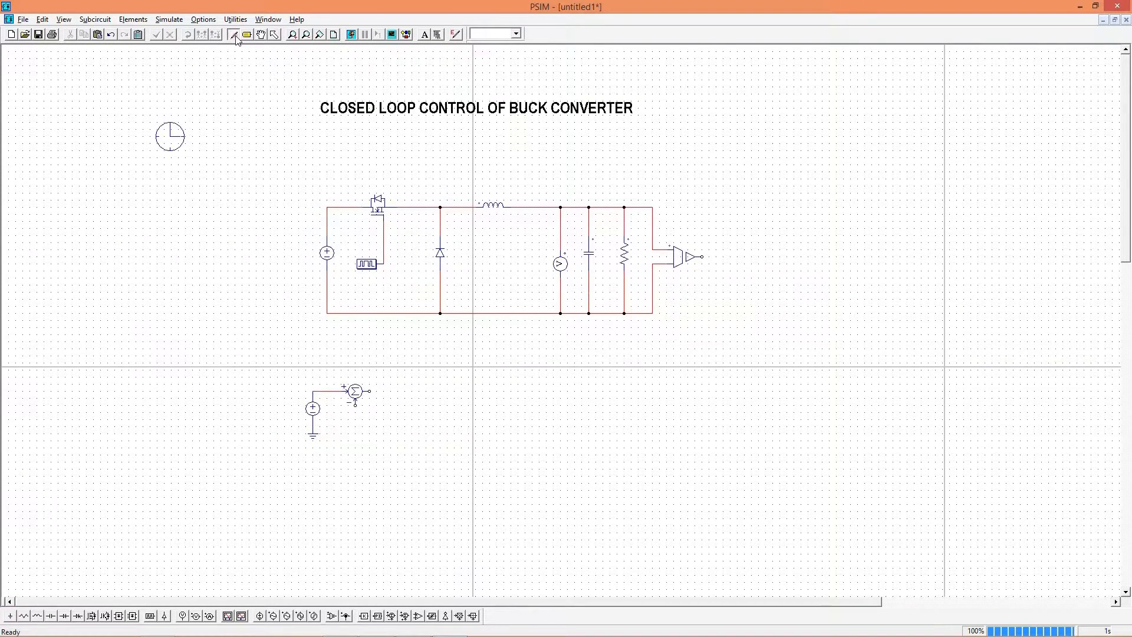
Set the amplitude of the DC reference source feeding the summing junction
double_click(313, 408)
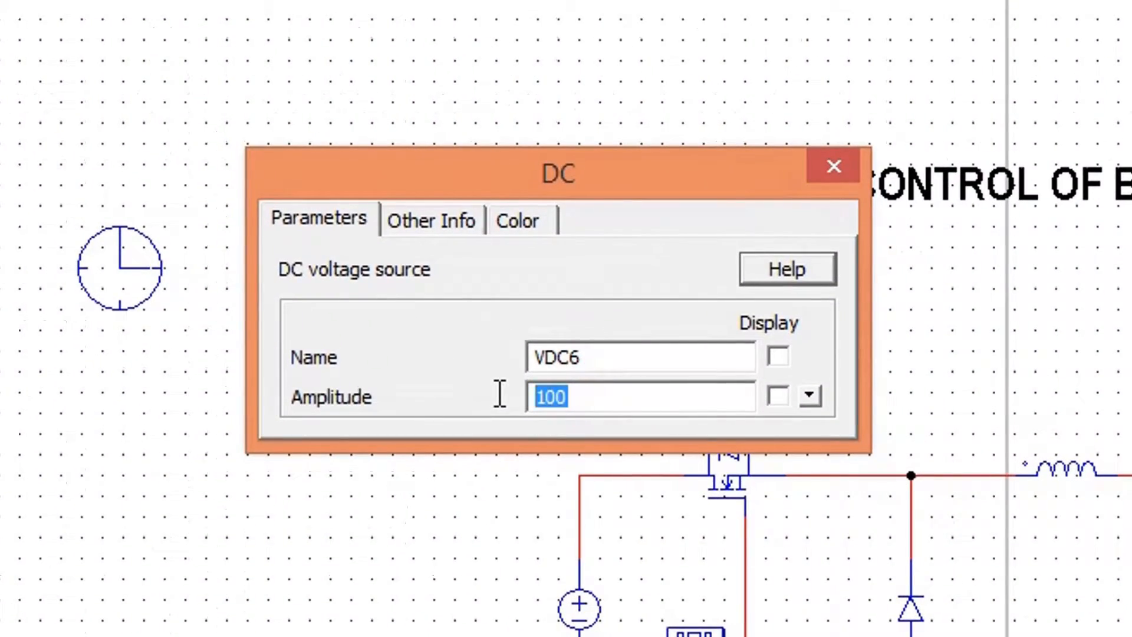
left_click(832, 165)
type("p")
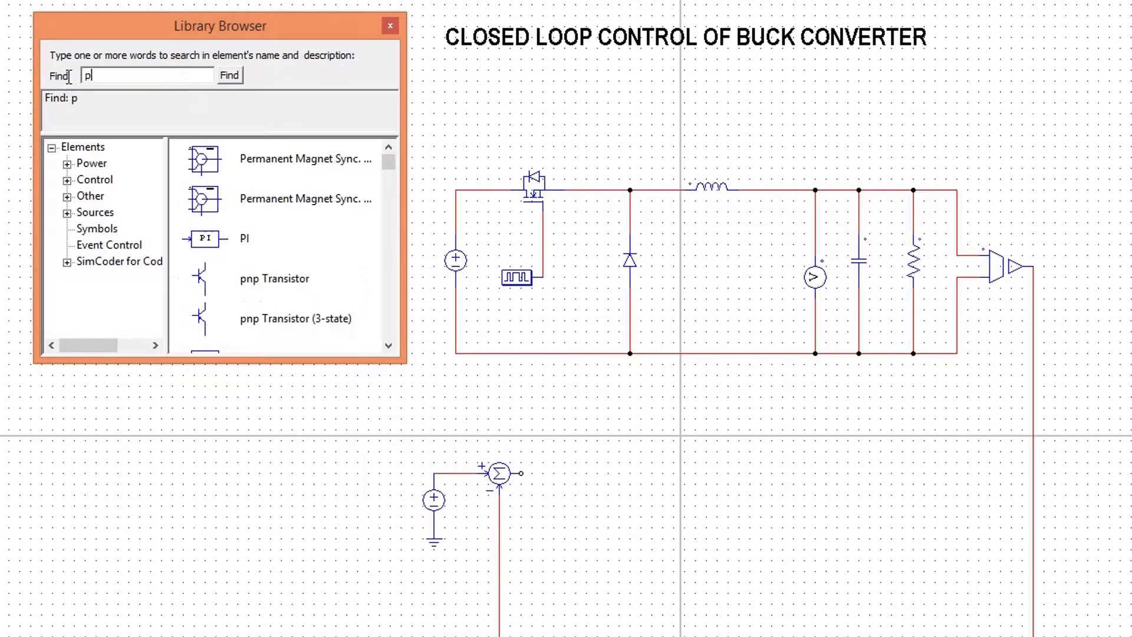
Place Proportional and Integrator blocks from the library, plus a +/+ summing junction
type("ropor")
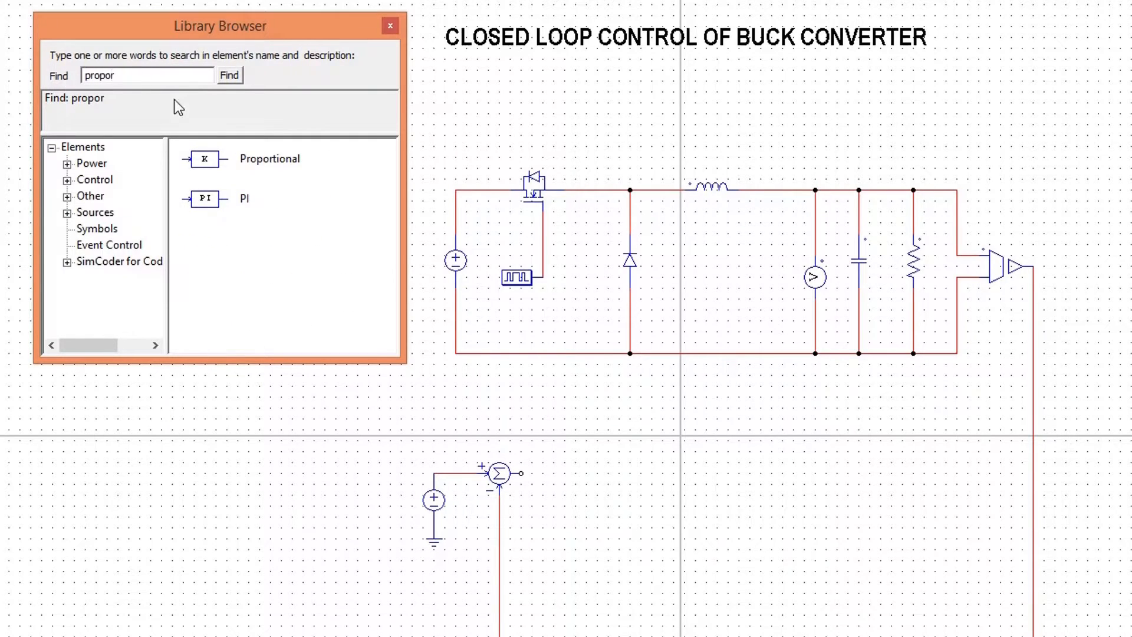
left_click(270, 159)
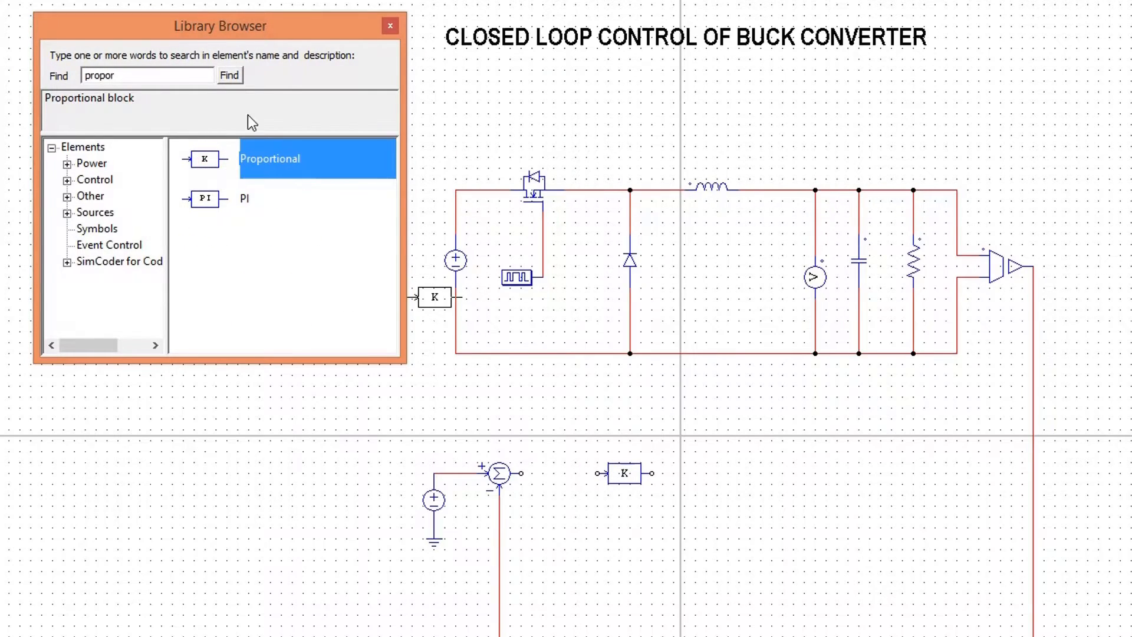
type("intege")
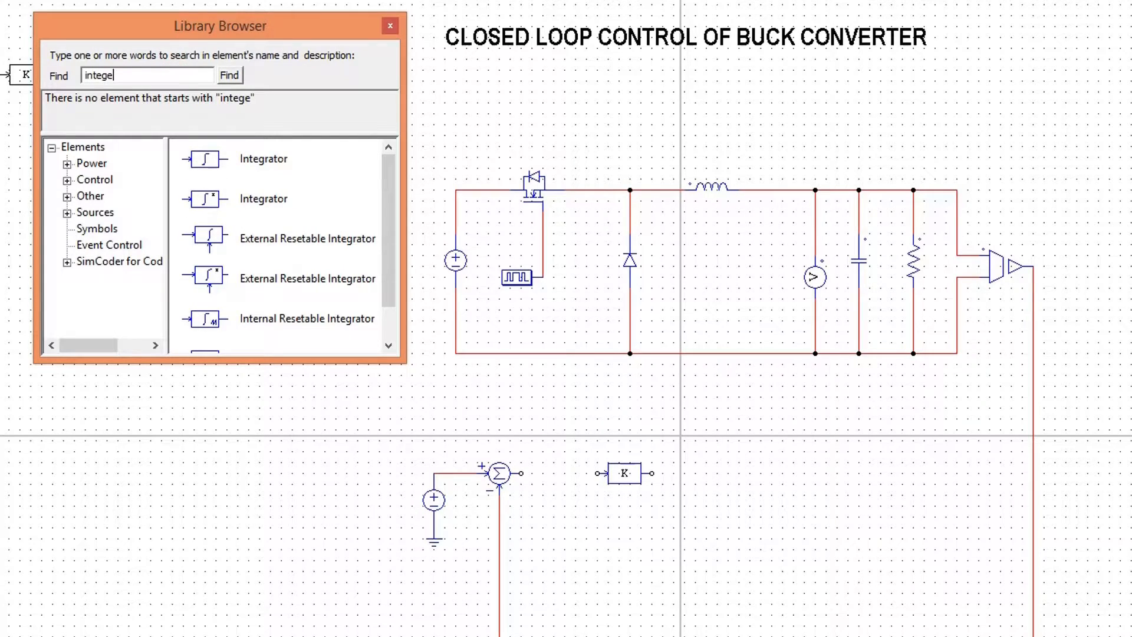
left_click(264, 158)
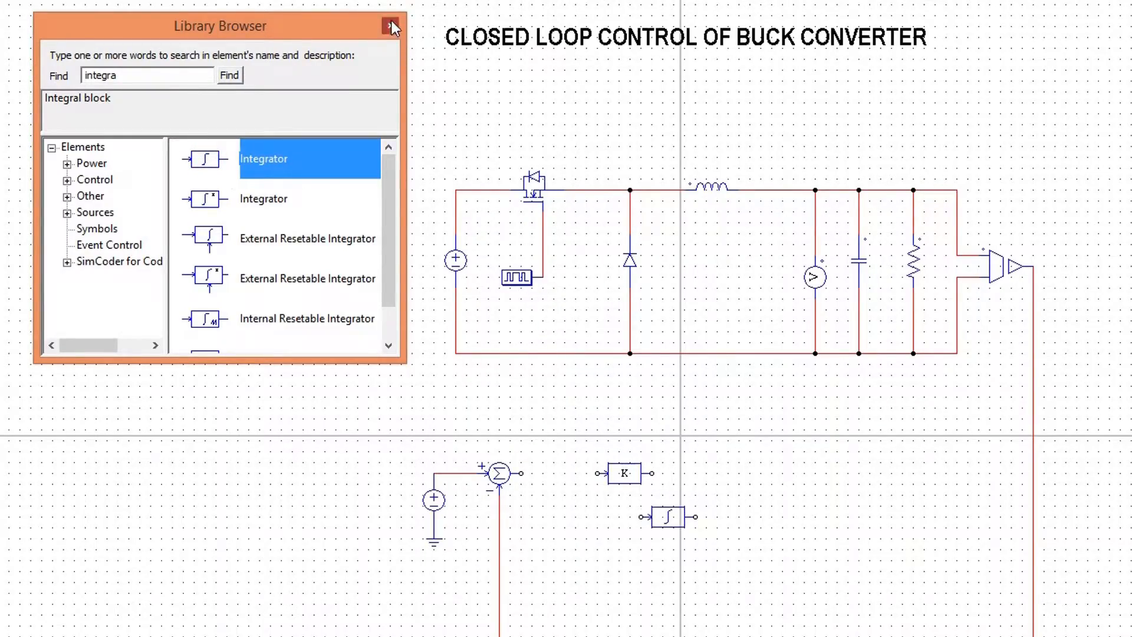
left_click(389, 26)
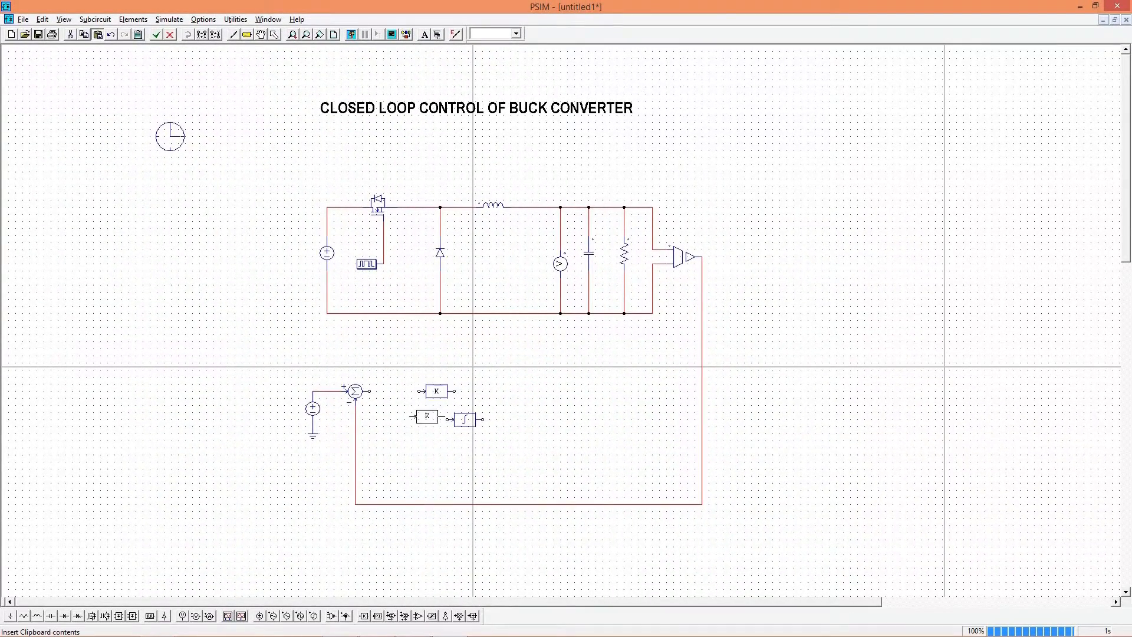
left_click(428, 419)
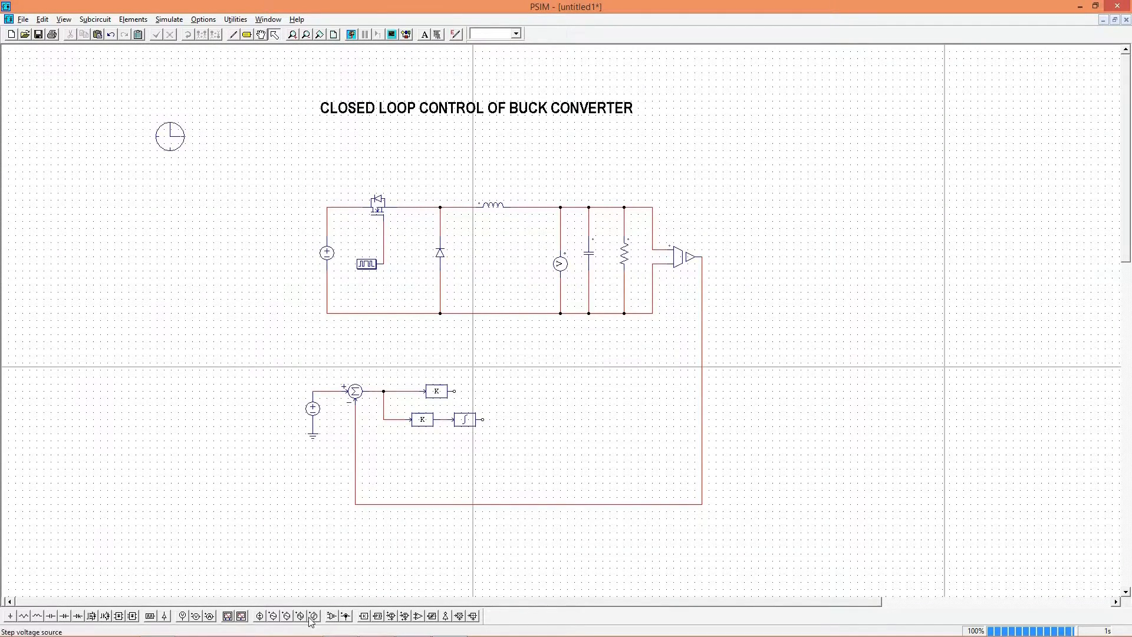
left_click(312, 616)
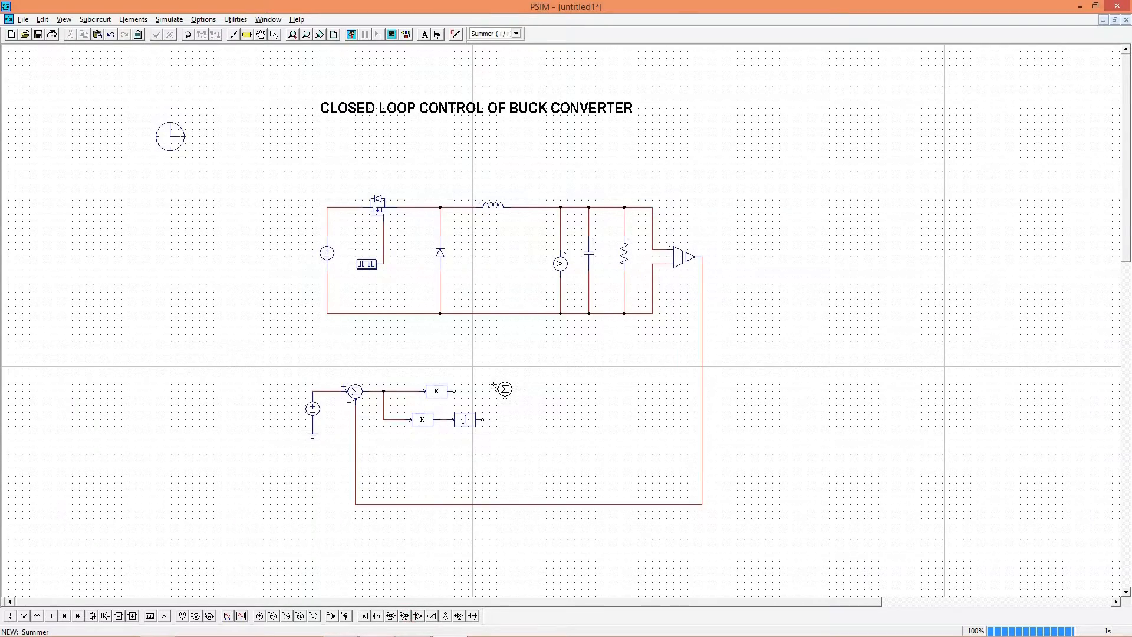
left_click(233, 34)
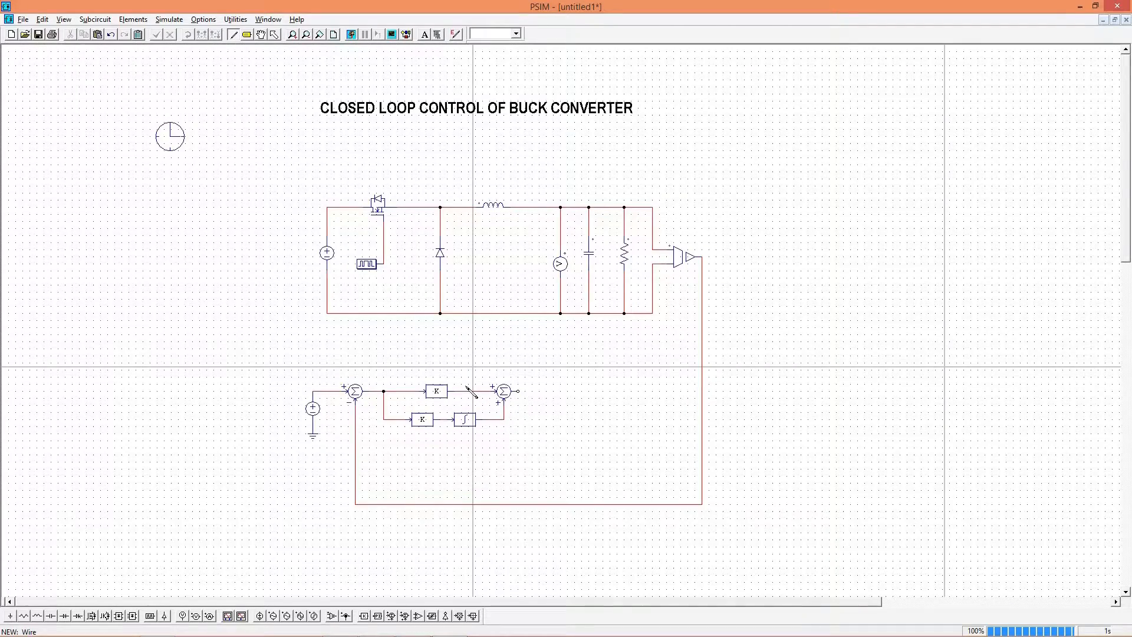
Enter 0.00 into the integrator's Time Constant field and close its dialog
double_click(434, 391)
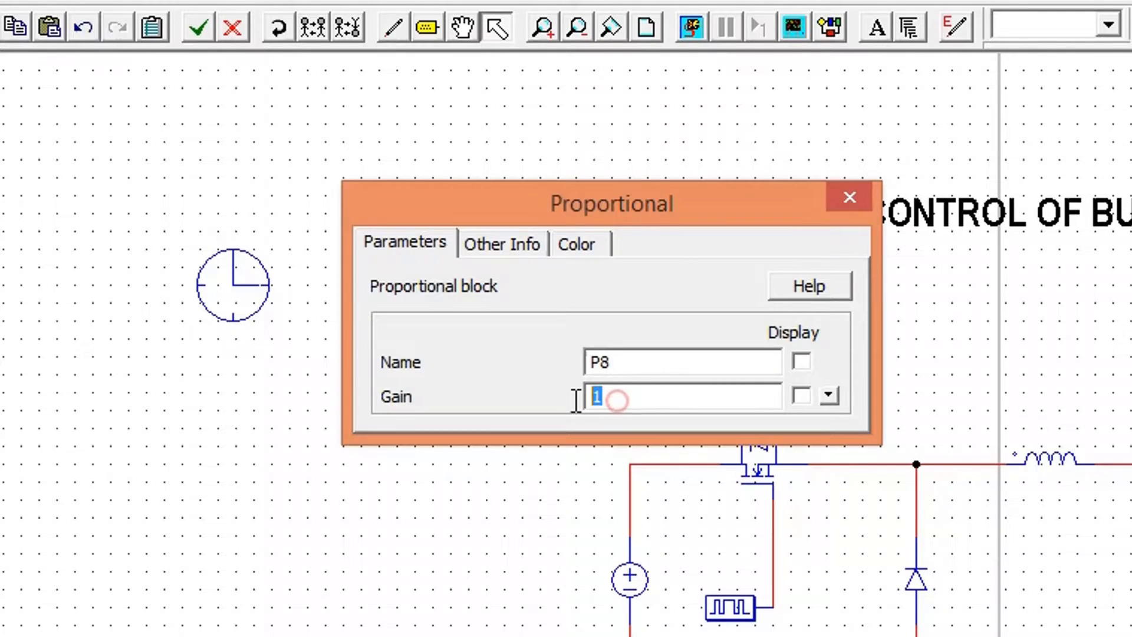
type("0.00")
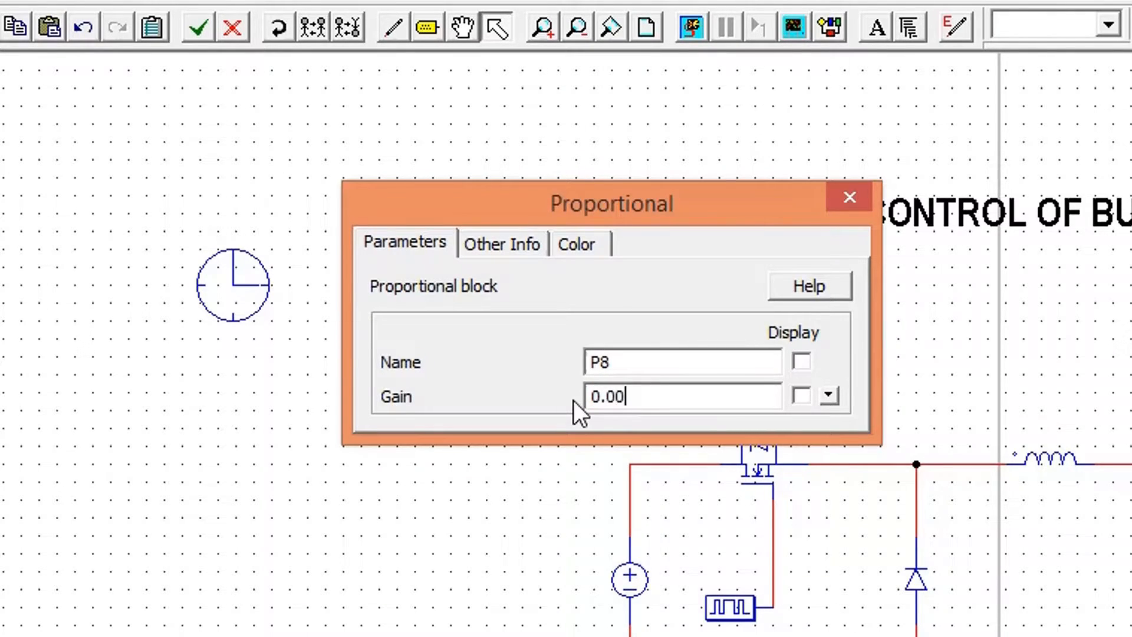
left_click(850, 196)
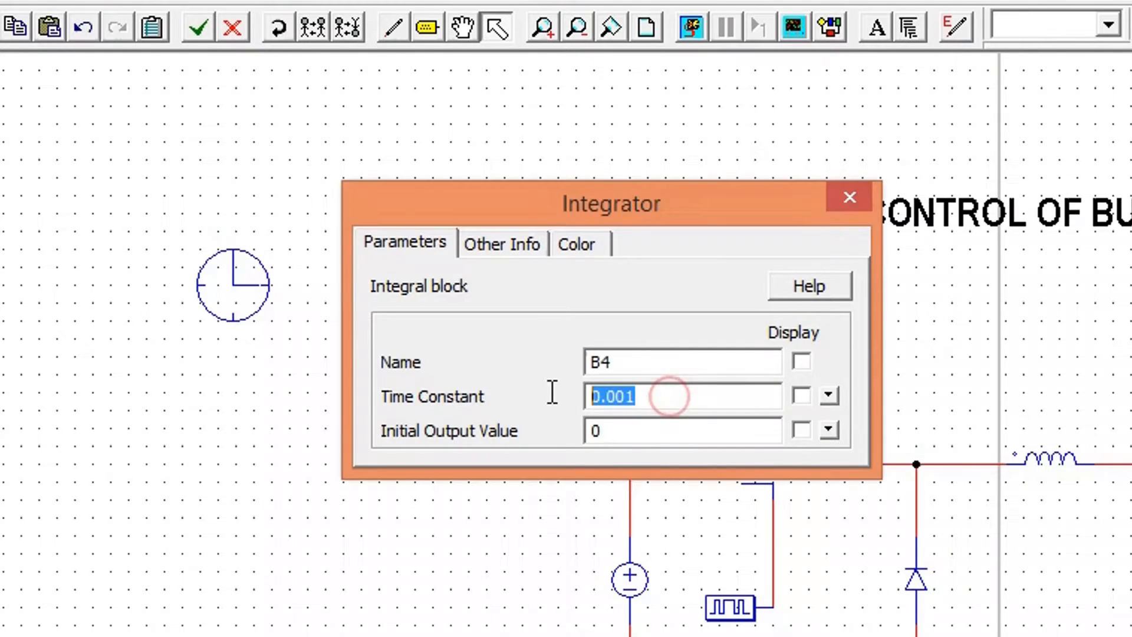
left_click(849, 197)
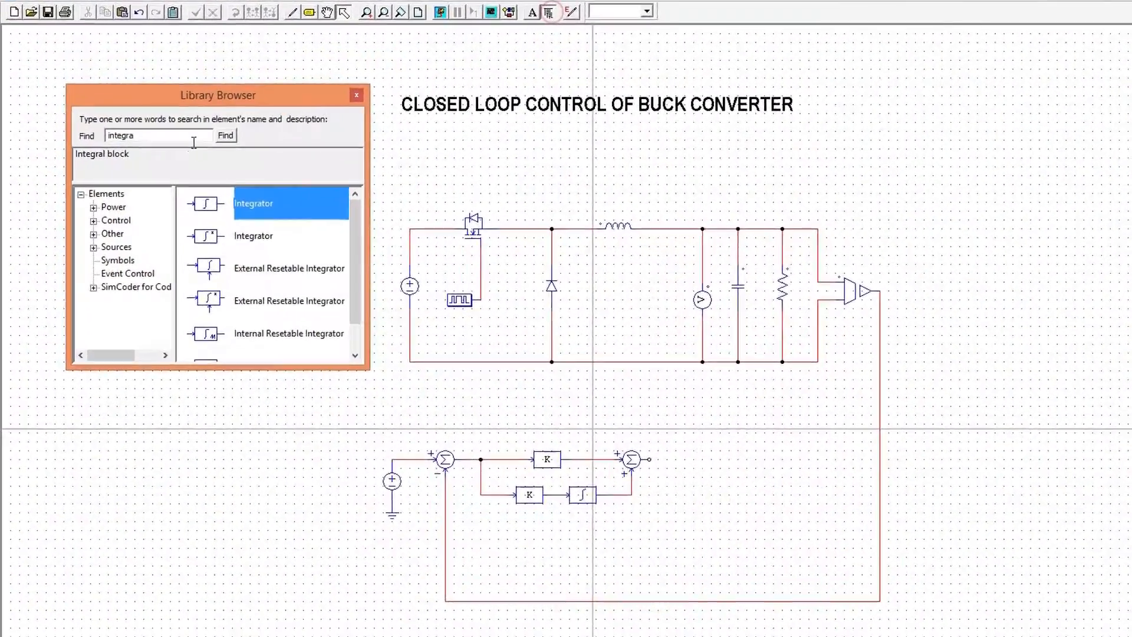
Place a Limiter after the summer and confirm lower limit 0, upper limit 1
type("limi")
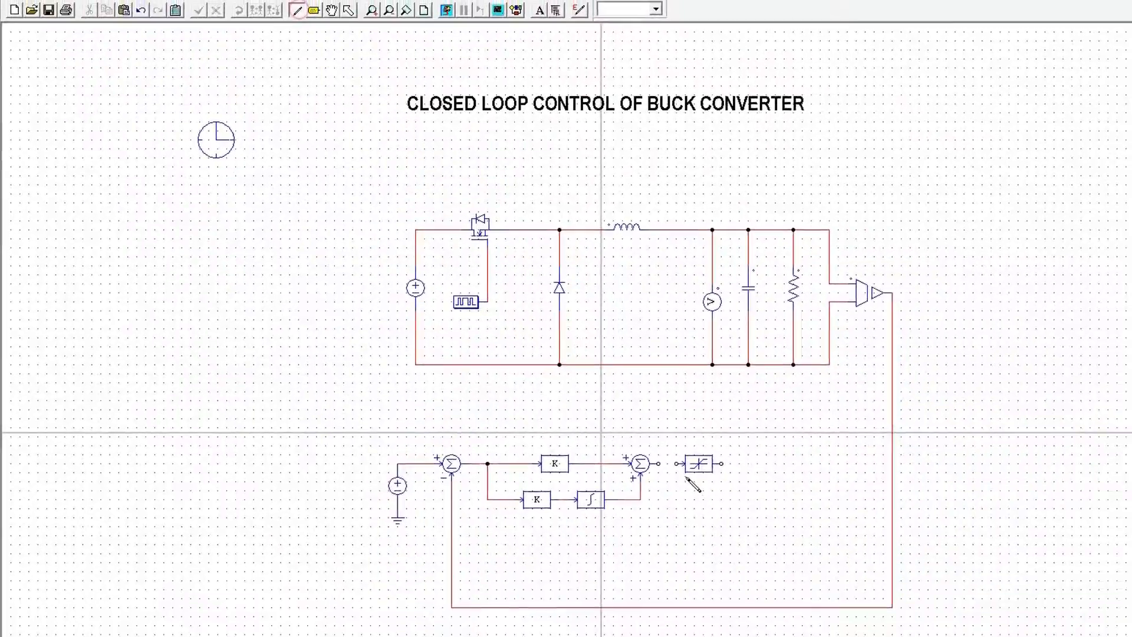
double_click(696, 464)
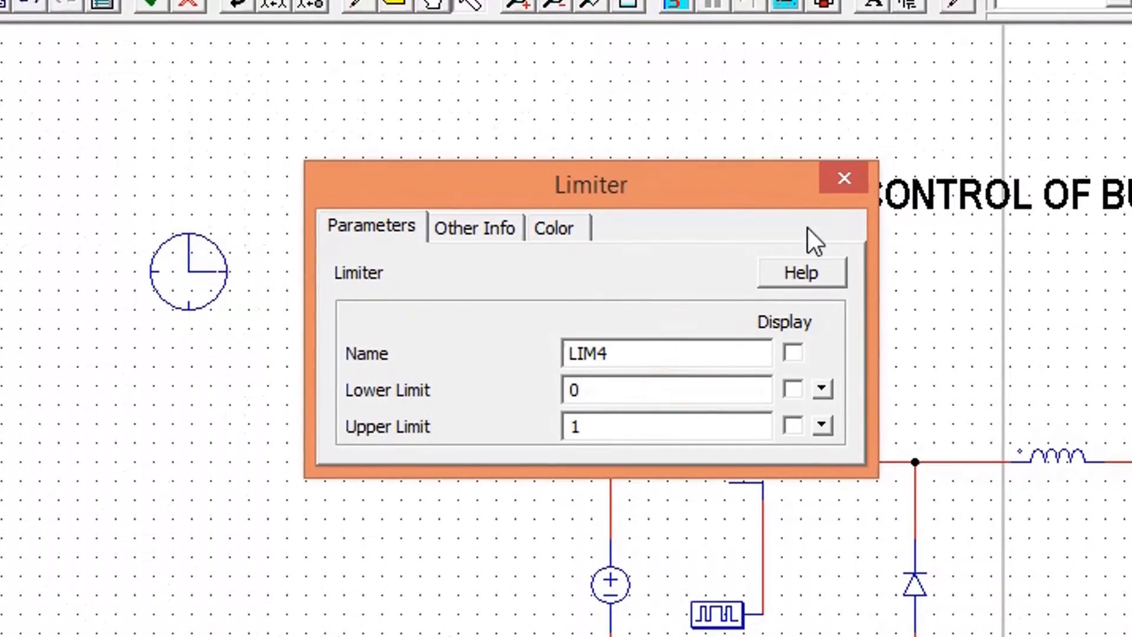
left_click(844, 177)
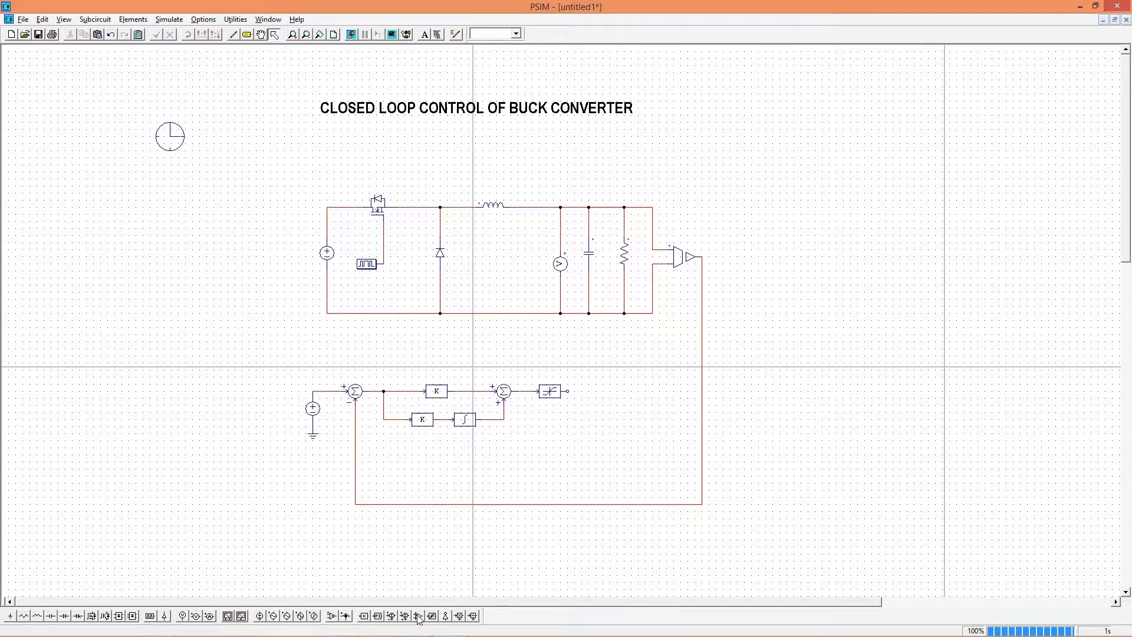
Place a comparator with a grounded triangular carrier at Vpp 1, 25000 Hz
left_click(333, 617)
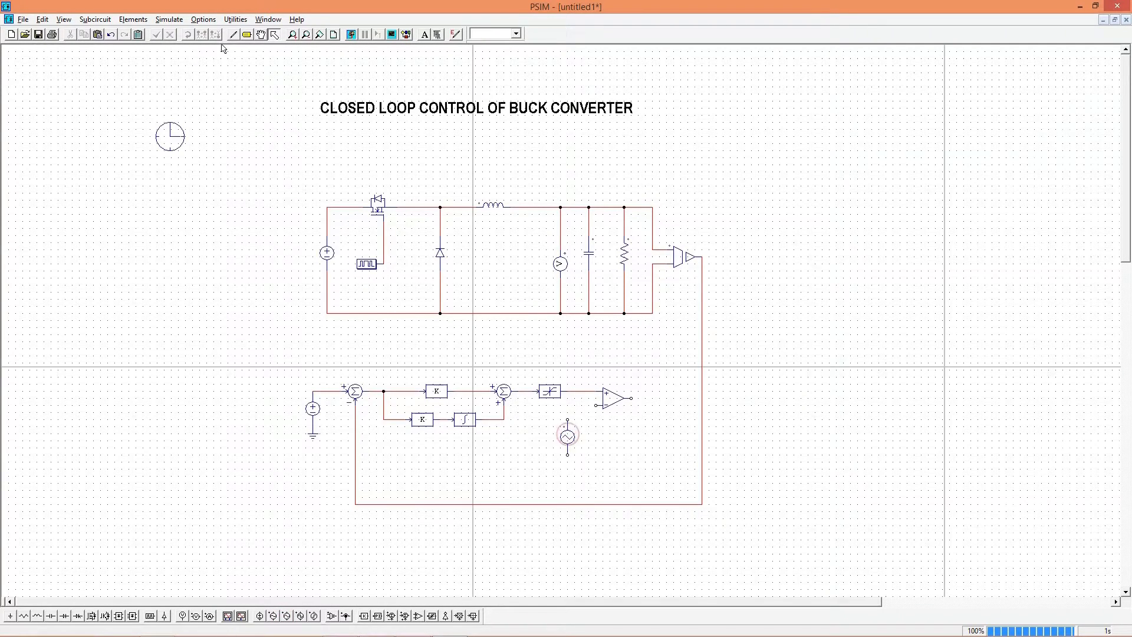
left_click(233, 34)
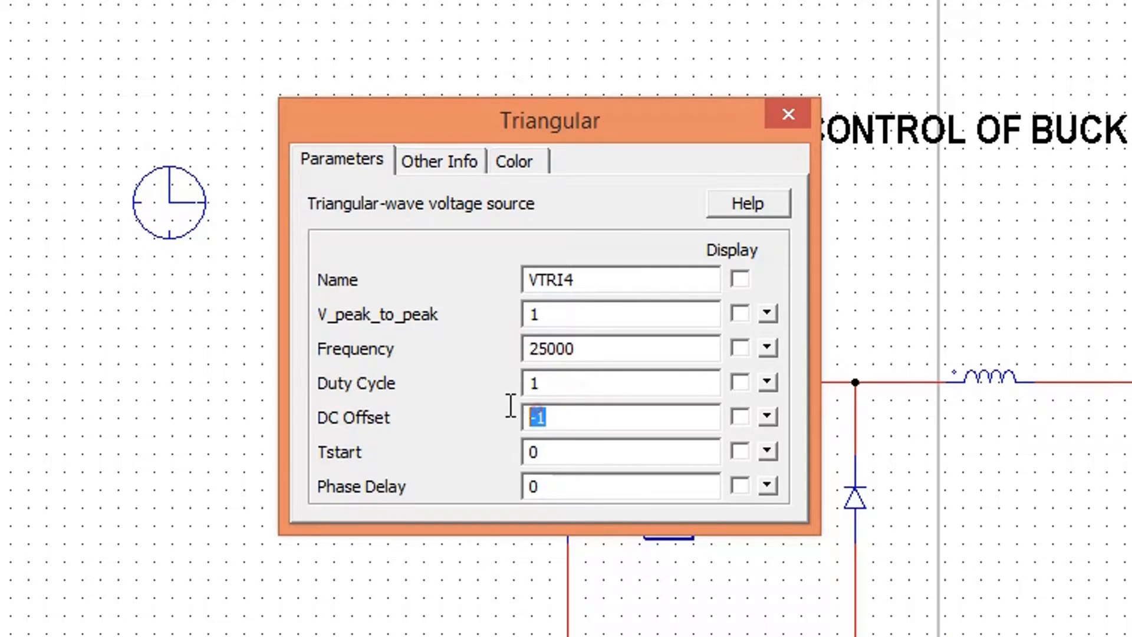
left_click(788, 114)
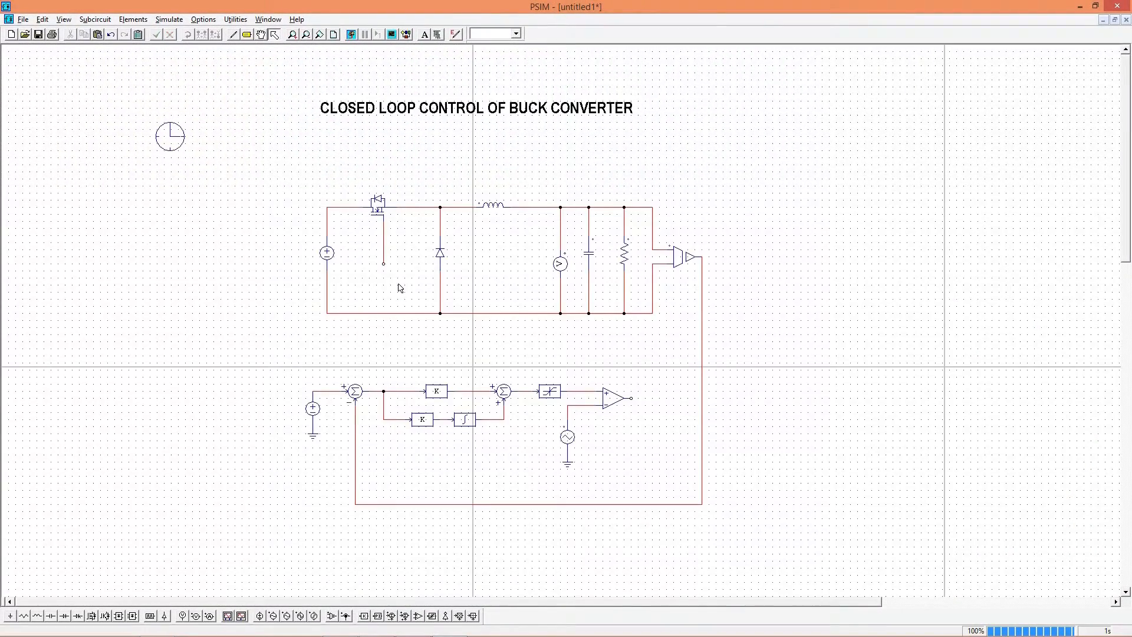
mouse_move(164, 615)
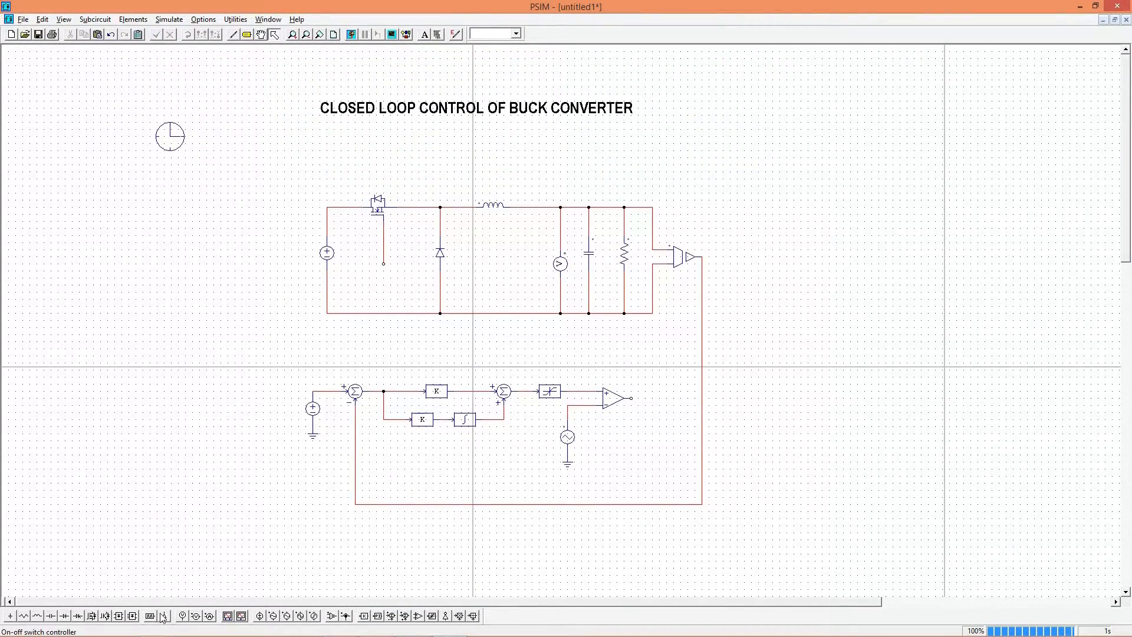
Place an On-Off Controller at the MOSFET gate, fed by the comparator output
left_click(384, 276)
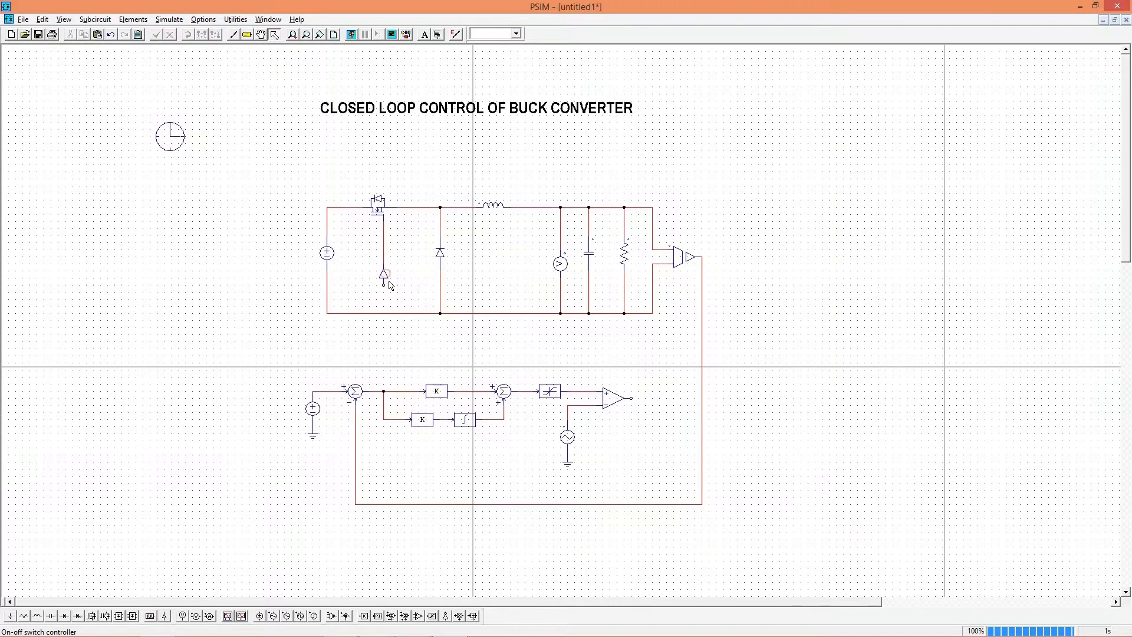
double_click(383, 274)
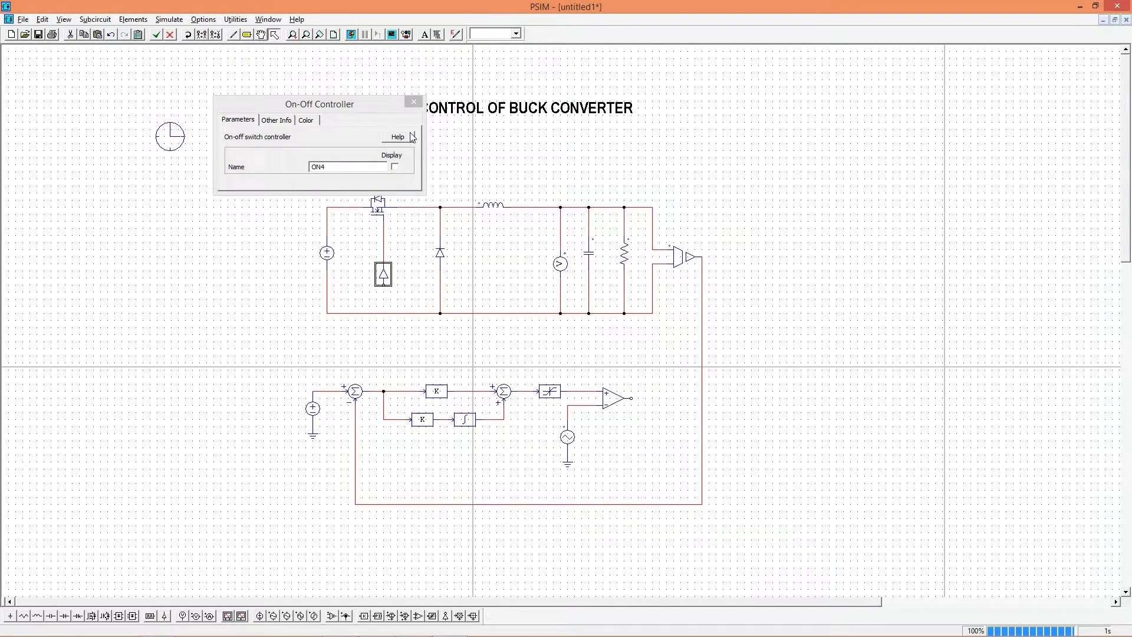
mouse_move(414, 102)
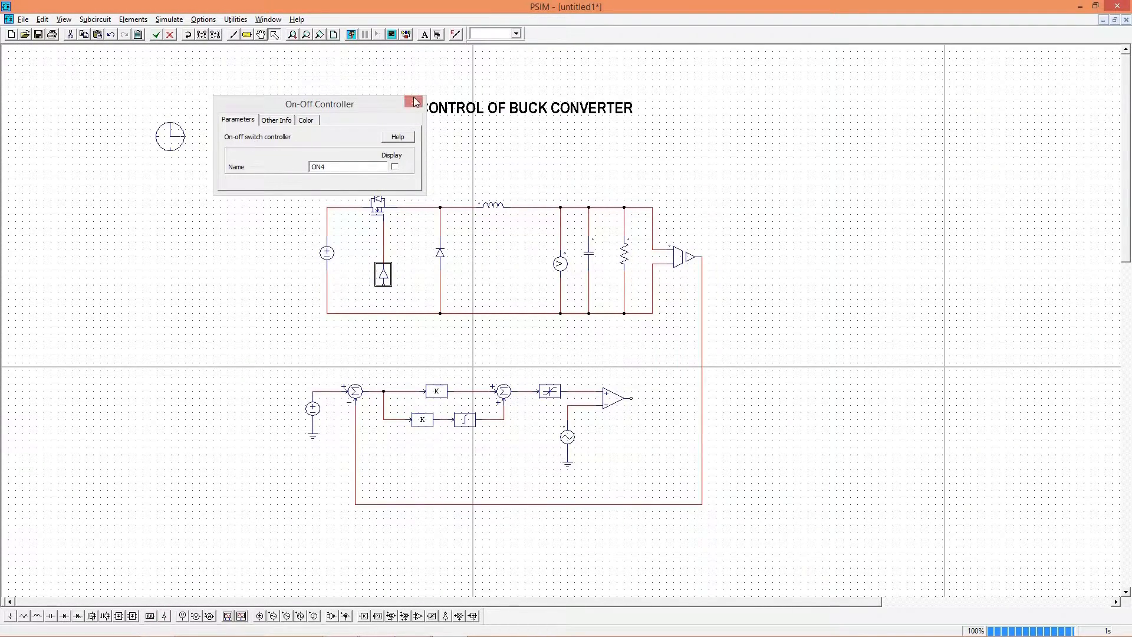
left_click(414, 102)
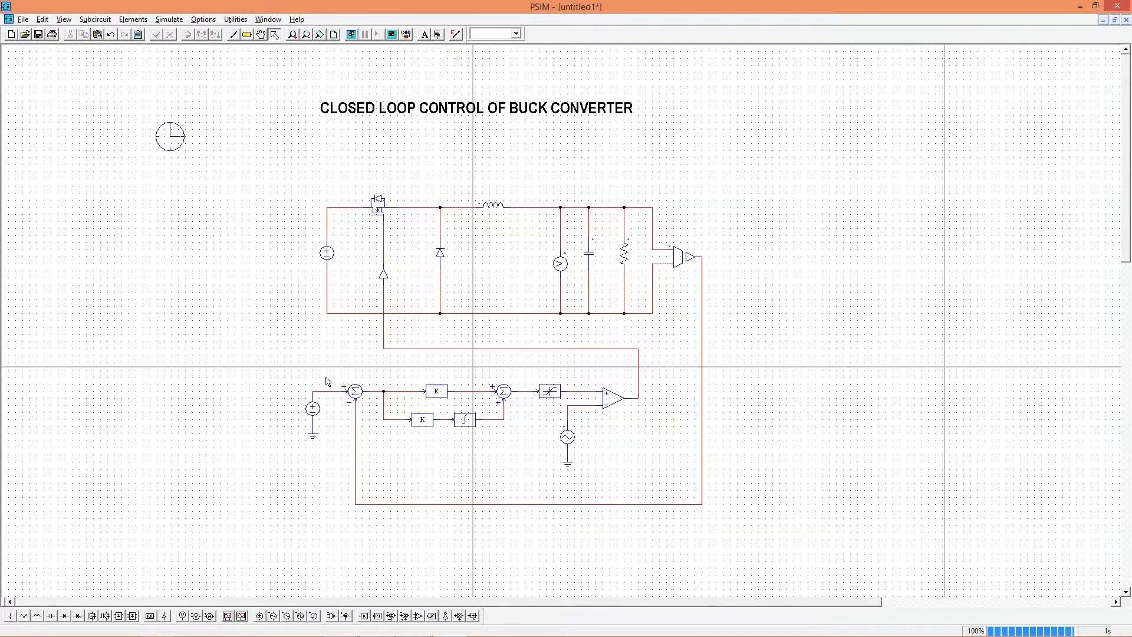
mouse_move(312, 357)
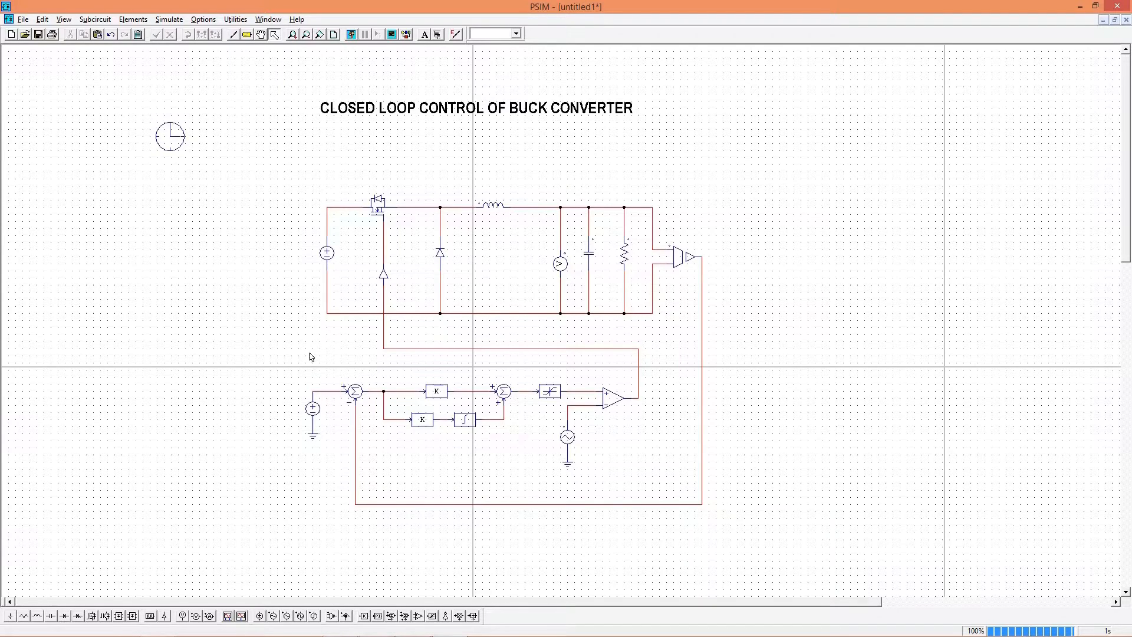
Place a voltage probe at the reference and name it Vref
left_click(182, 616)
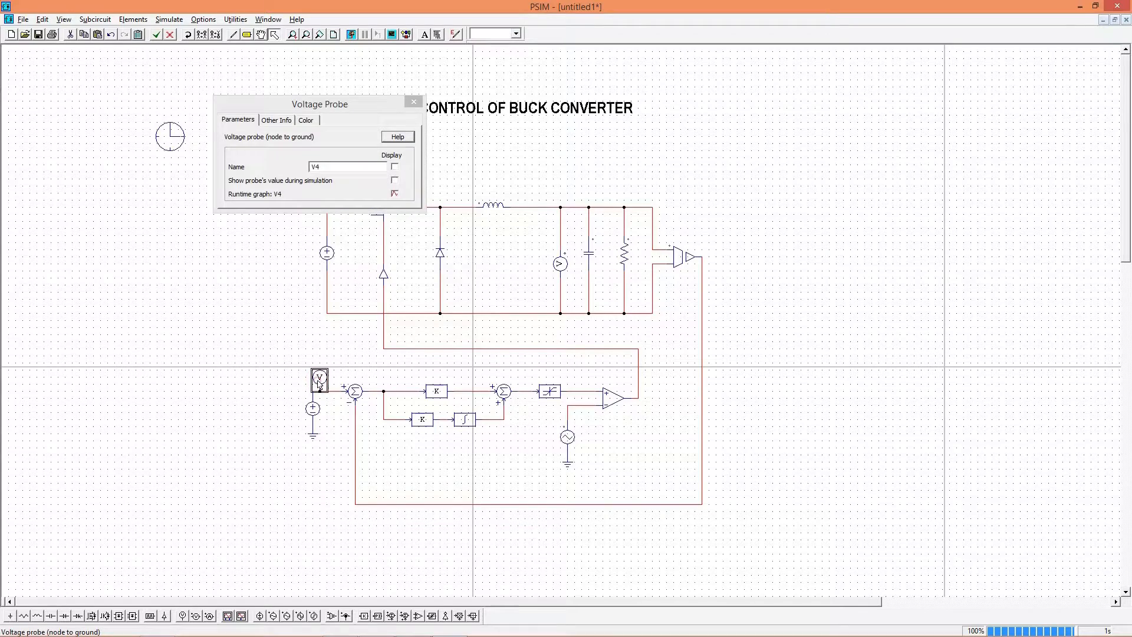
left_click(342, 167)
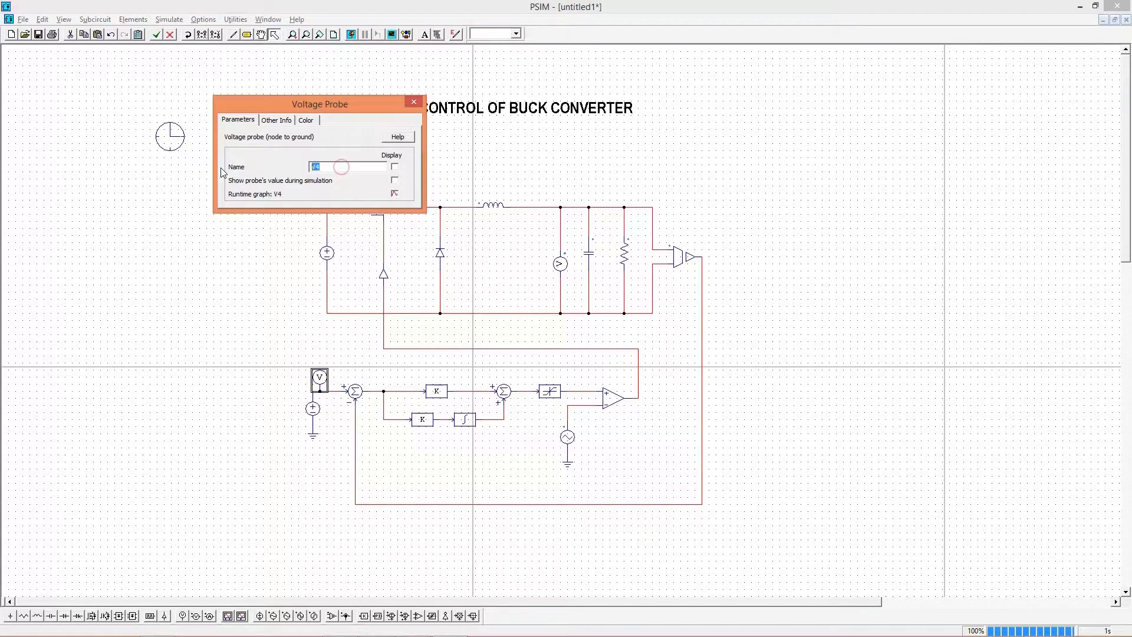
type("Vref")
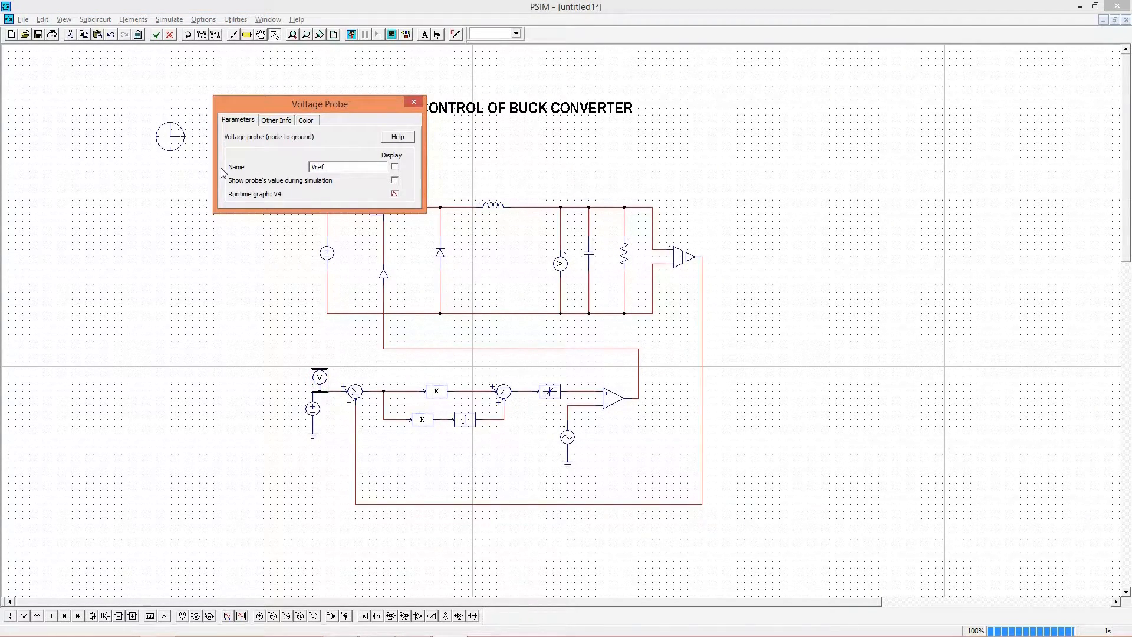
left_click(393, 167)
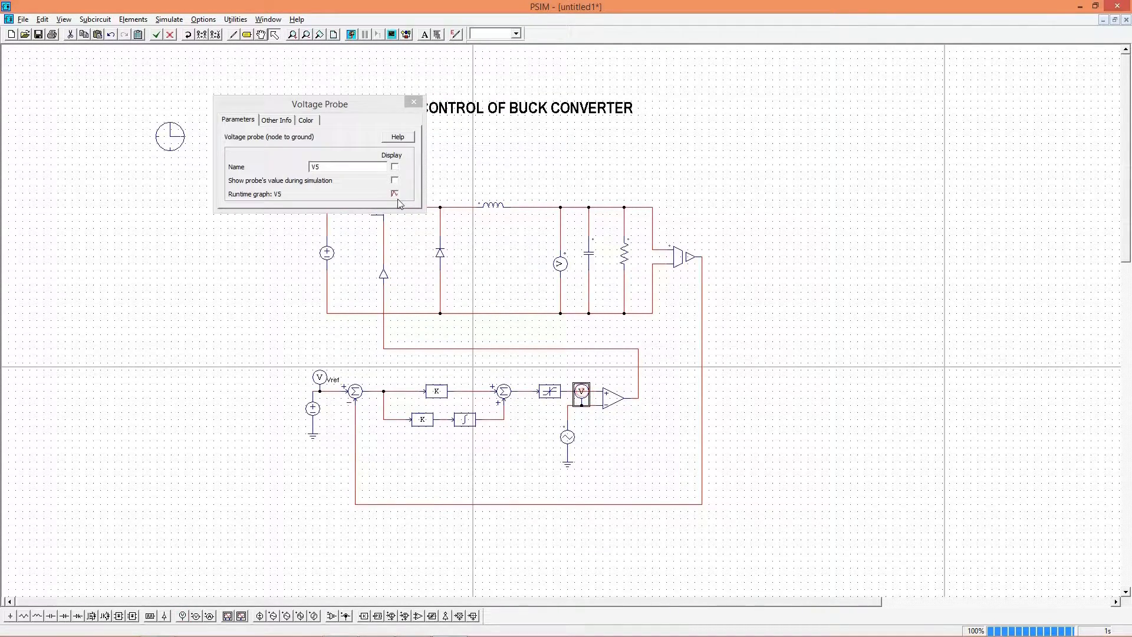
Name the comparator-input probe Vcarrier and the output voltmeter Voutput
type("Vcar")
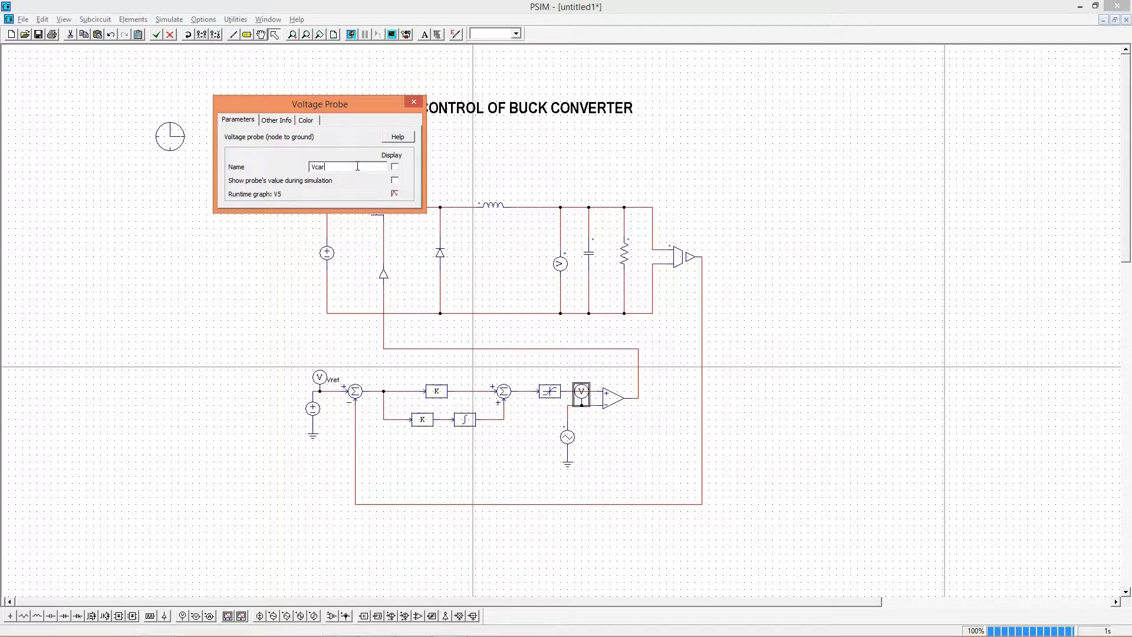
type("rier")
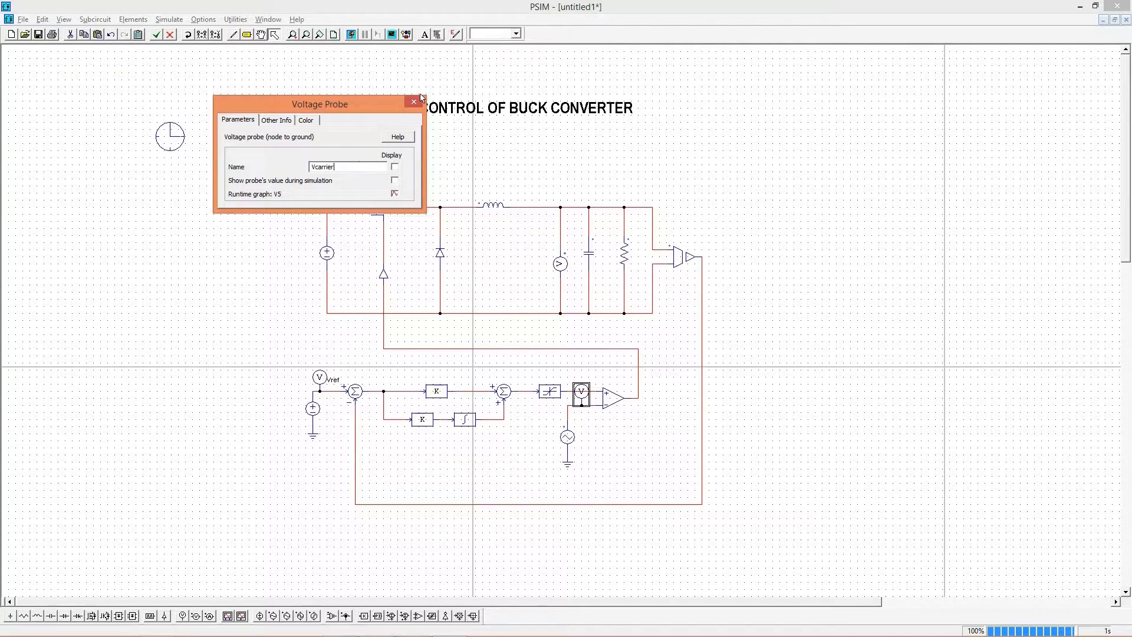
left_click(413, 101)
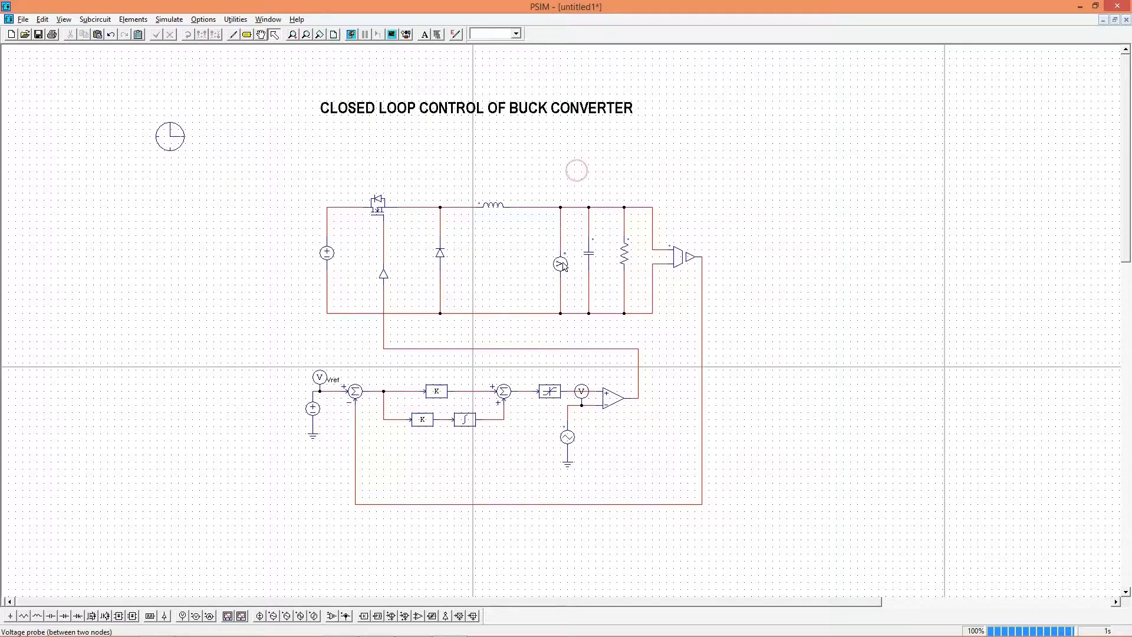
double_click(560, 265)
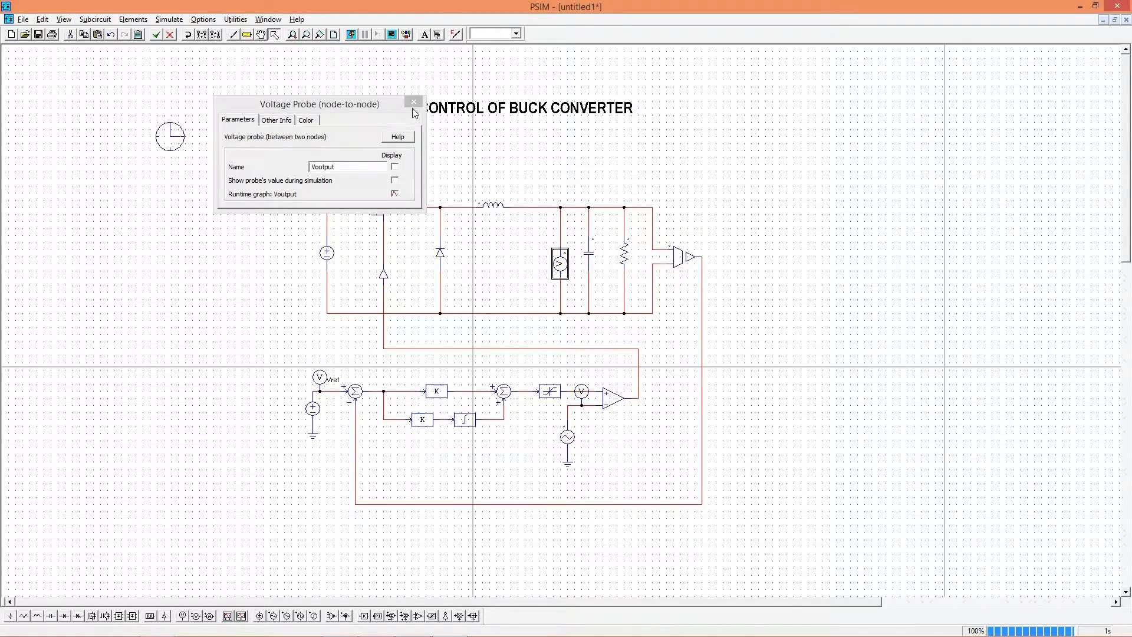
left_click(414, 101)
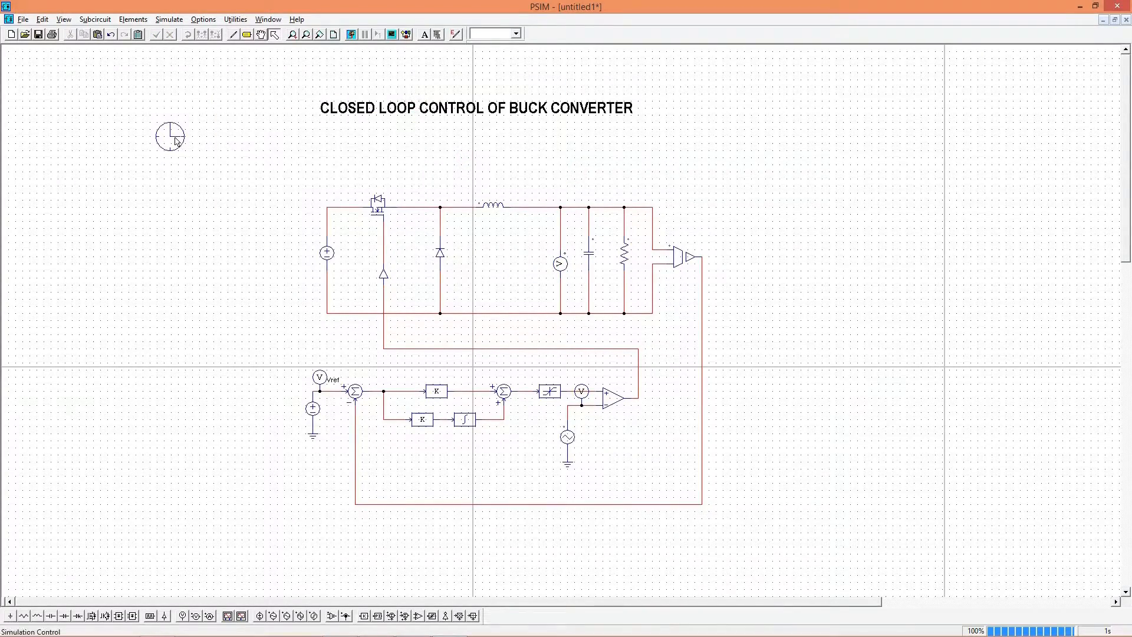
Set Simulation Control to time step 1u and total time 0.1 s
double_click(170, 136)
type("0.1")
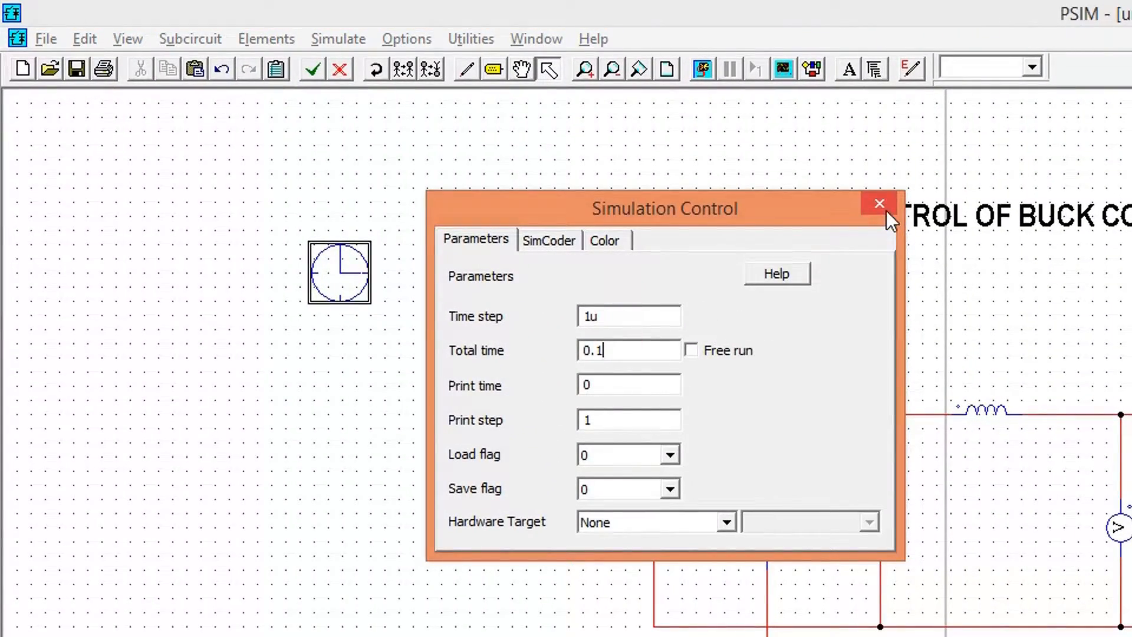
left_click(879, 204)
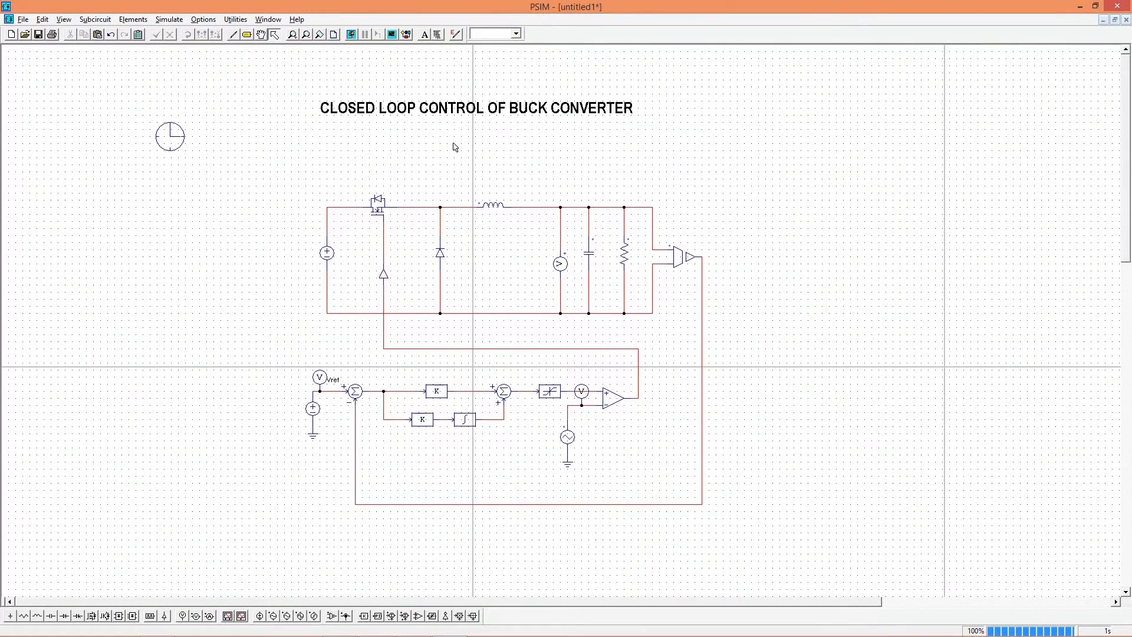
mouse_move(352, 34)
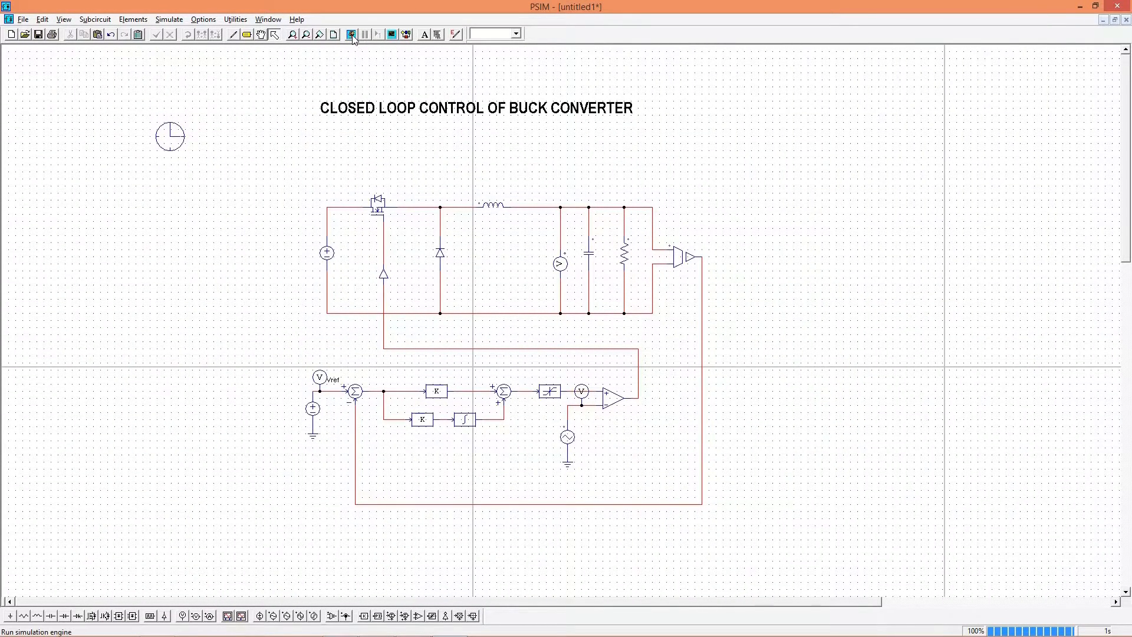
Run the simulation and plot Vcarrier, then add Vref, in a maximized SIMVIEW
left_click(351, 33)
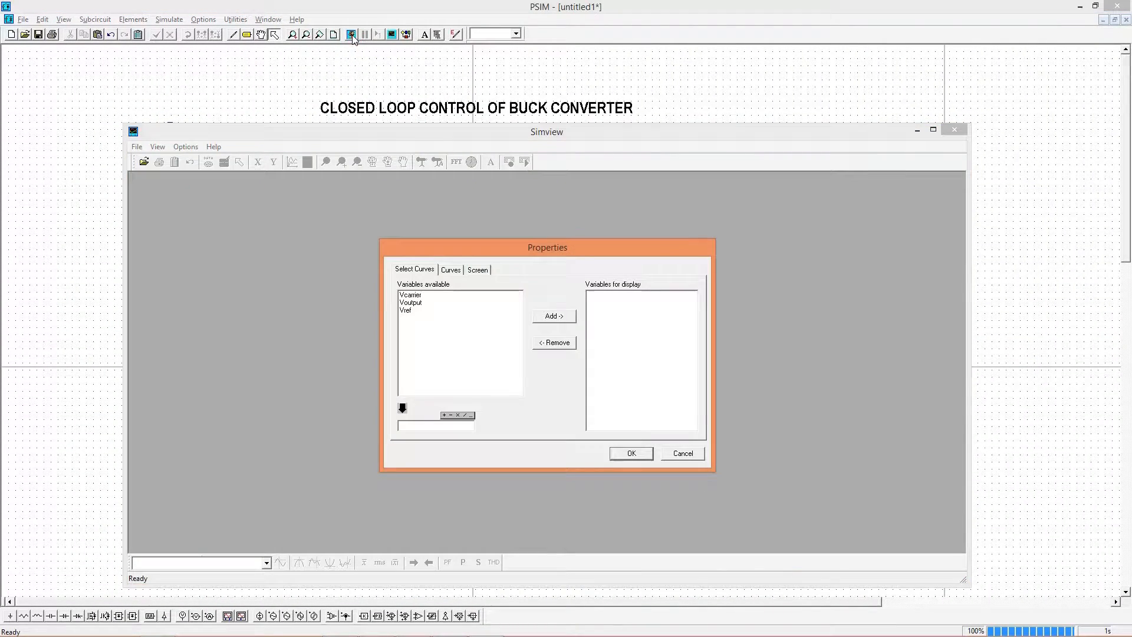
left_click(410, 295)
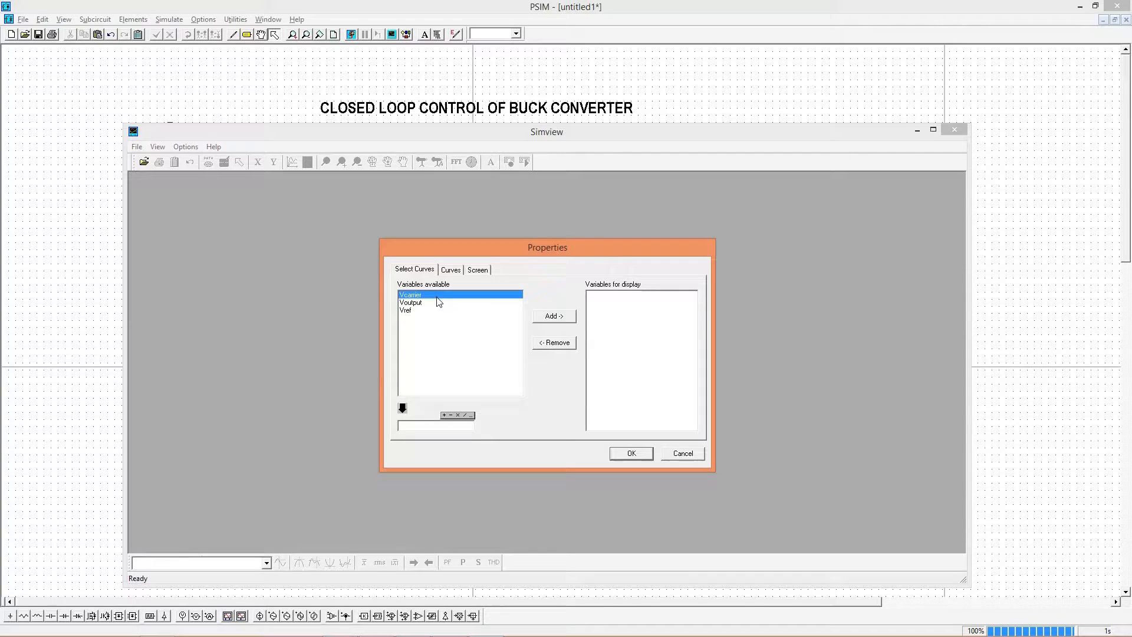
left_click(631, 453)
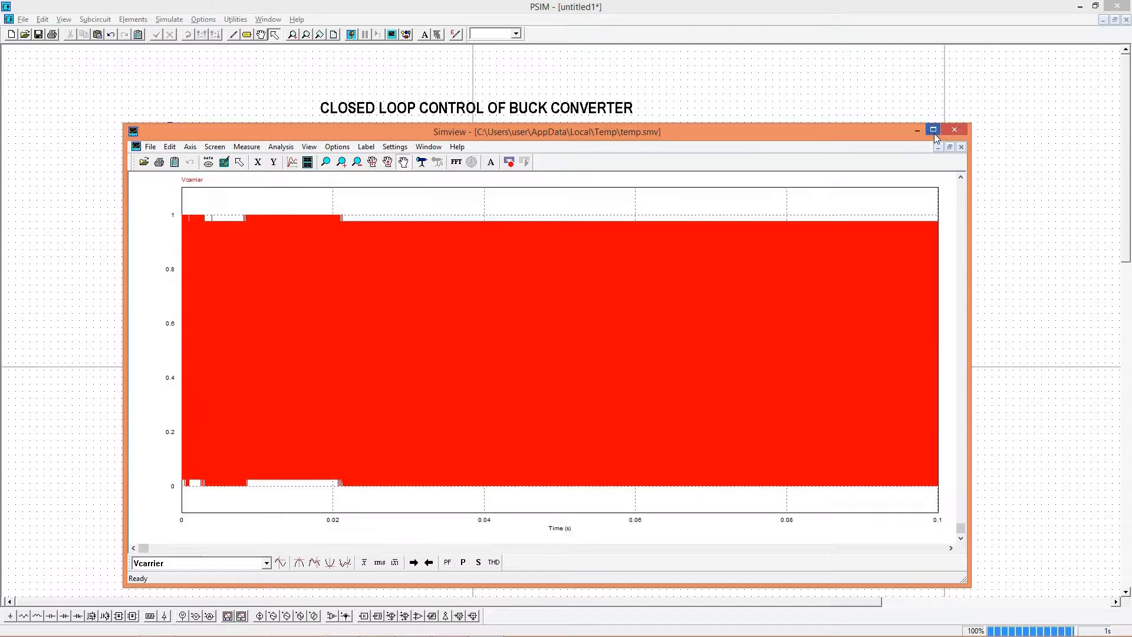
left_click(932, 129)
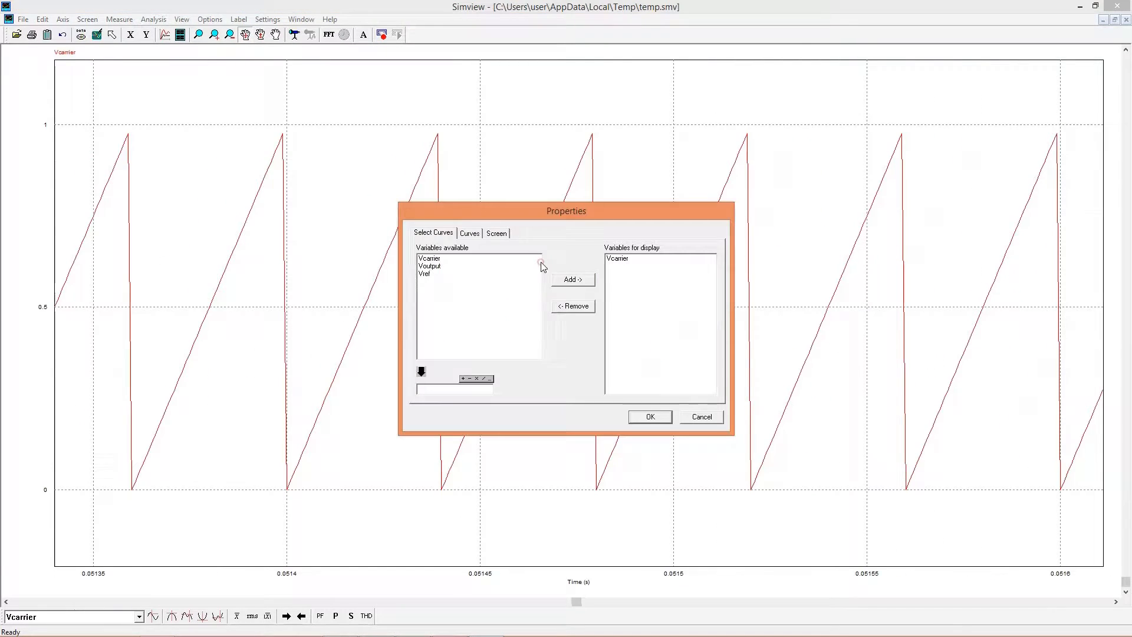
left_click(425, 274)
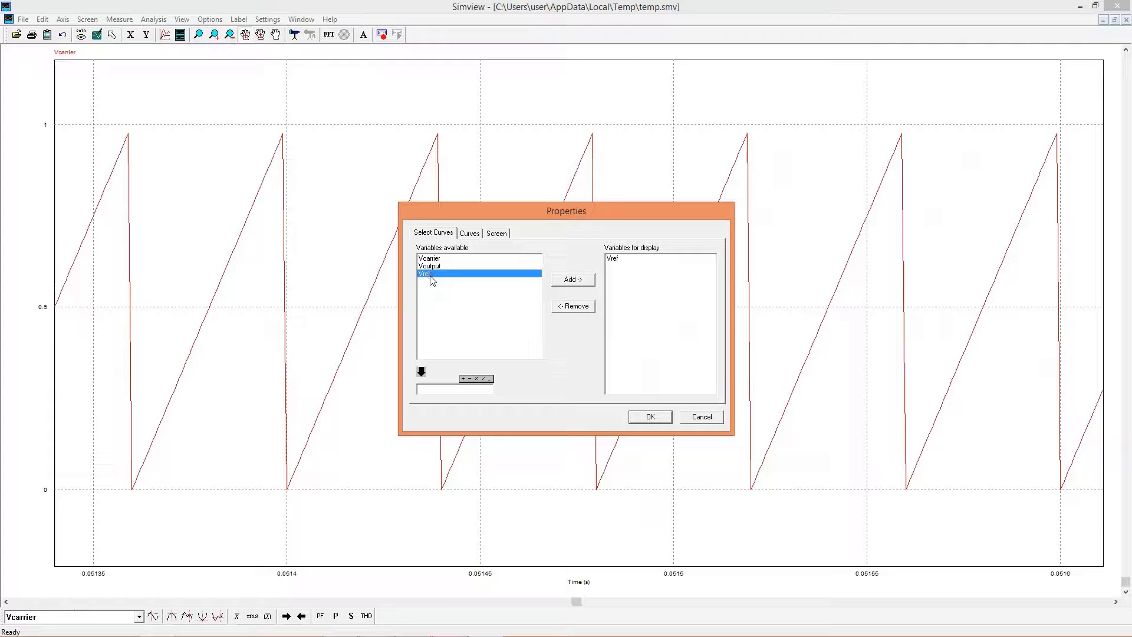
left_click(649, 417)
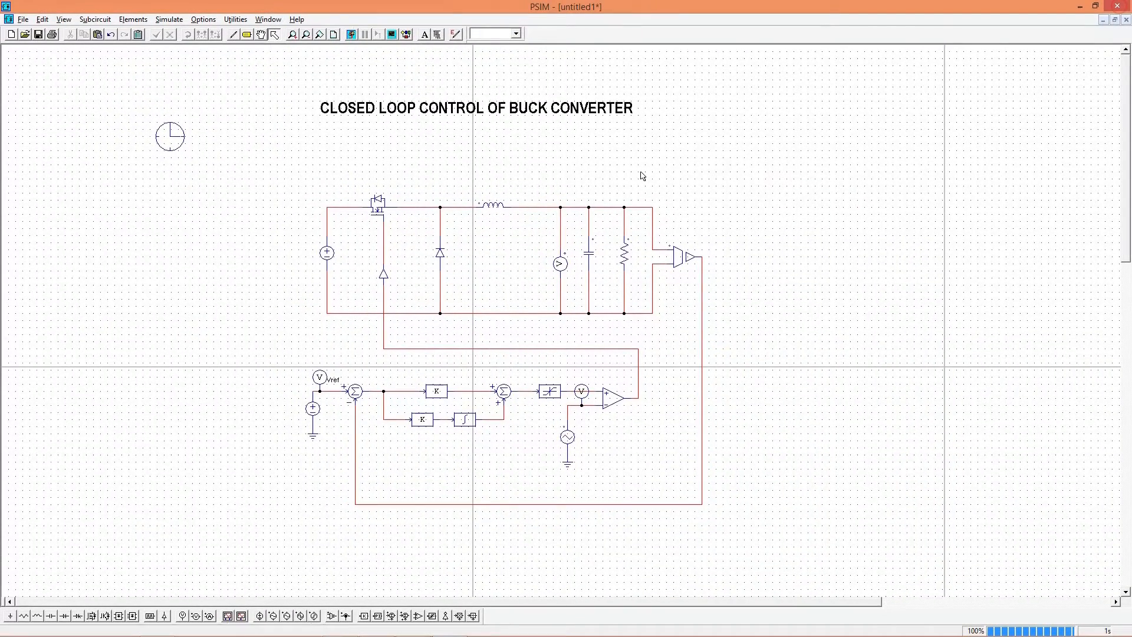
Set the lower proportional block P8's gain to 100
double_click(422, 419)
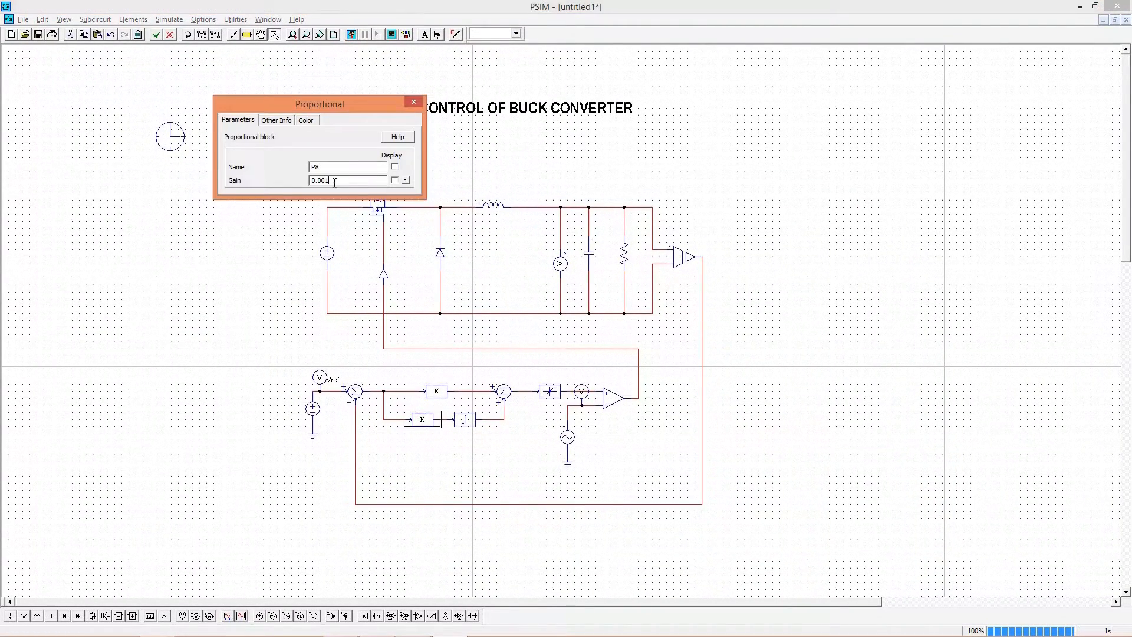
type("100")
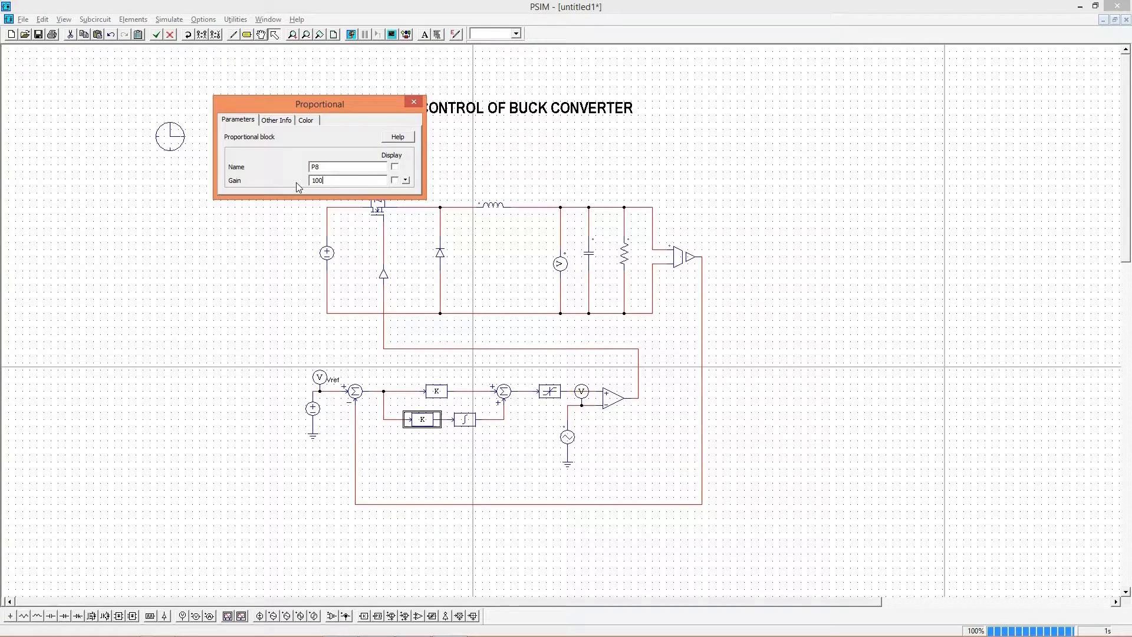
left_click(413, 102)
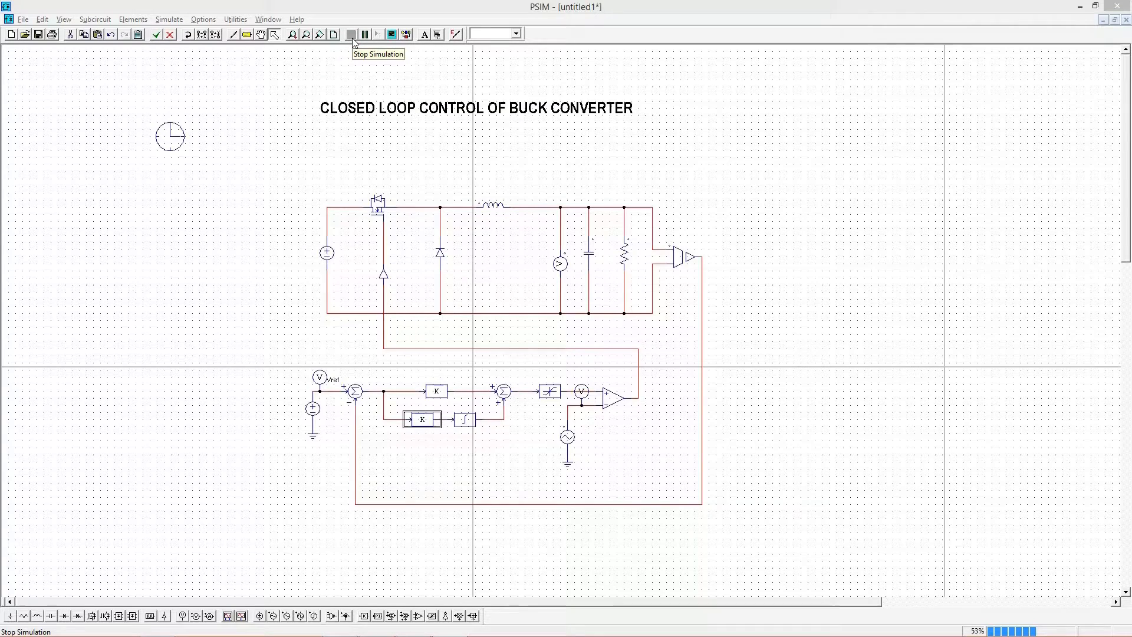
Plot Voutput with Vref maximized, confirming the output averages about 5 V, then close SIMVIEW
left_click(351, 33)
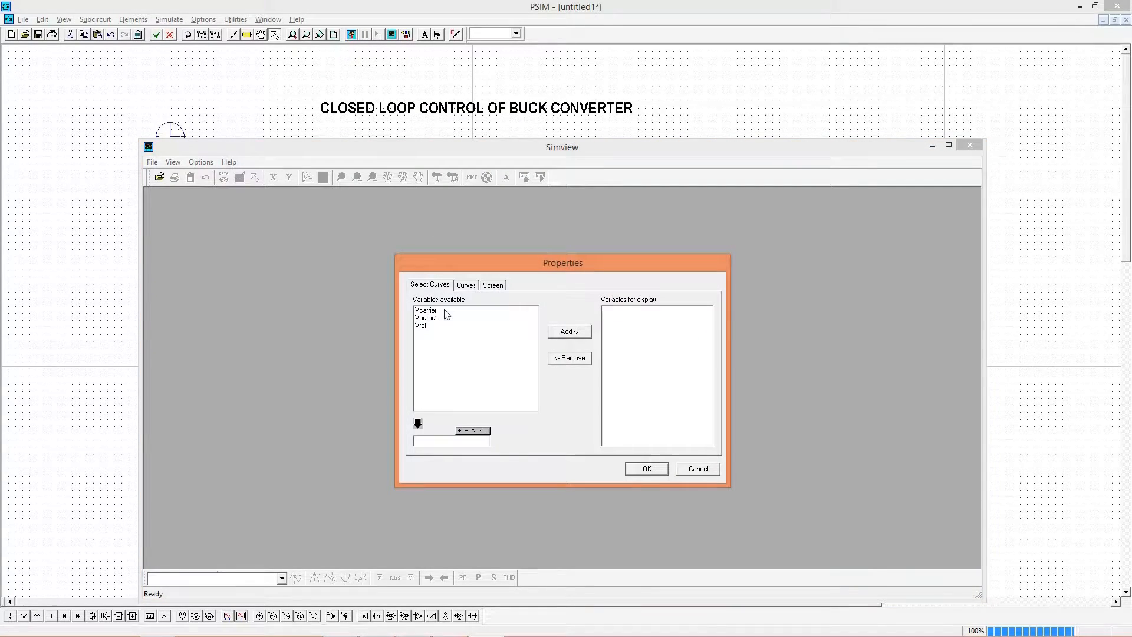
left_click(427, 317)
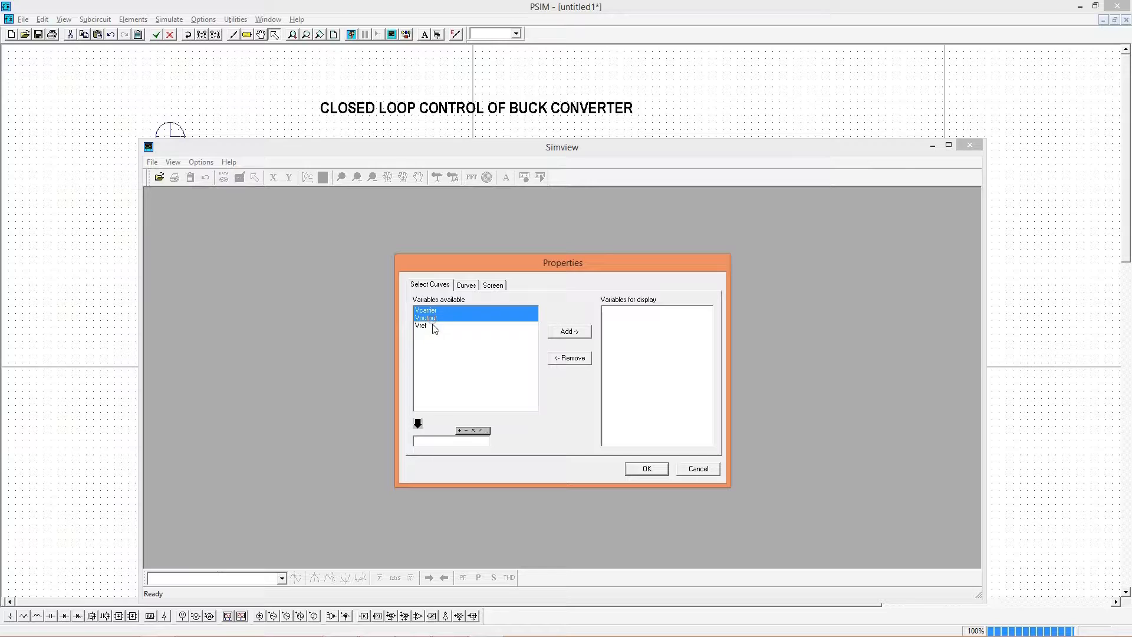
left_click(569, 332)
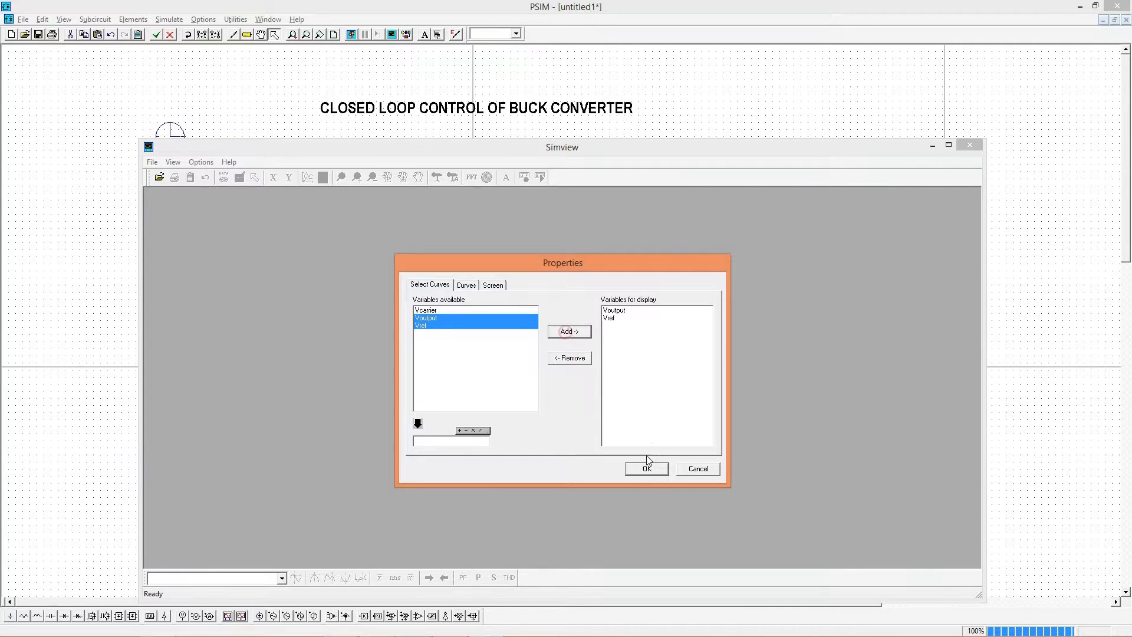
left_click(646, 468)
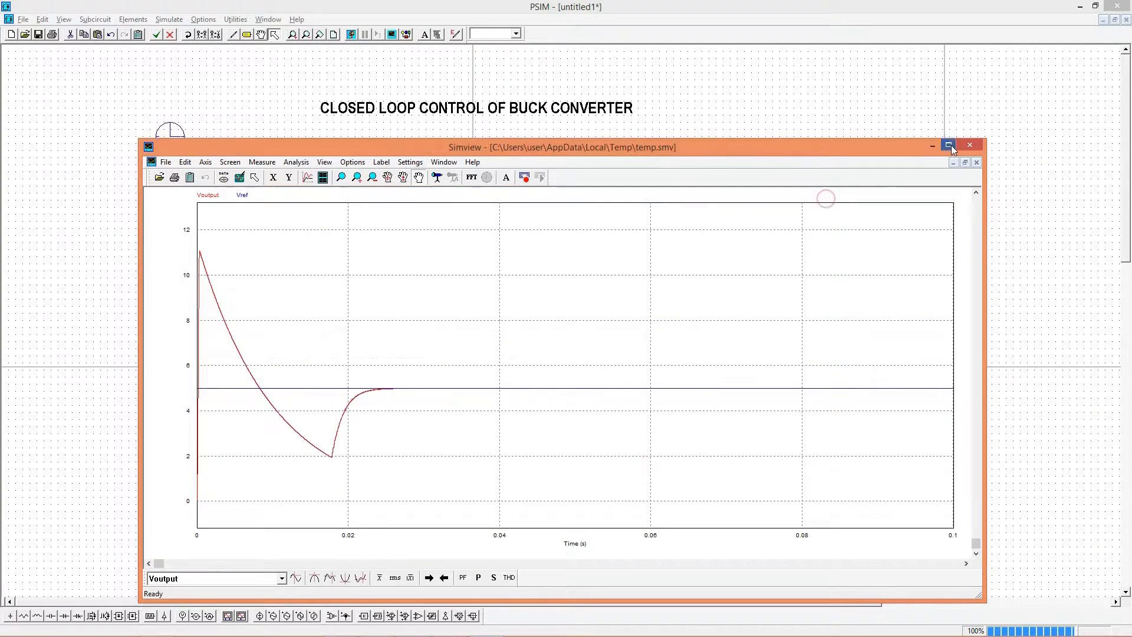
left_click(948, 145)
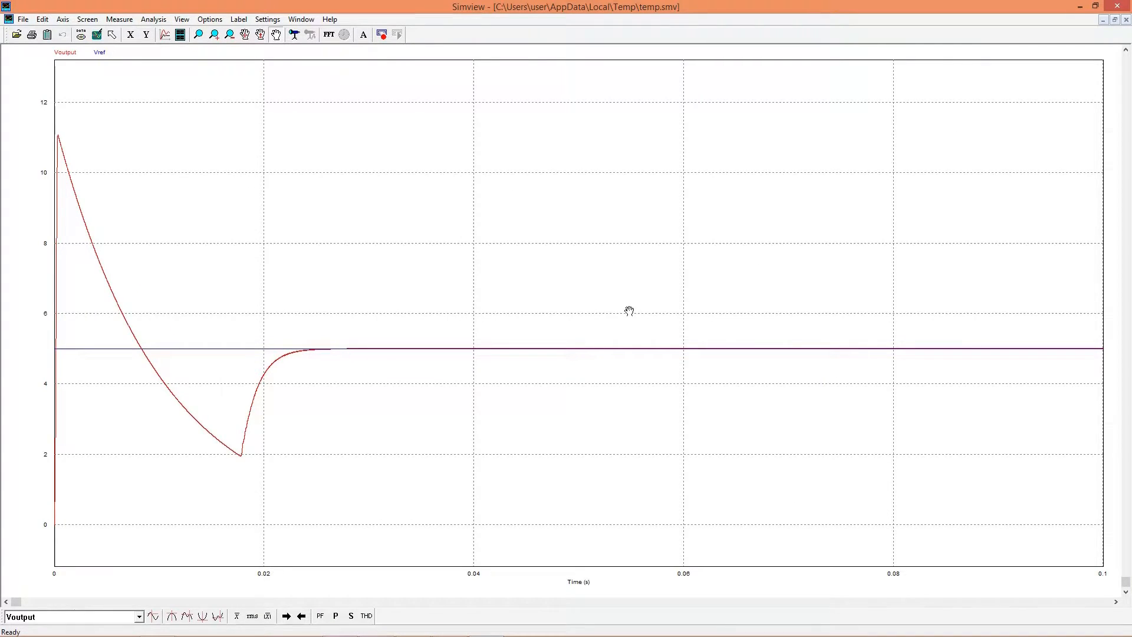
mouse_move(263, 604)
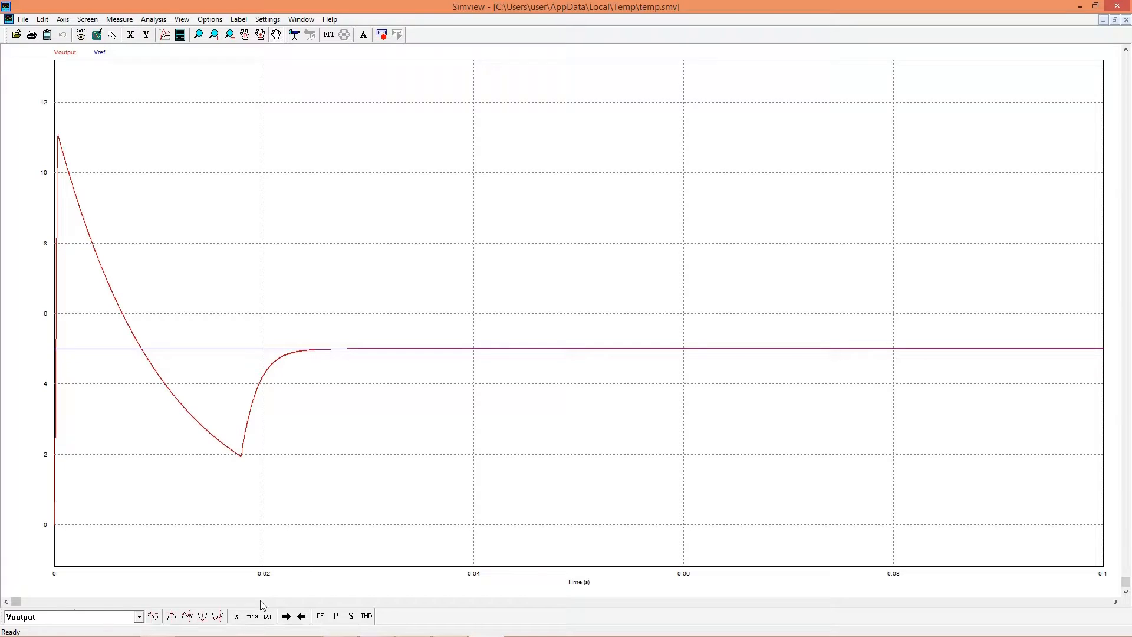
mouse_move(206, 56)
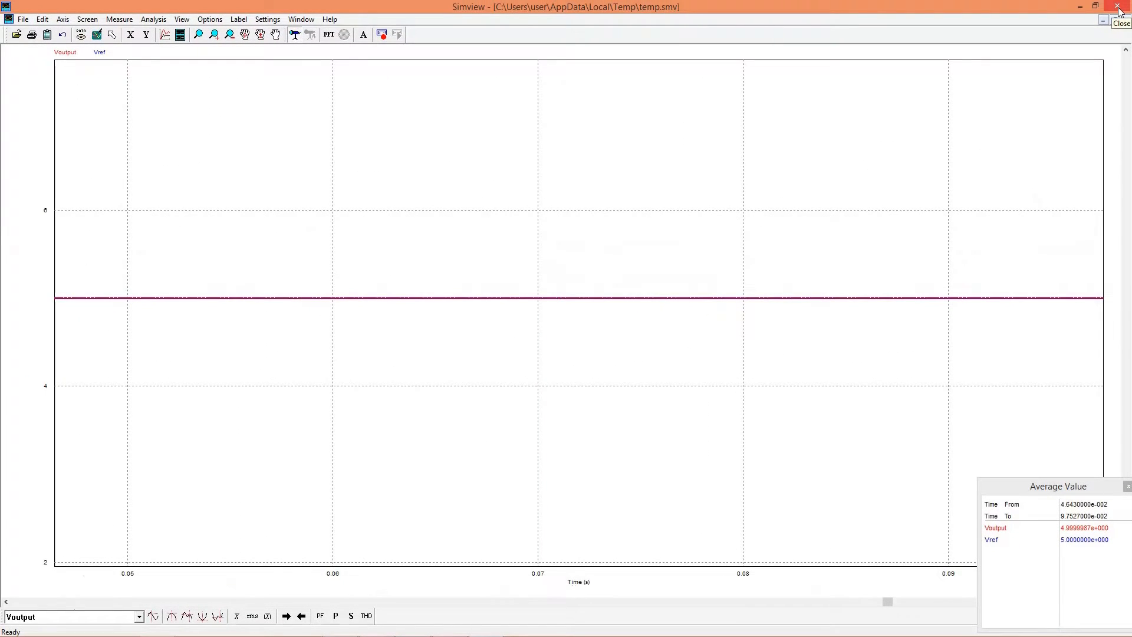
left_click(1118, 22)
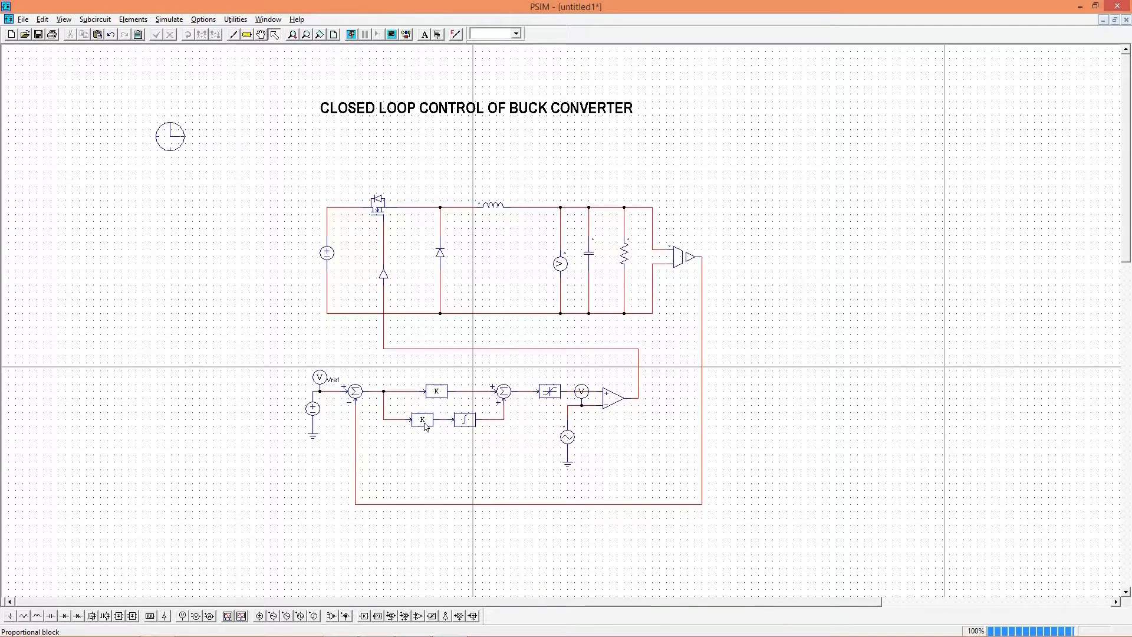
Review the Voutput and Vref plot with its 11 V overshoot, then close SIMVIEW
left_click(421, 419)
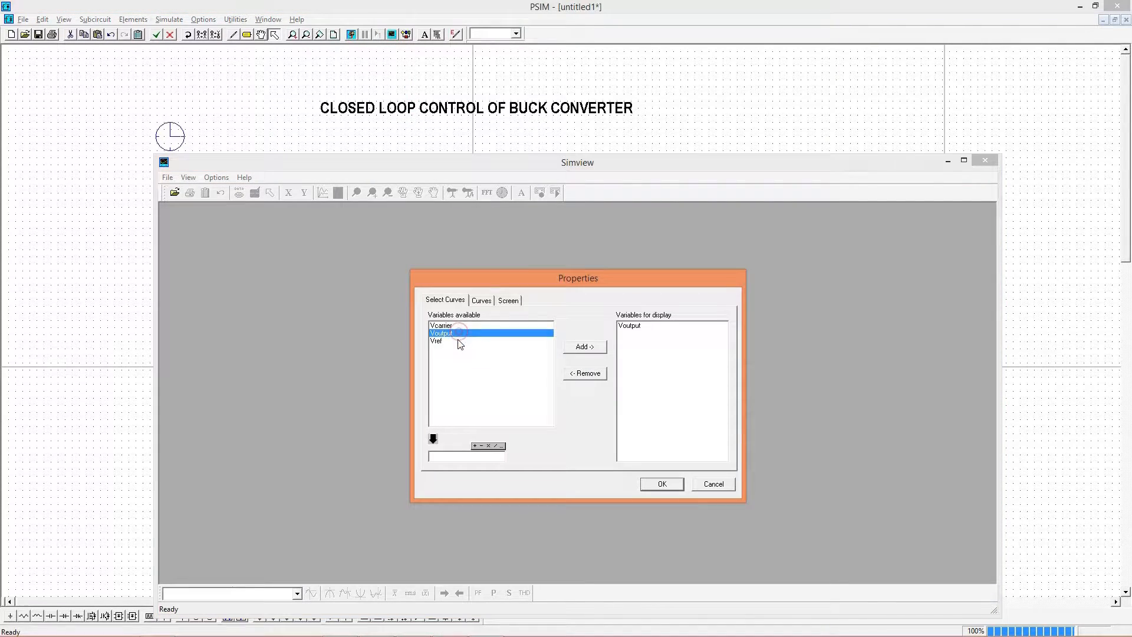
left_click(661, 484)
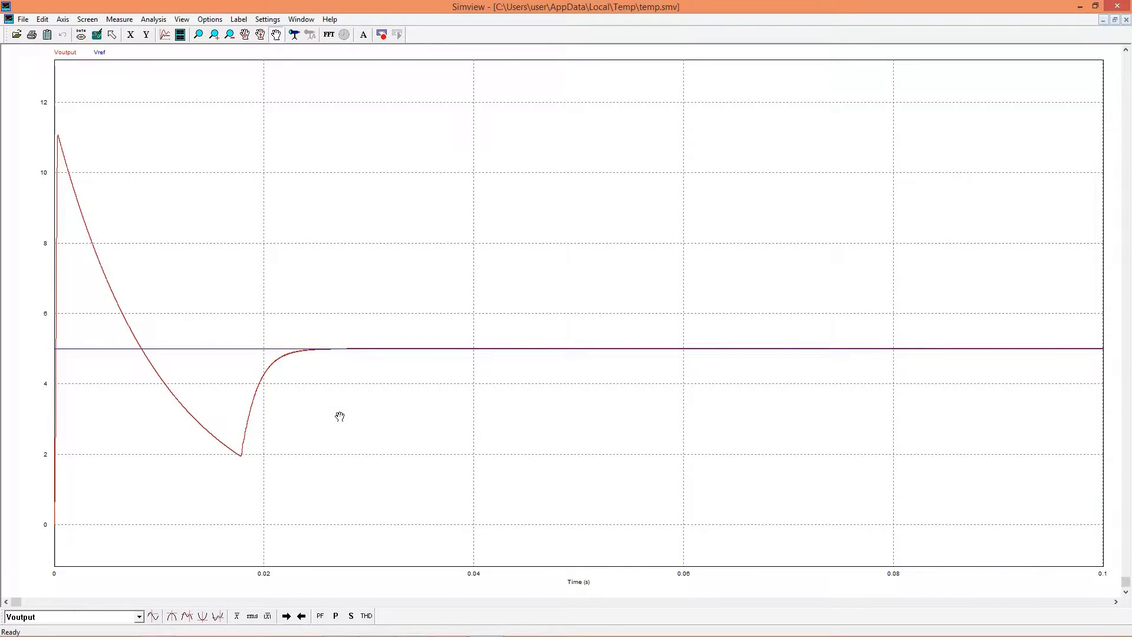
mouse_move(232, 490)
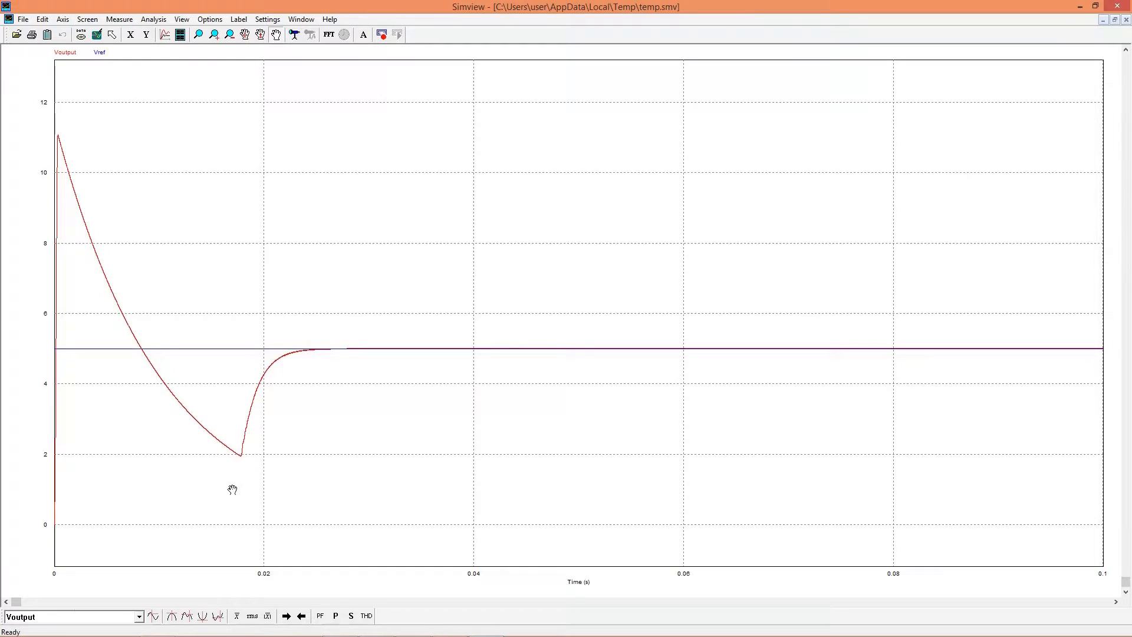
left_click(294, 34)
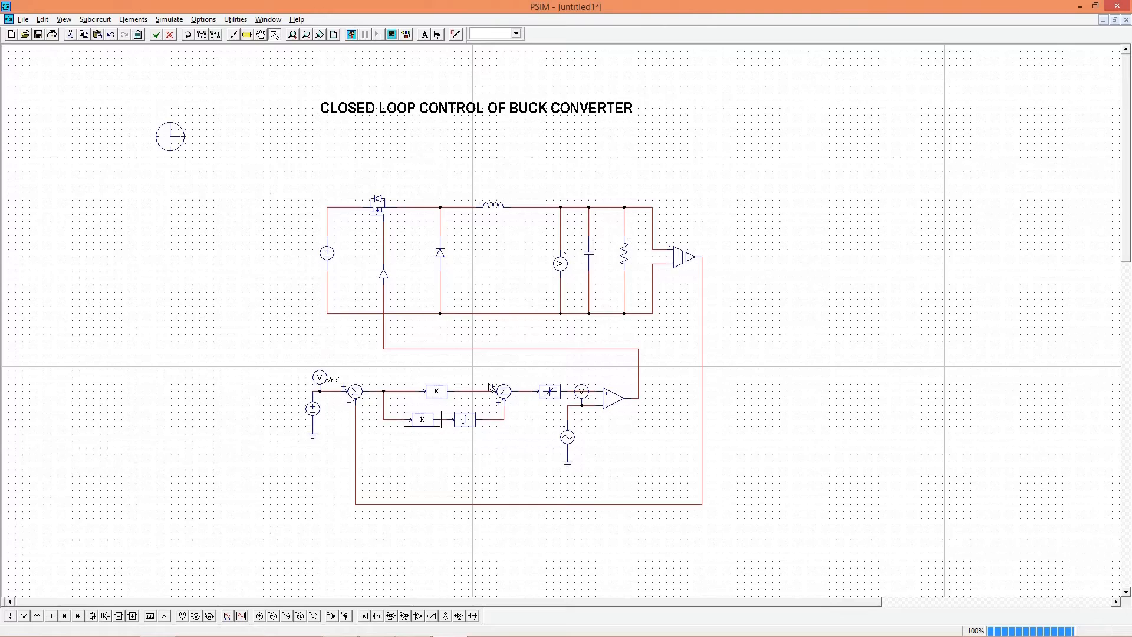
Change P8's proportional gain to a small decimal value such as 0.001
double_click(436, 391)
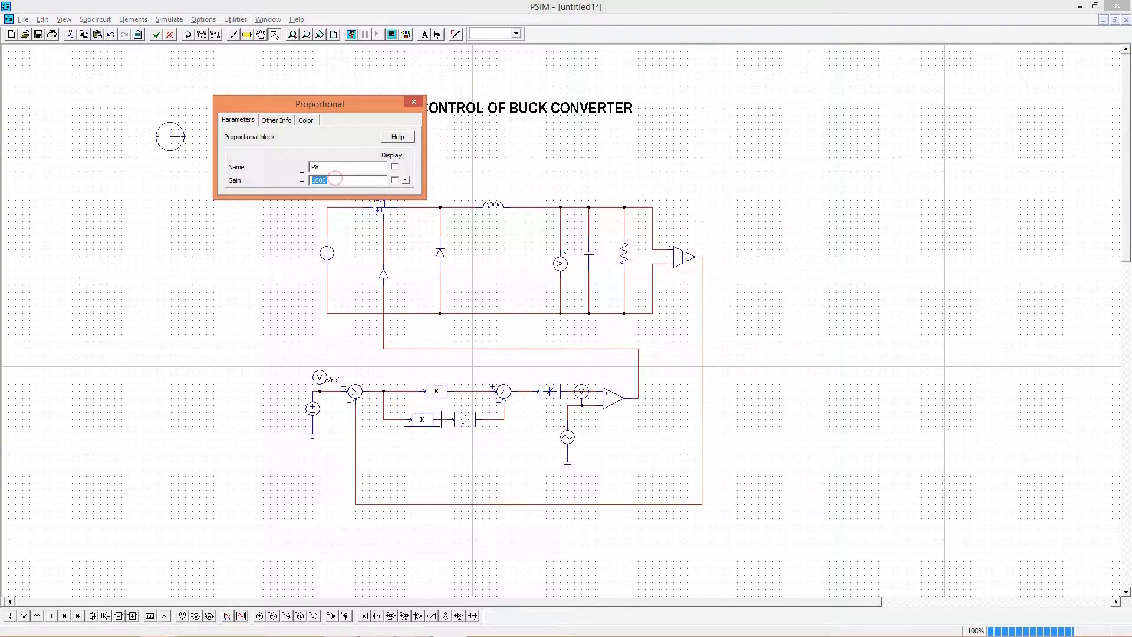
type("0.0")
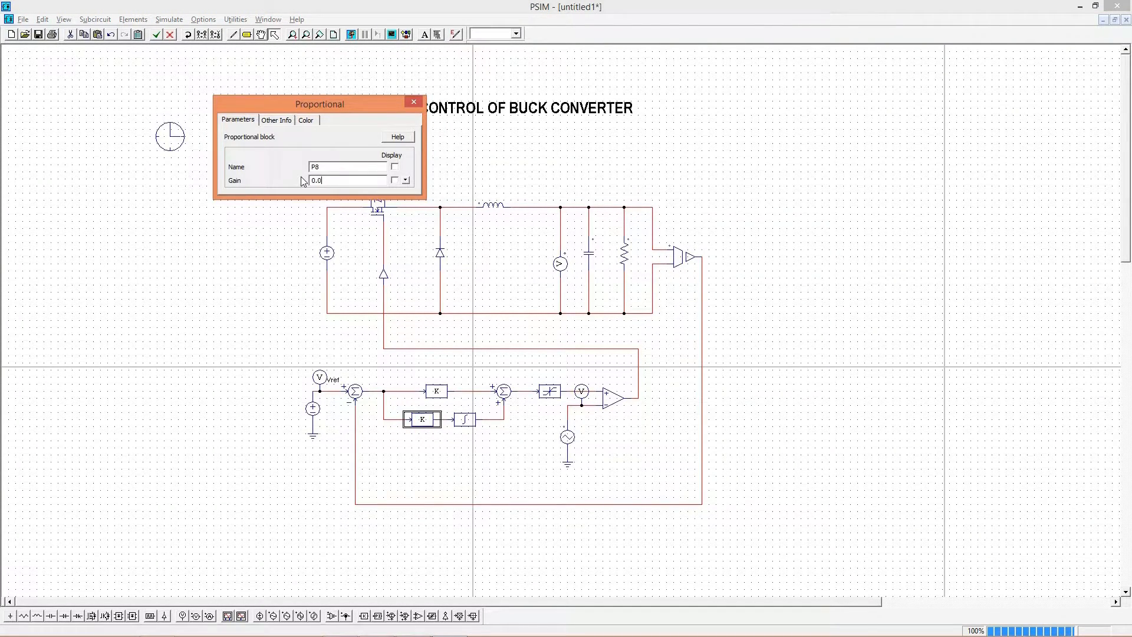
left_click(413, 101)
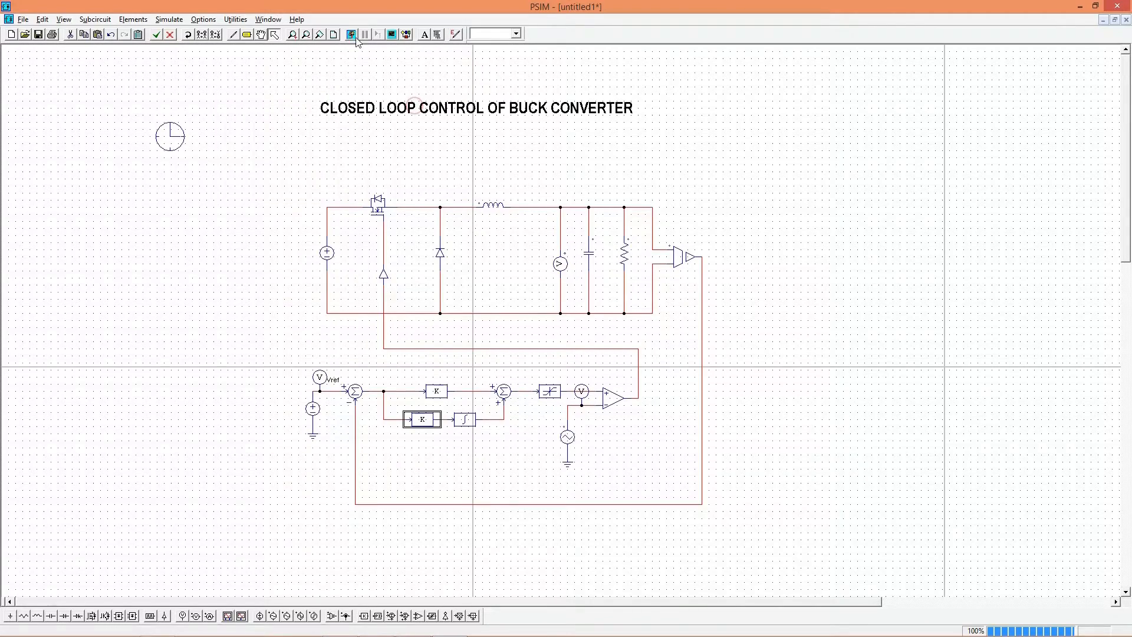
Rerun and plot Voutput and Vref maximized, peaking near 10.5 V before settling at 5 V
left_click(350, 34)
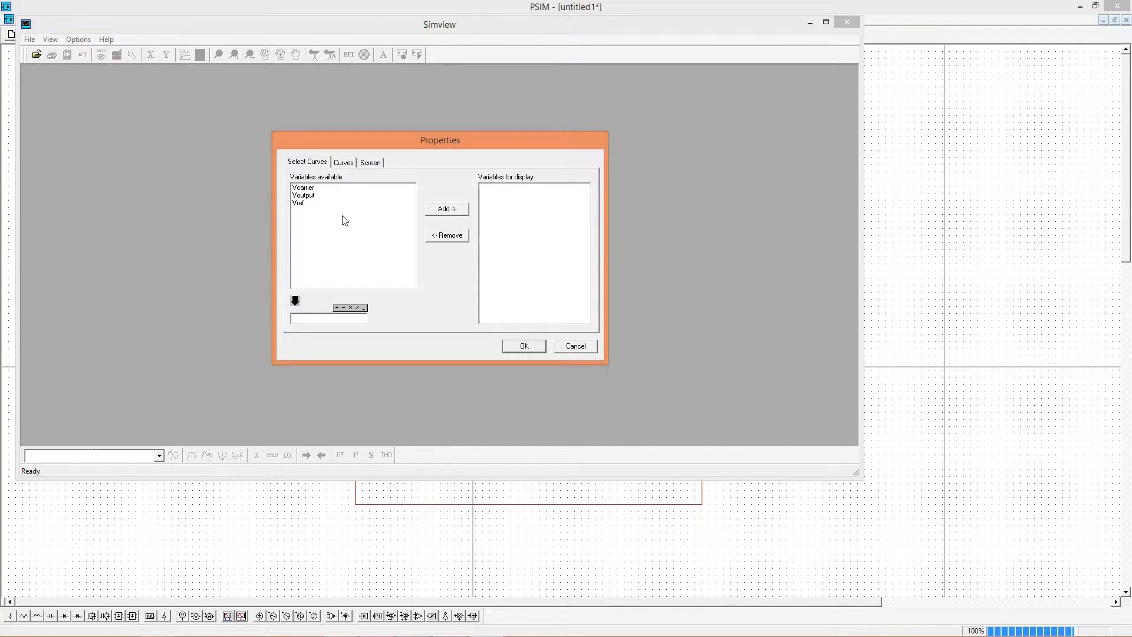
left_click(446, 209)
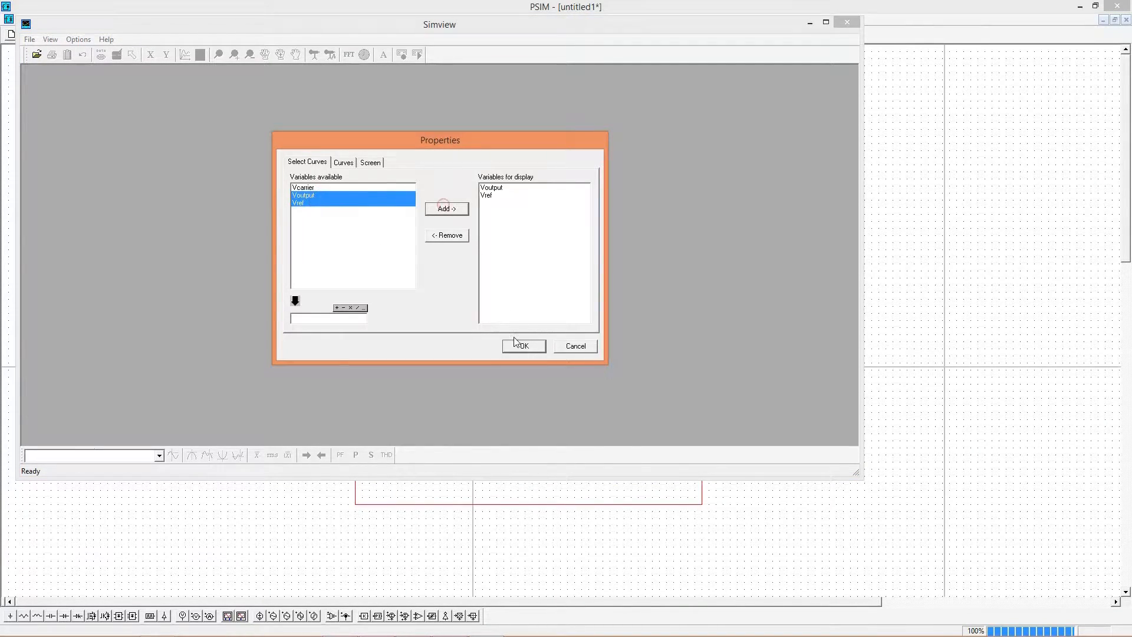
left_click(524, 346)
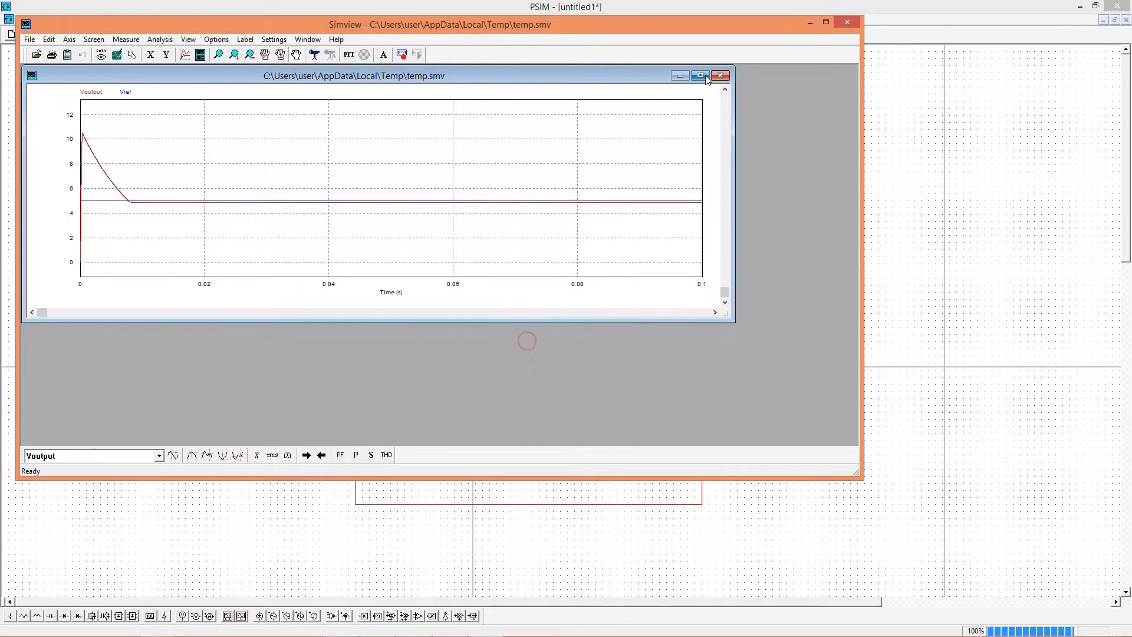
left_click(700, 75)
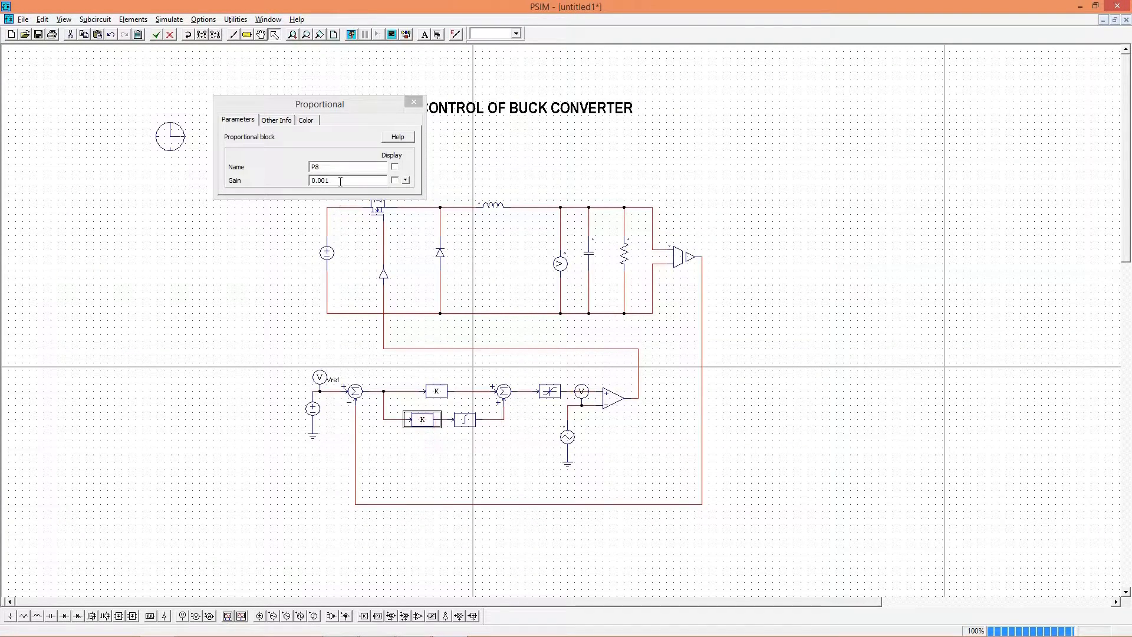
type("15")
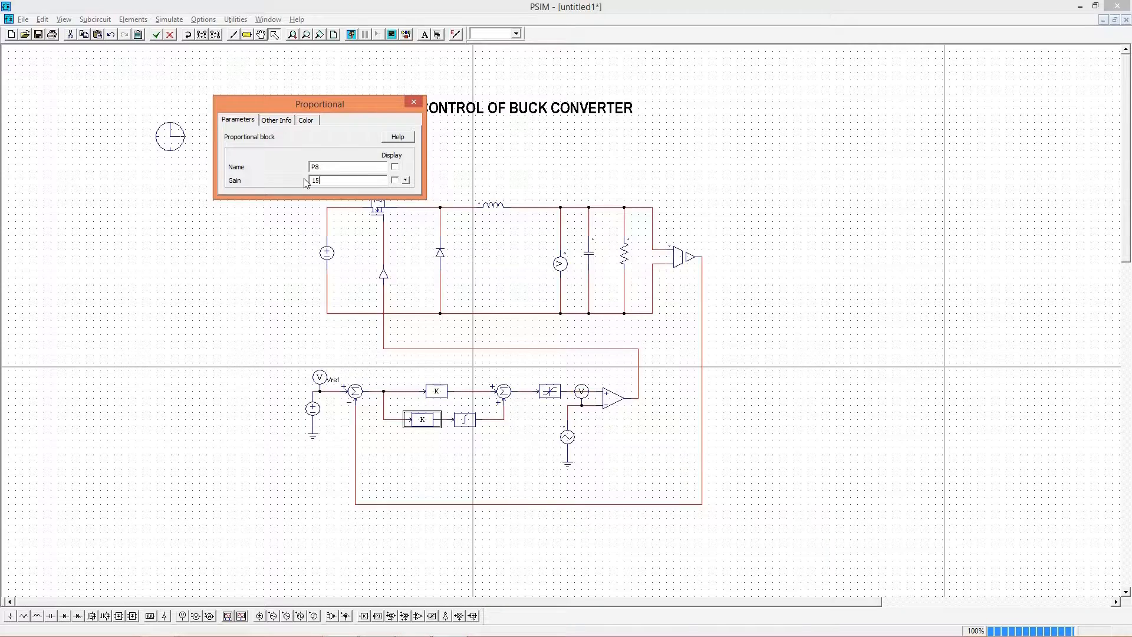
left_click(413, 102)
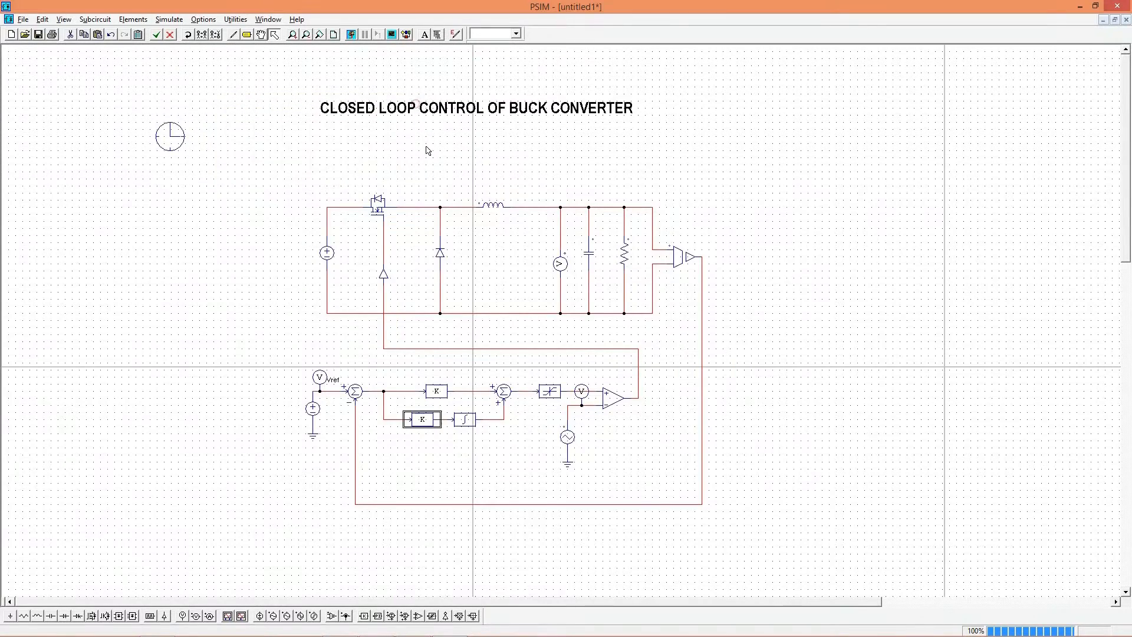
double_click(436, 390)
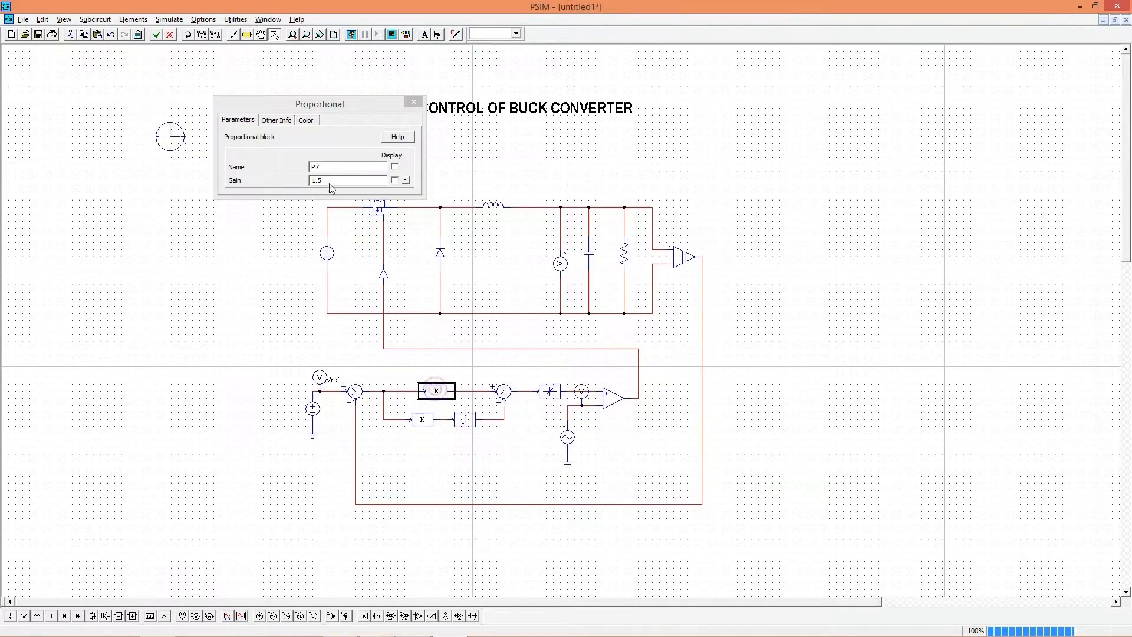
left_click(413, 101)
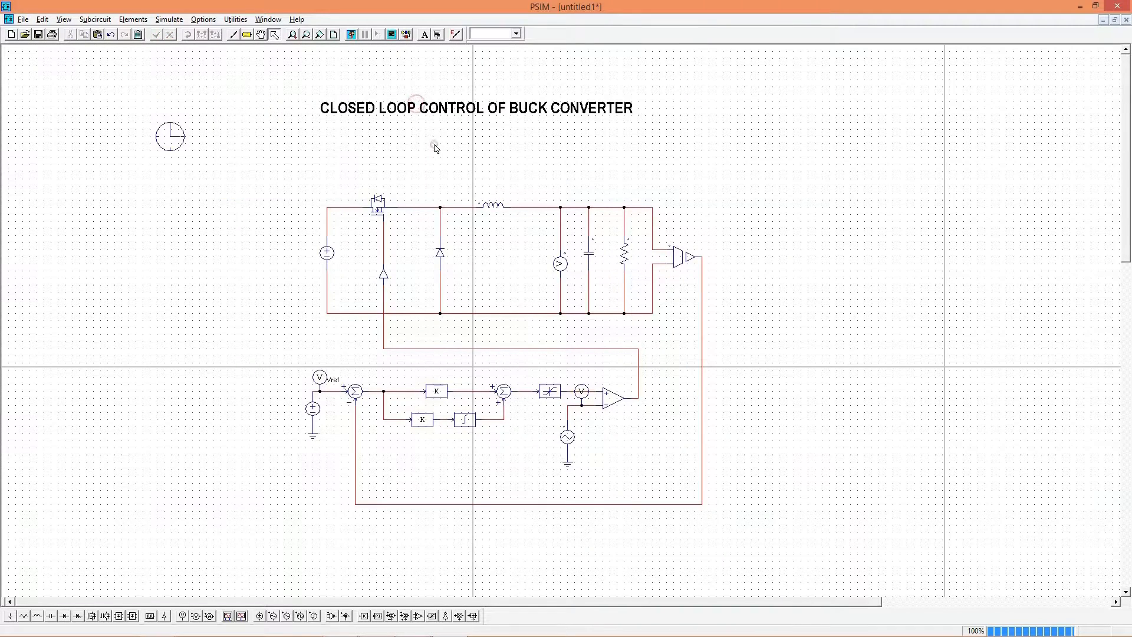
mouse_move(434, 325)
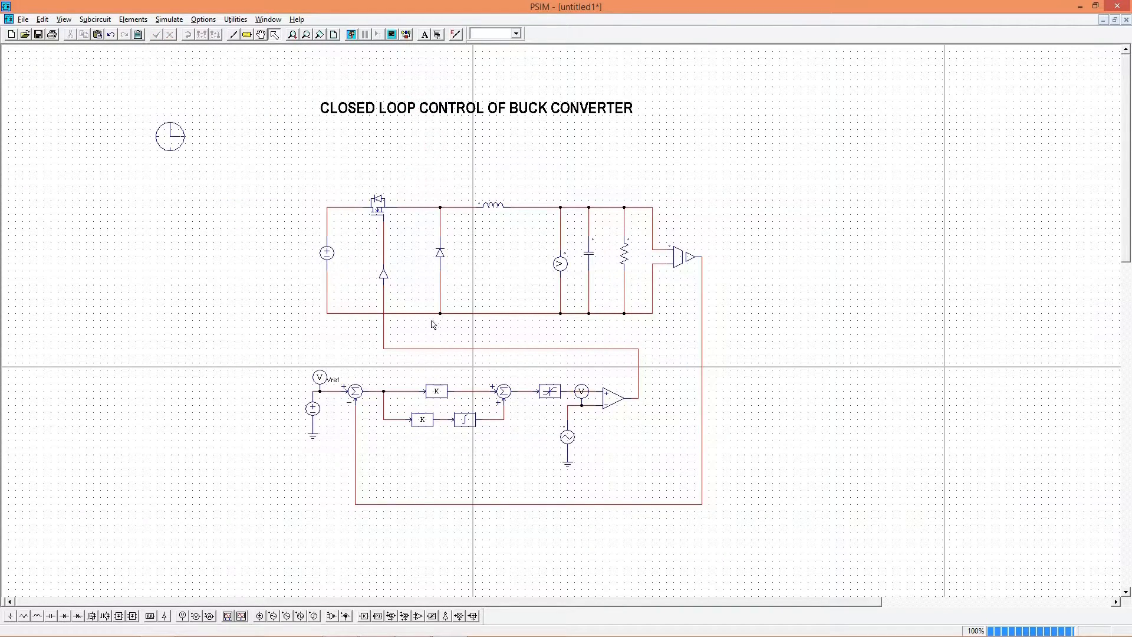
Plot Voutput showing its roughly 11.28 V startup peak, then set the proportional gain to 2000
left_click(350, 34)
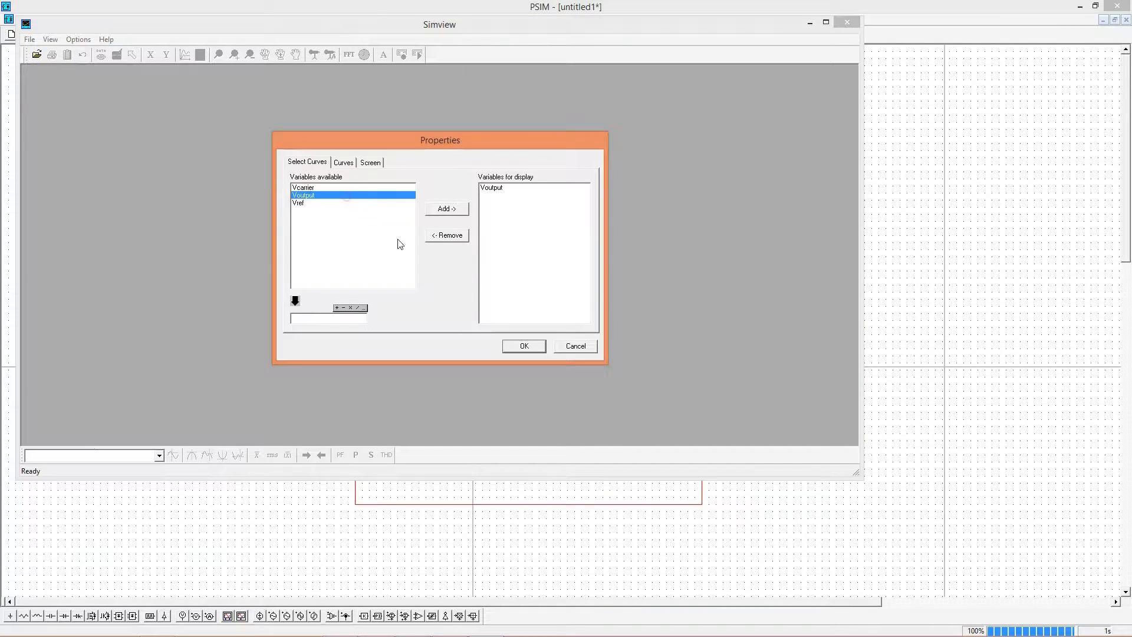
left_click(524, 346)
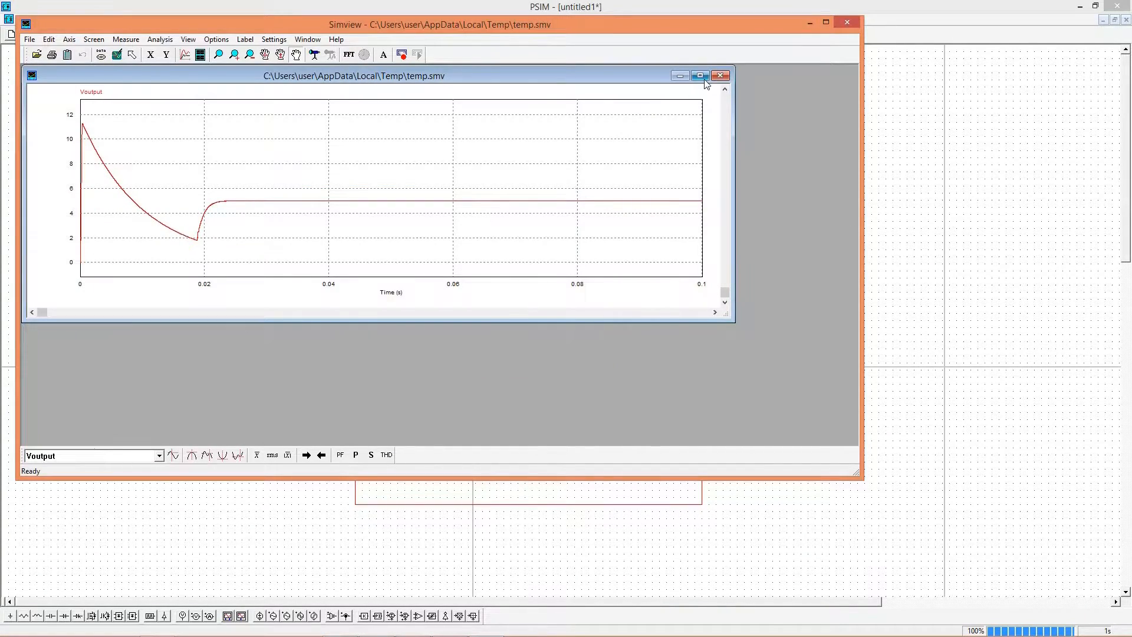
left_click(700, 76)
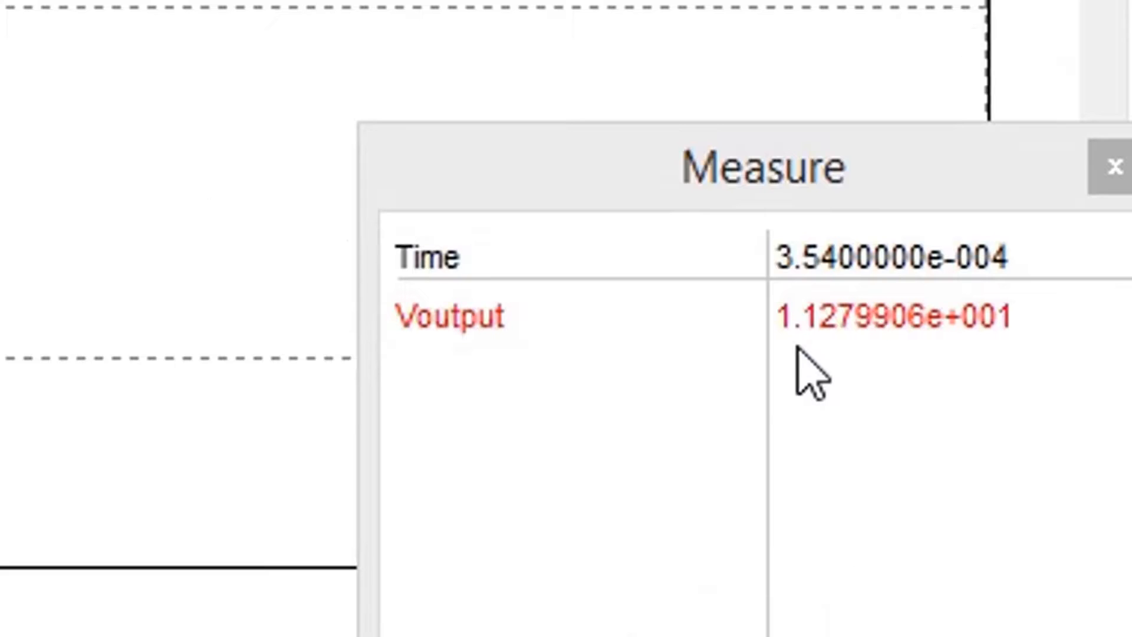
mouse_move(785, 387)
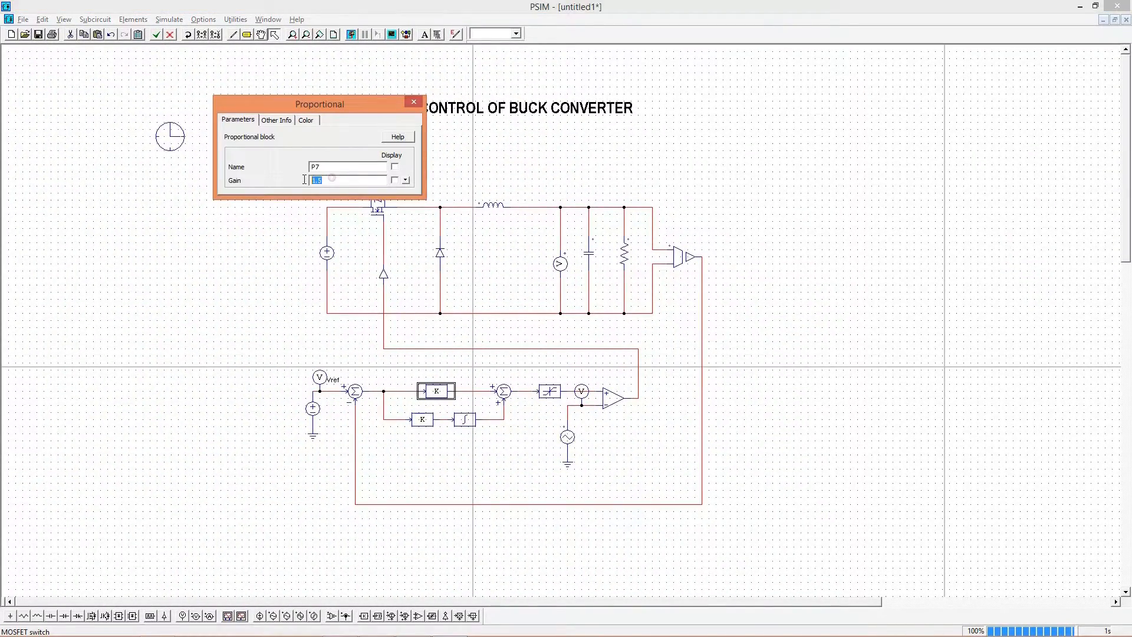
type("2000")
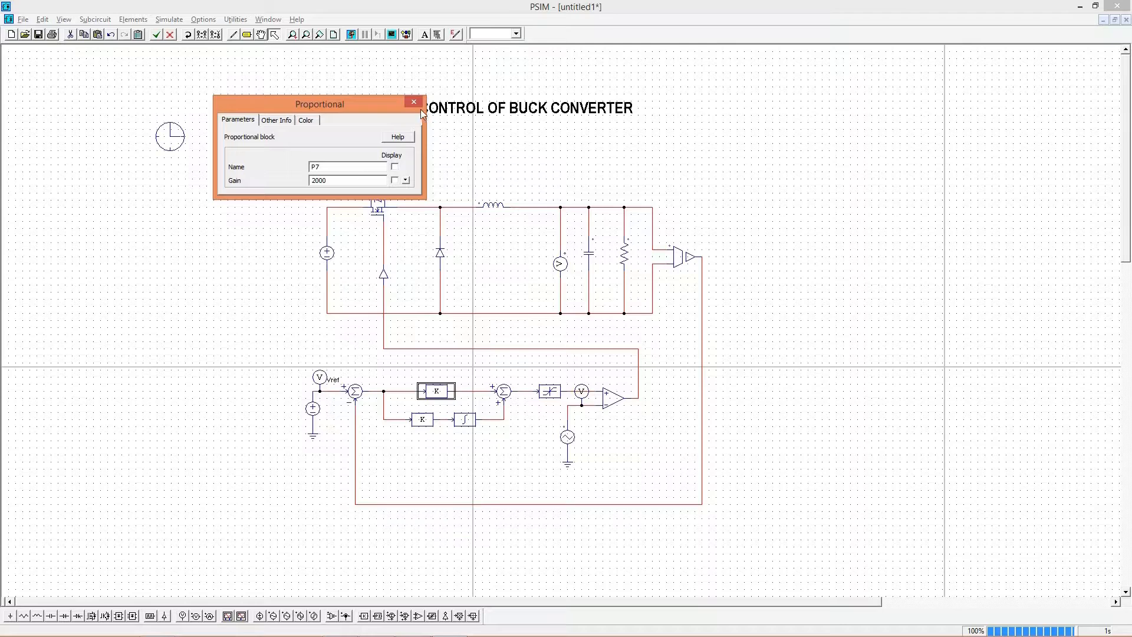
left_click(413, 101)
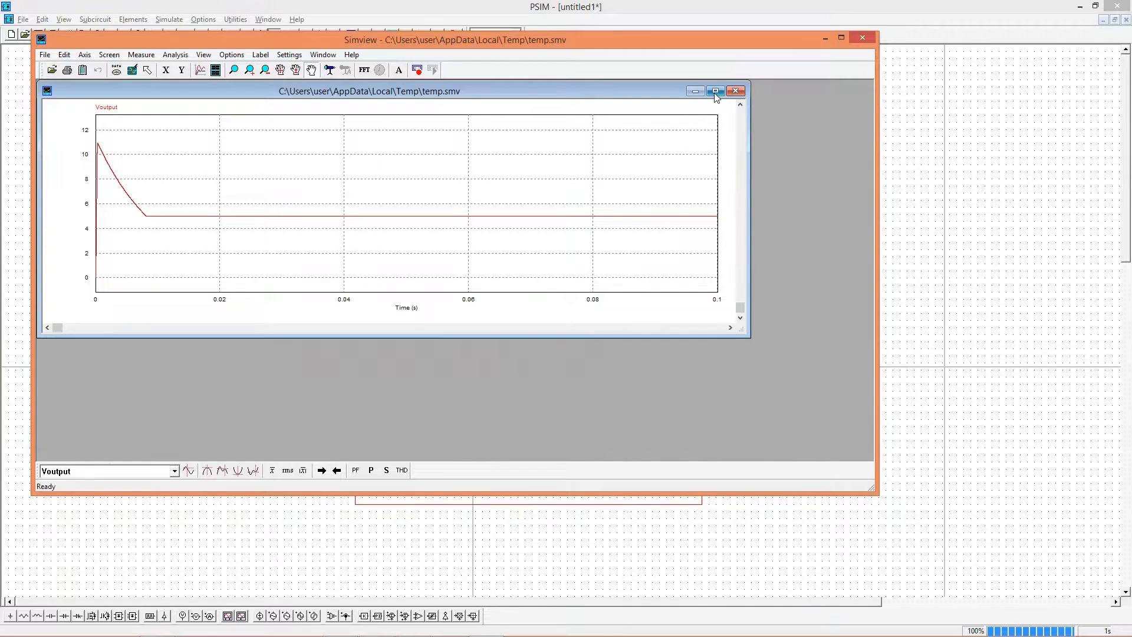
Maximize the plot and find Voutput's global maximum, about 10.92 V
left_click(715, 91)
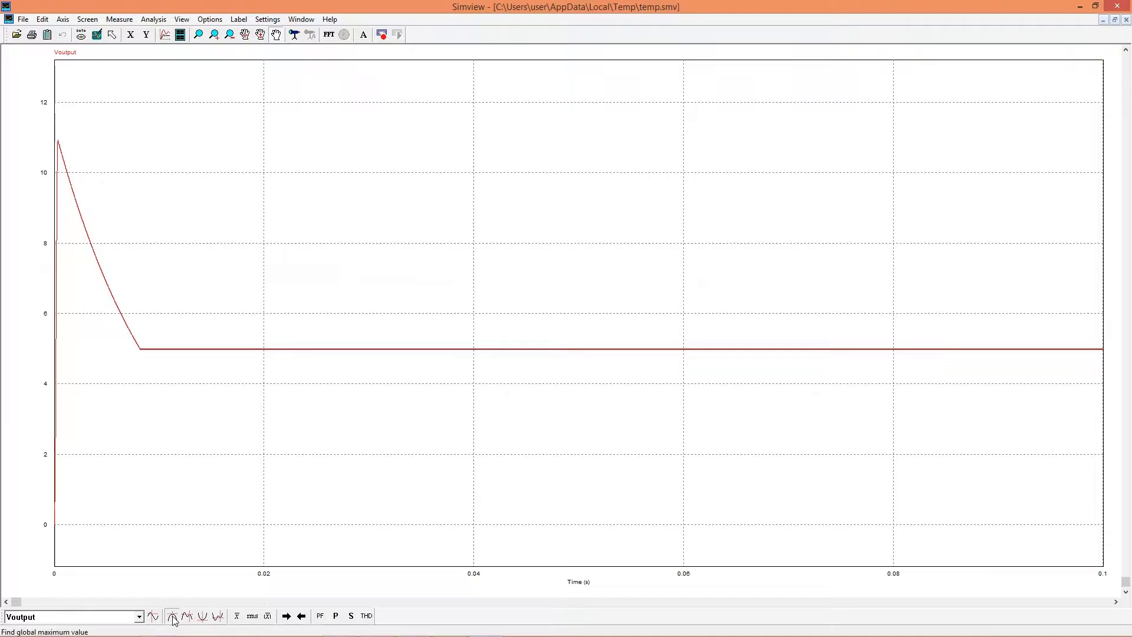
left_click(173, 616)
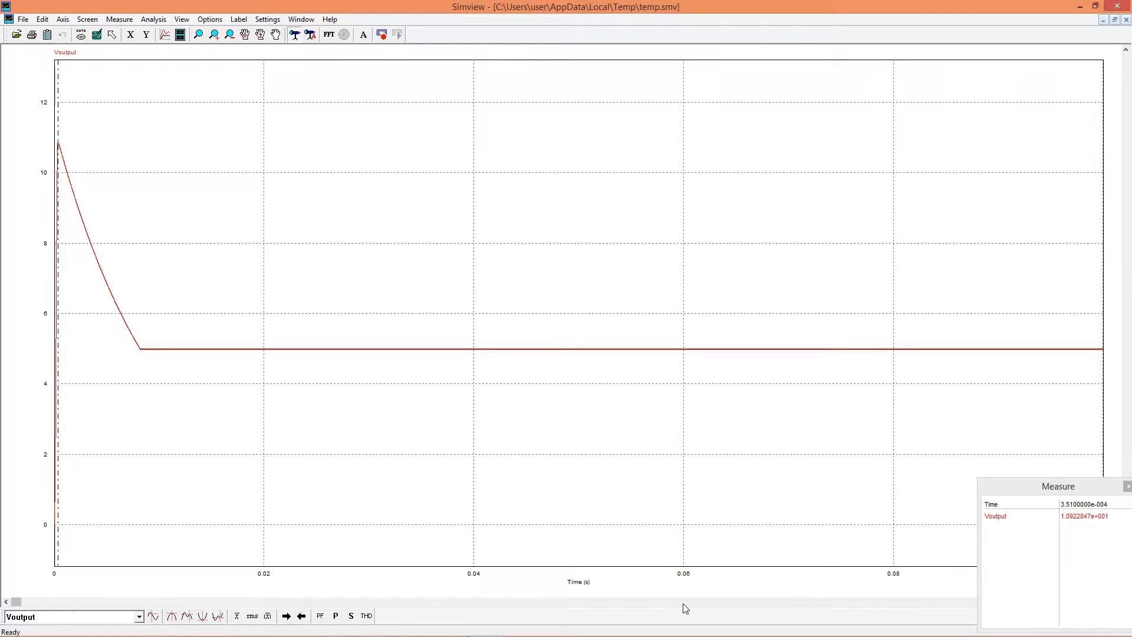
mouse_move(1126, 182)
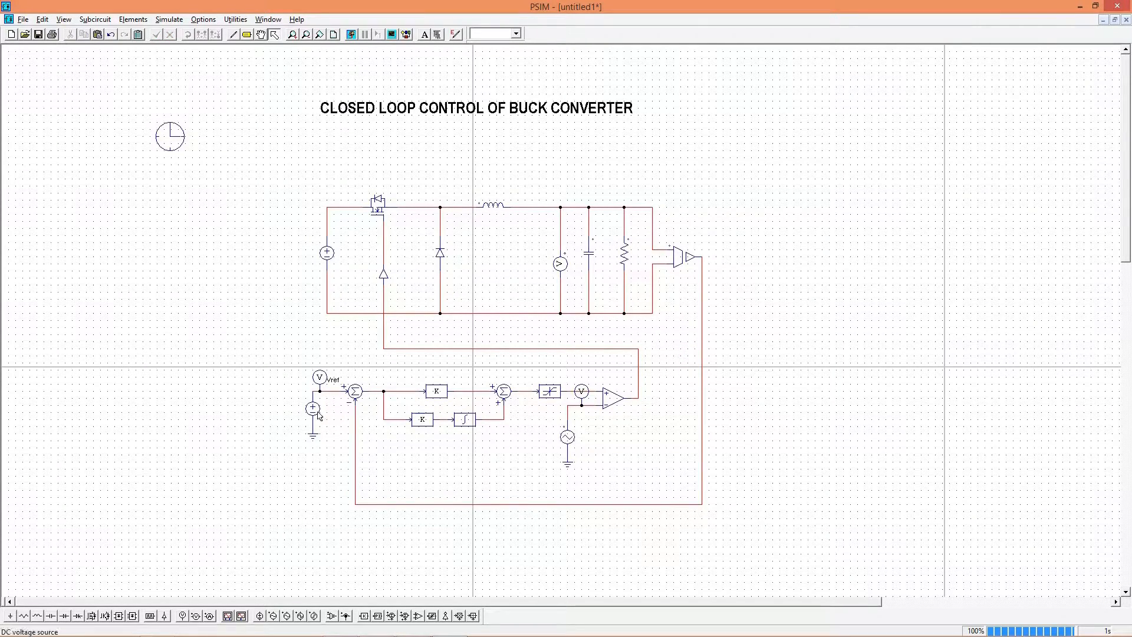
Set the Vref DC source amplitude to 8 and plot Voutput with Vref settling at 8 V
double_click(312, 410)
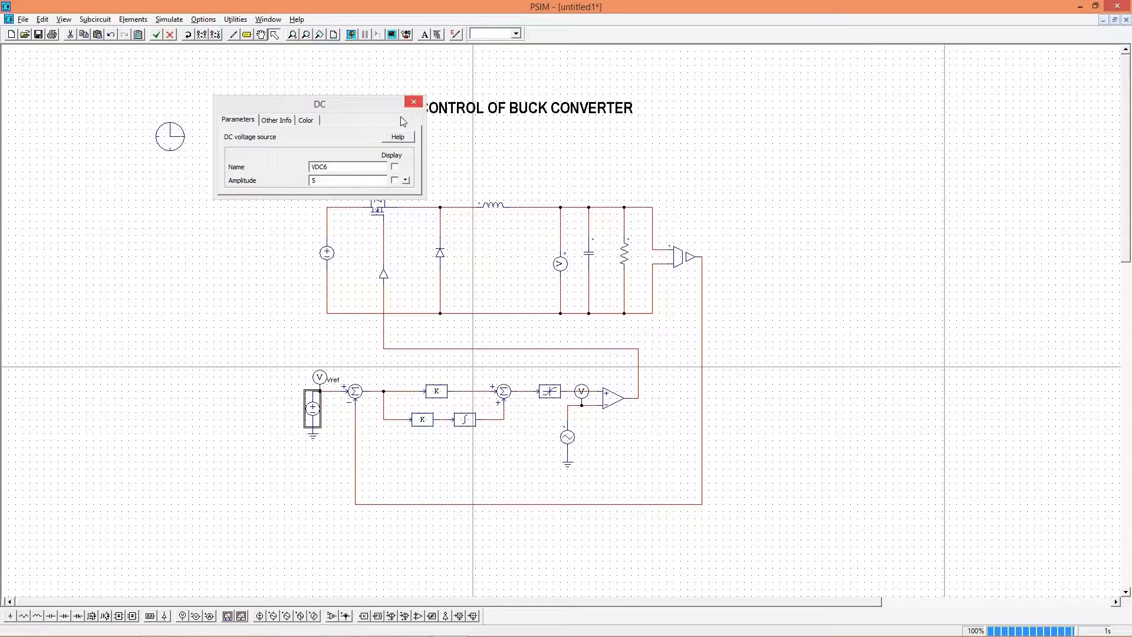
left_click(347, 181)
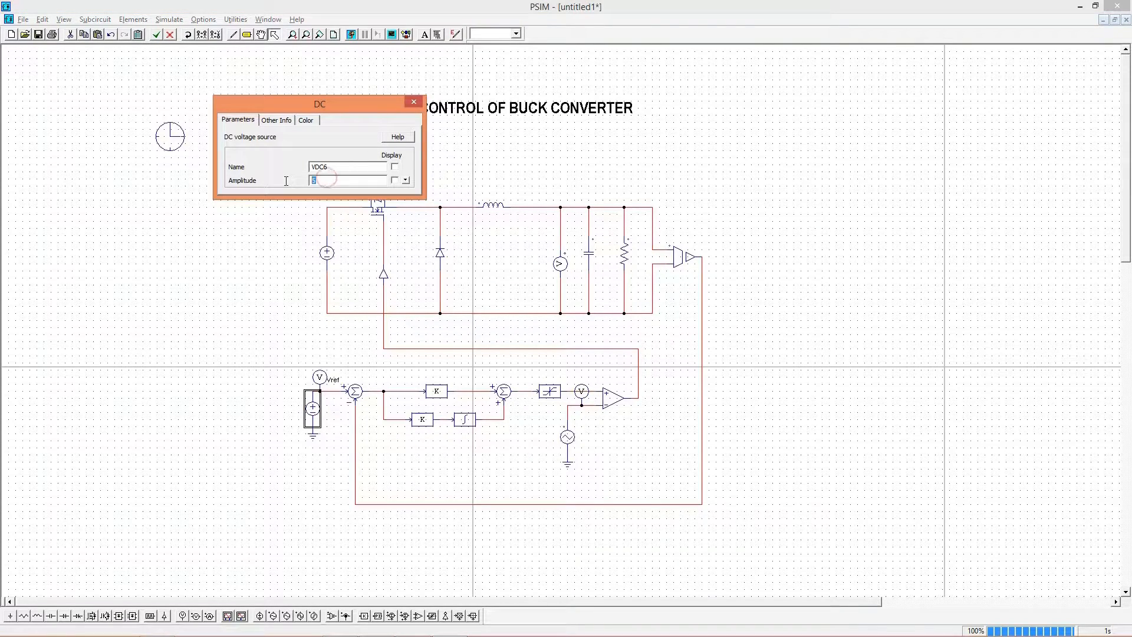
left_click(413, 102)
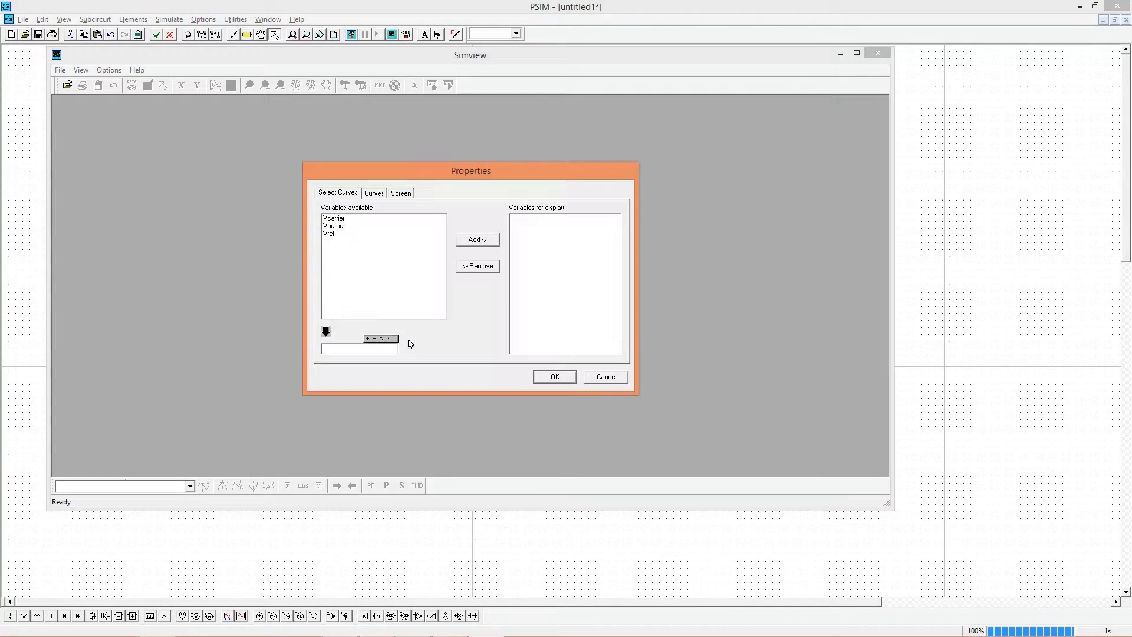
left_click(334, 226)
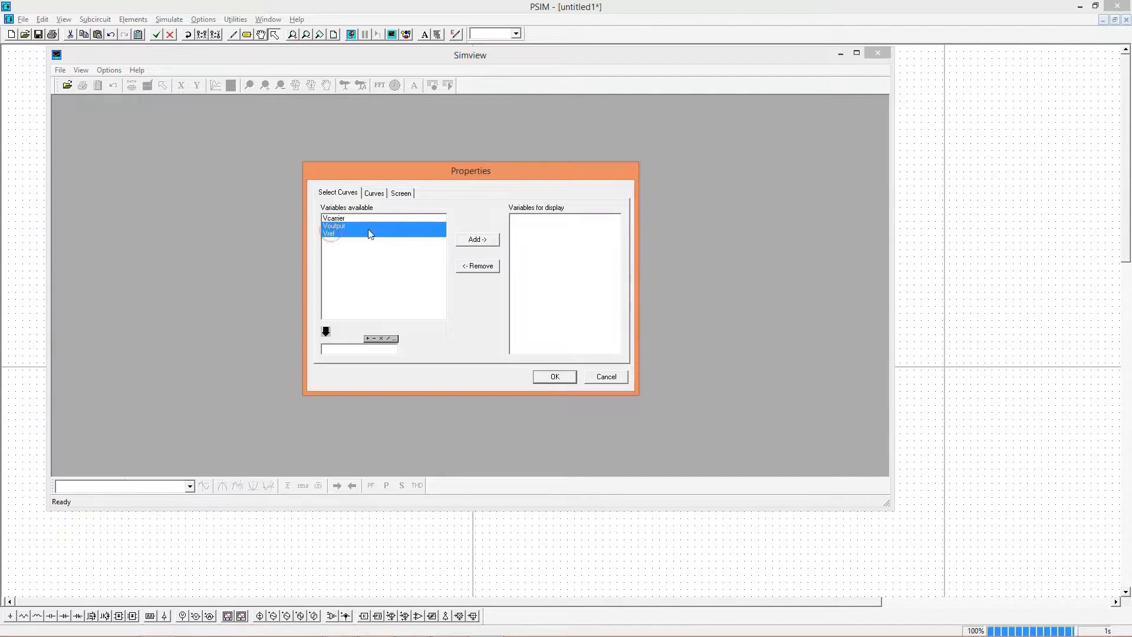
left_click(554, 377)
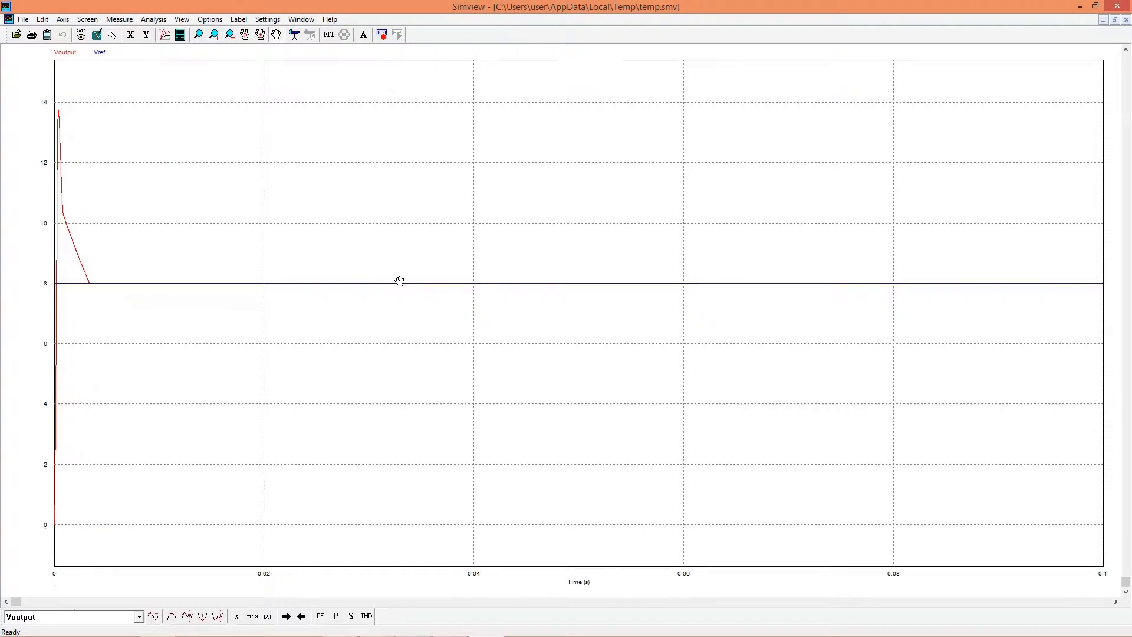
mouse_move(985, 167)
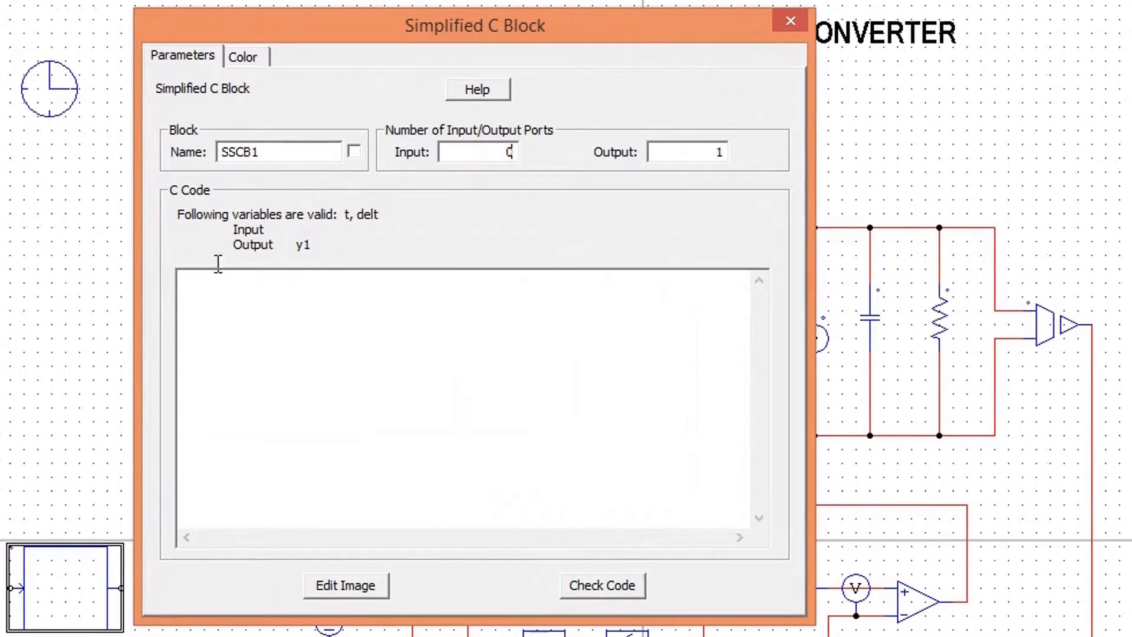
Write the ramp equation for output y1 in the Simplified C Block code
type("y")
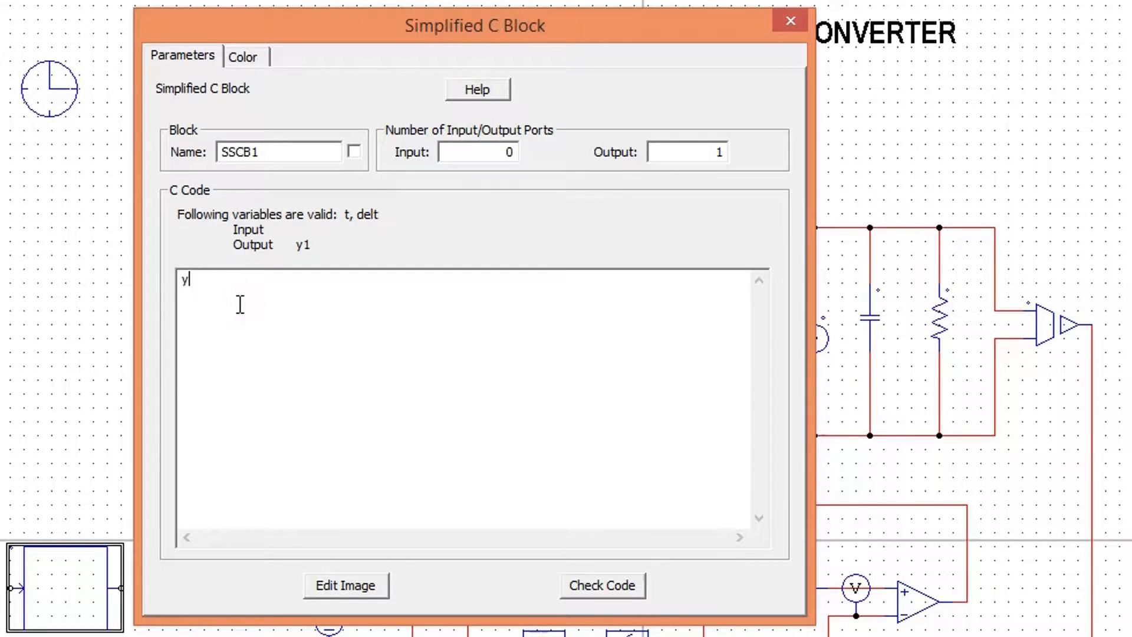
type("1 =")
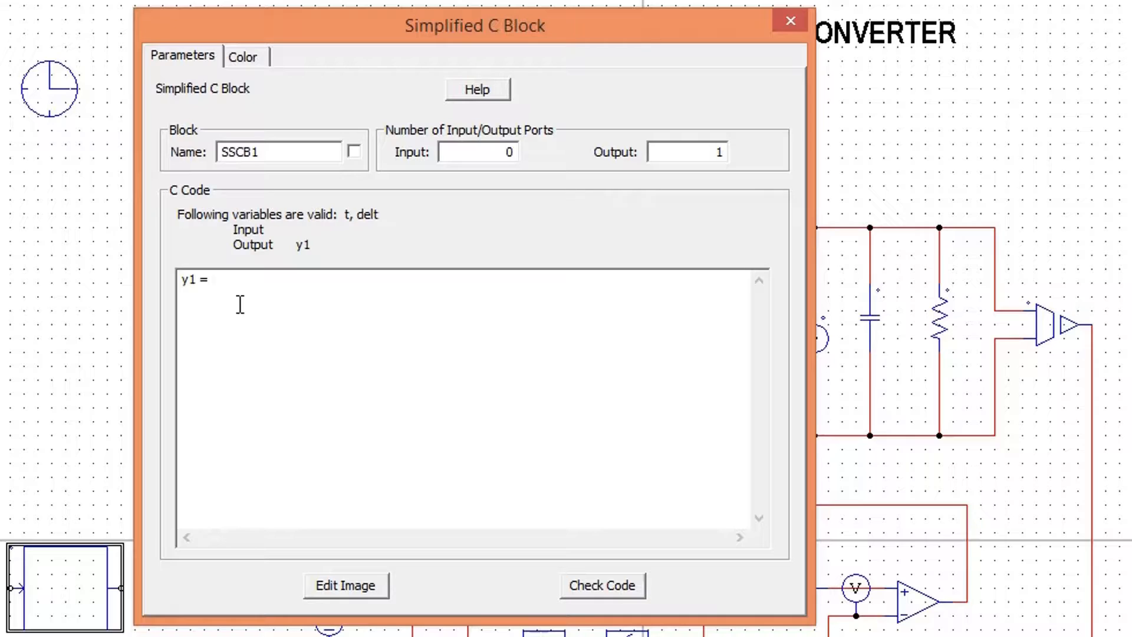
type("y1 =")
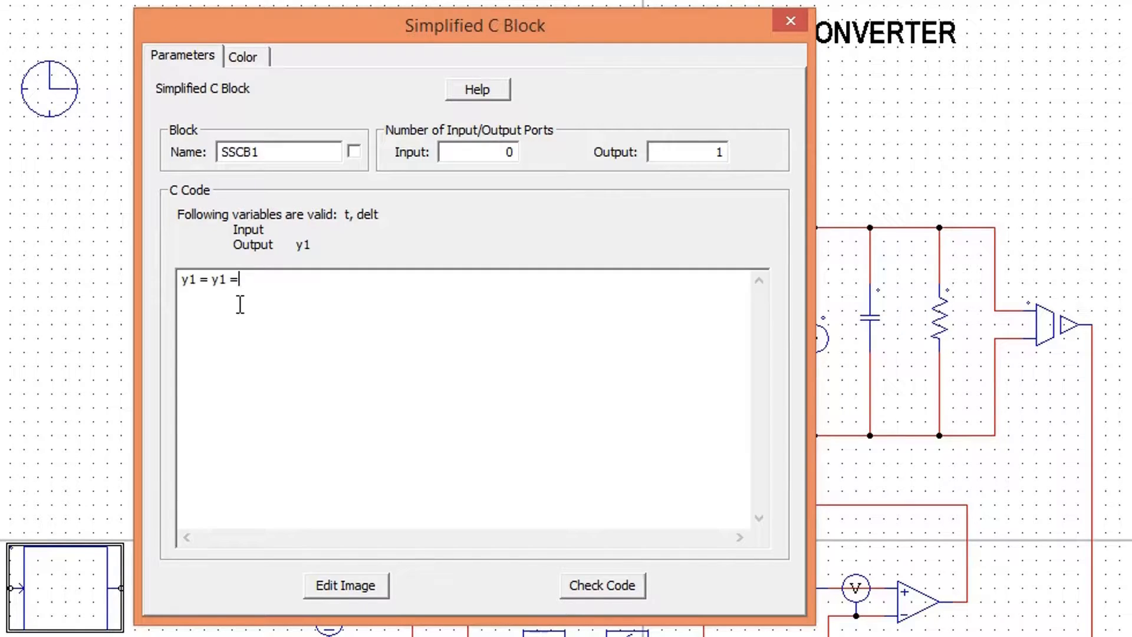
type("+")
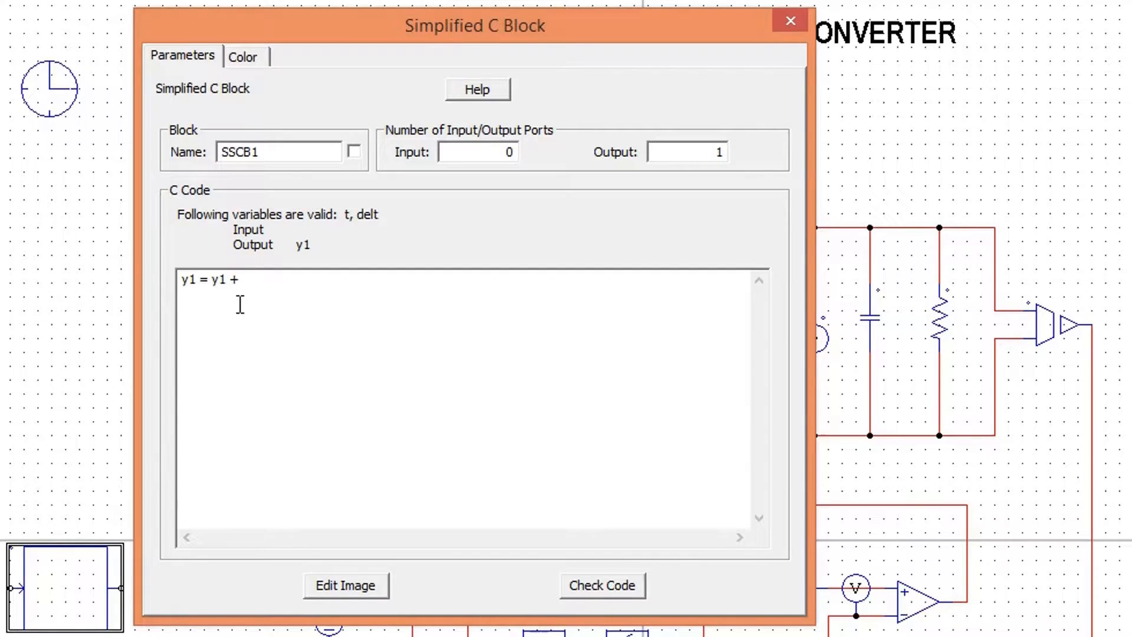
type("(t")
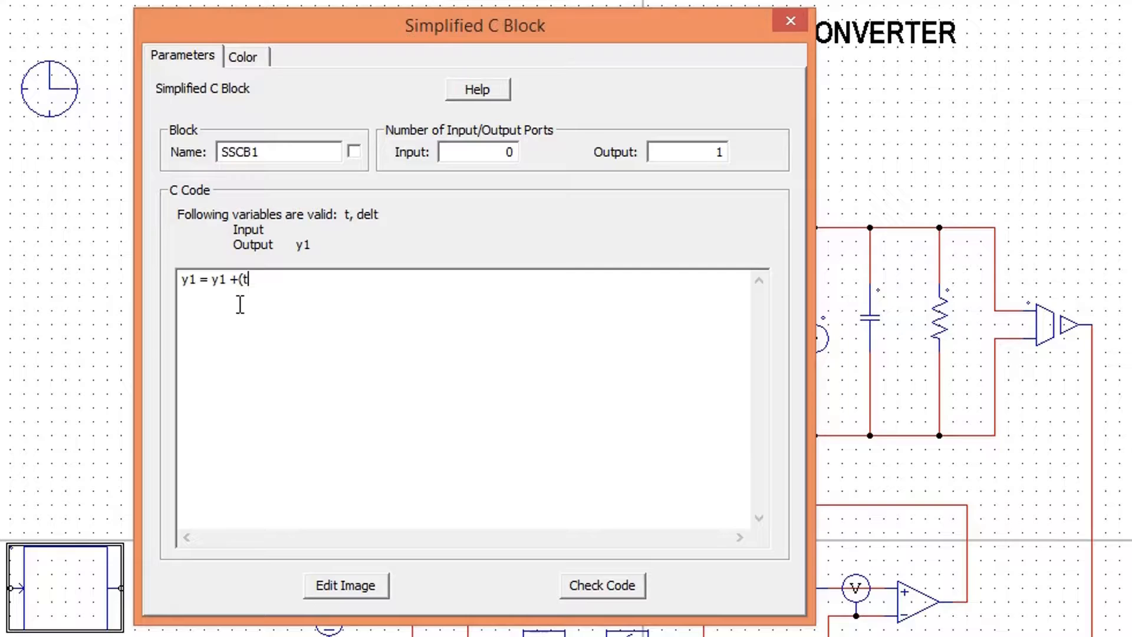
type("*delt")
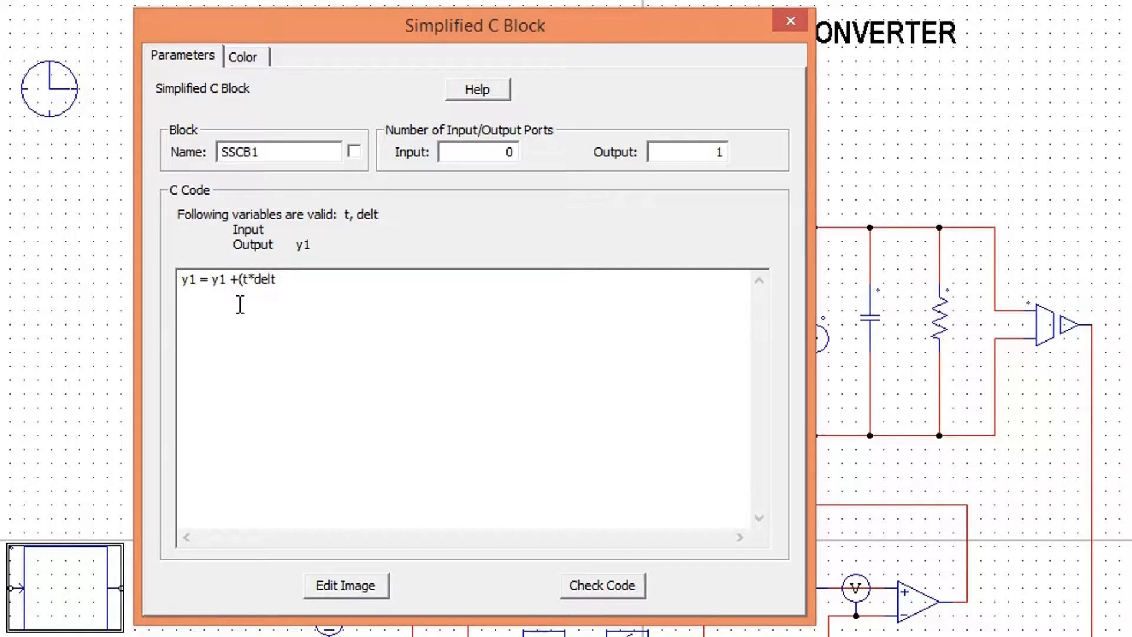
type("))")
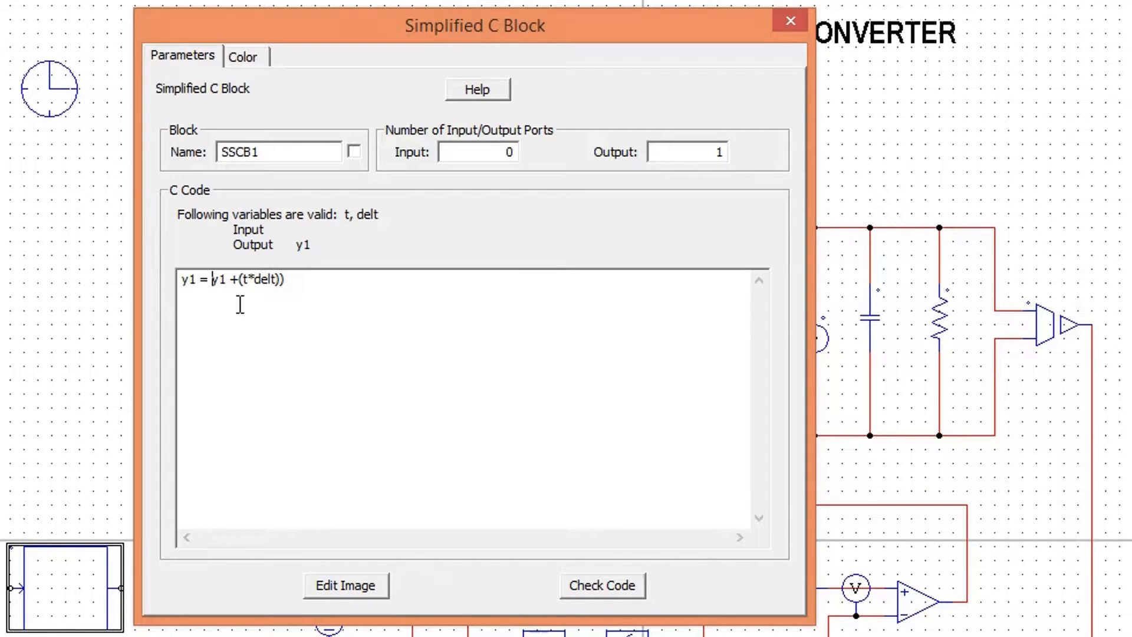
type("(")
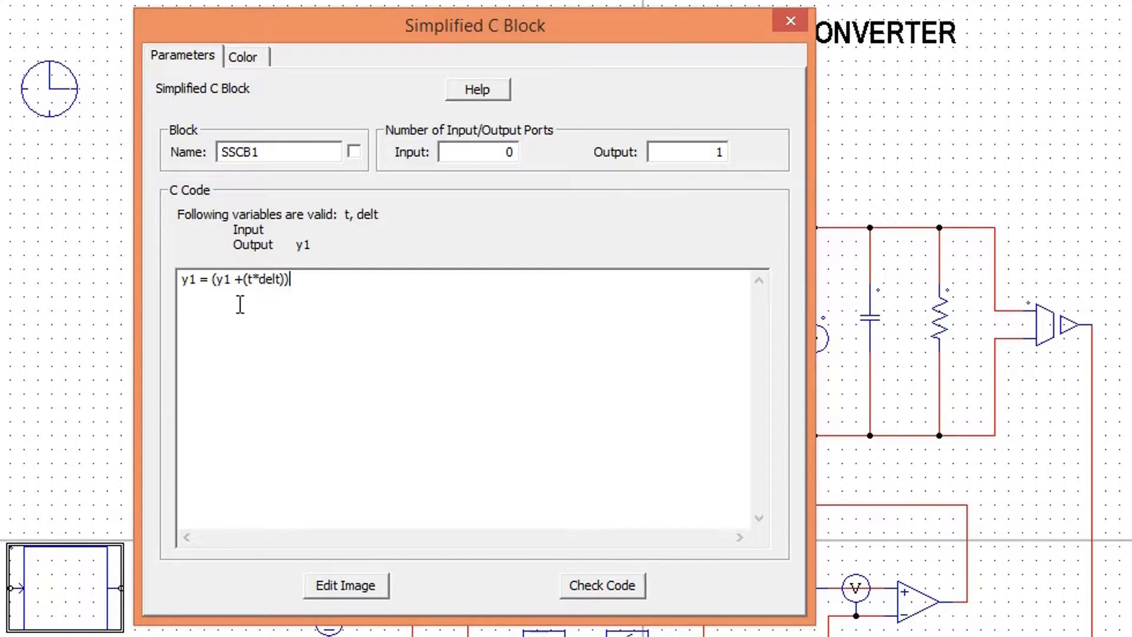
type("*500000")
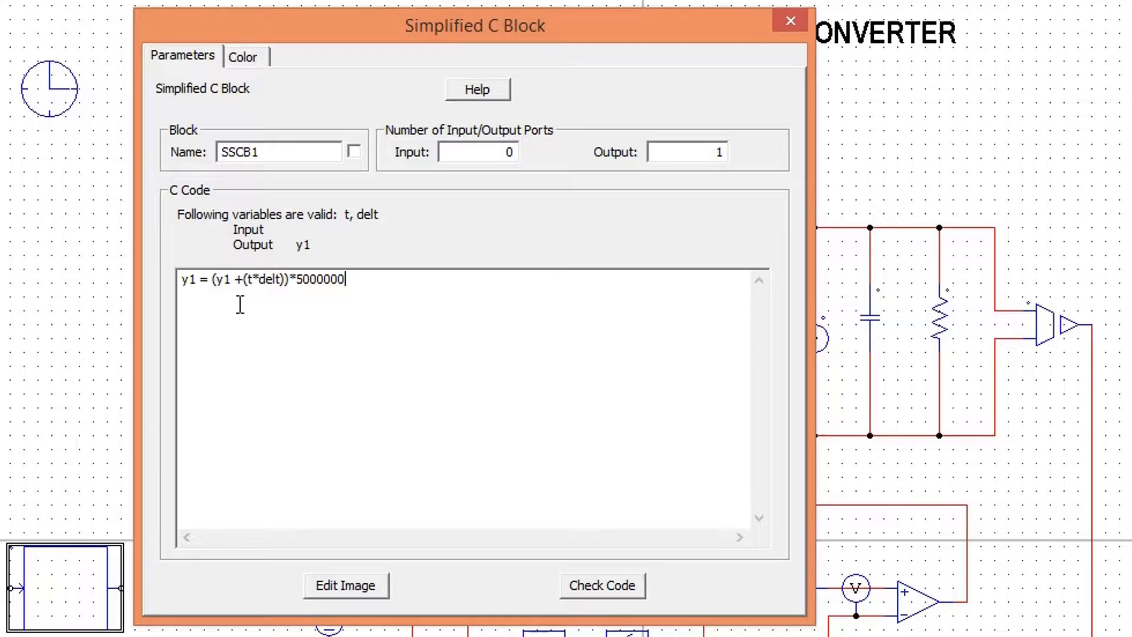
type("0;")
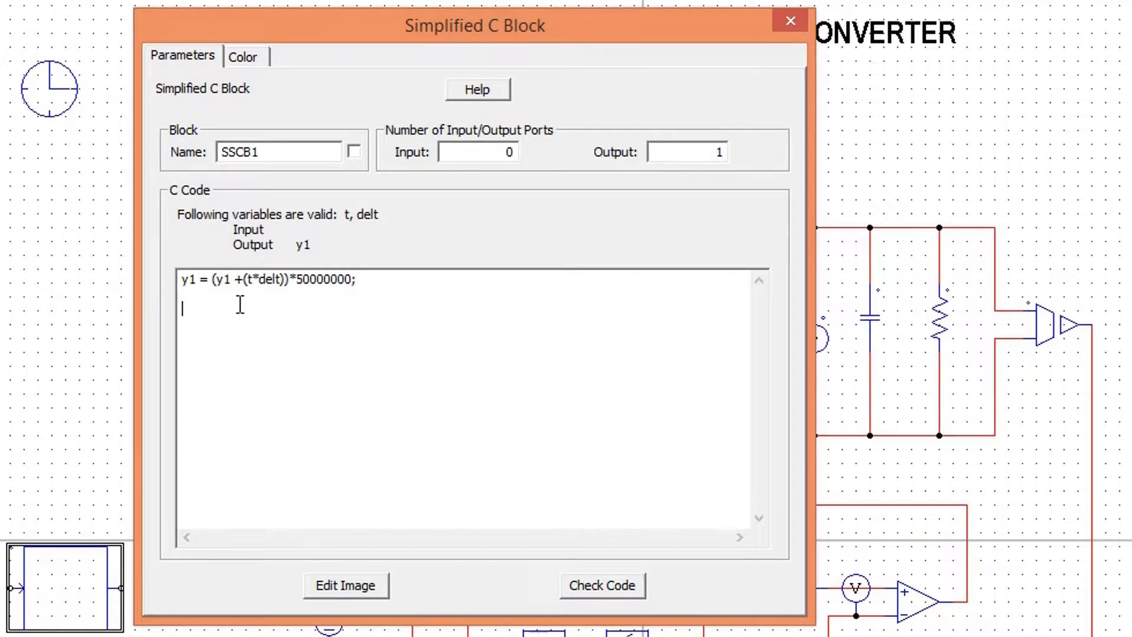
Add the cap 'if(y1>8) y1=8;' and verify the code compiles successfully
type("if(")
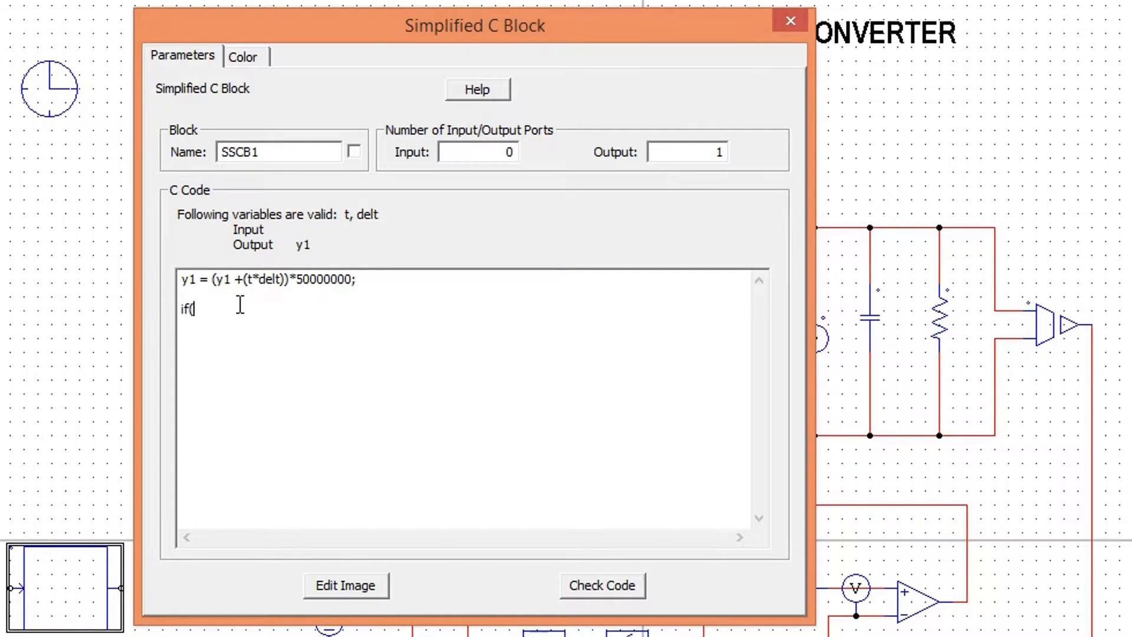
type("y1")
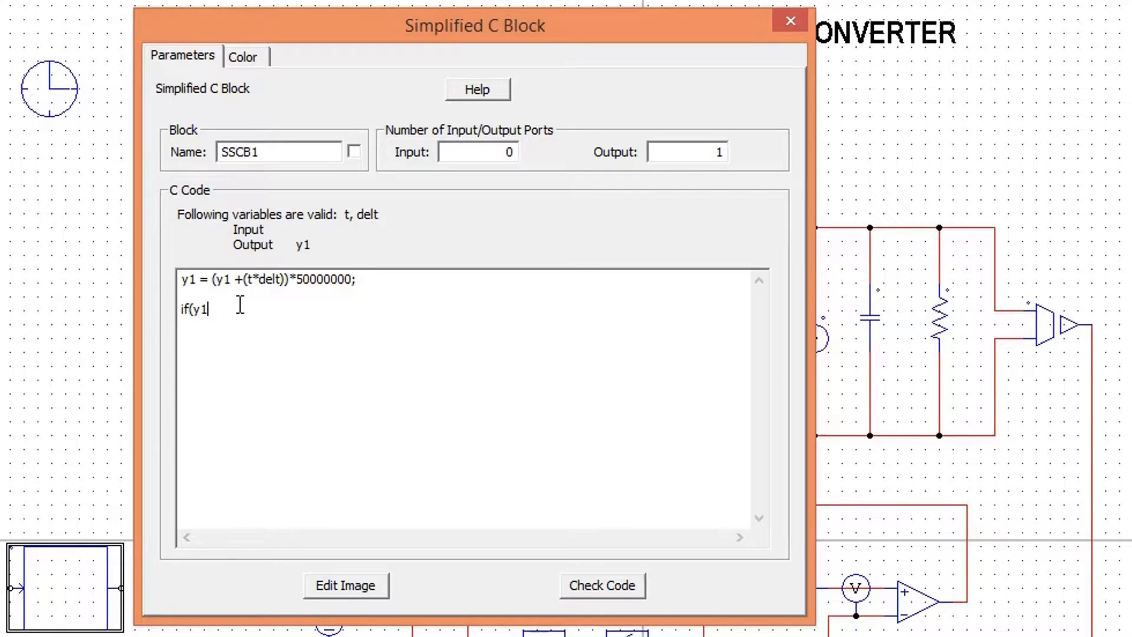
type(">8)")
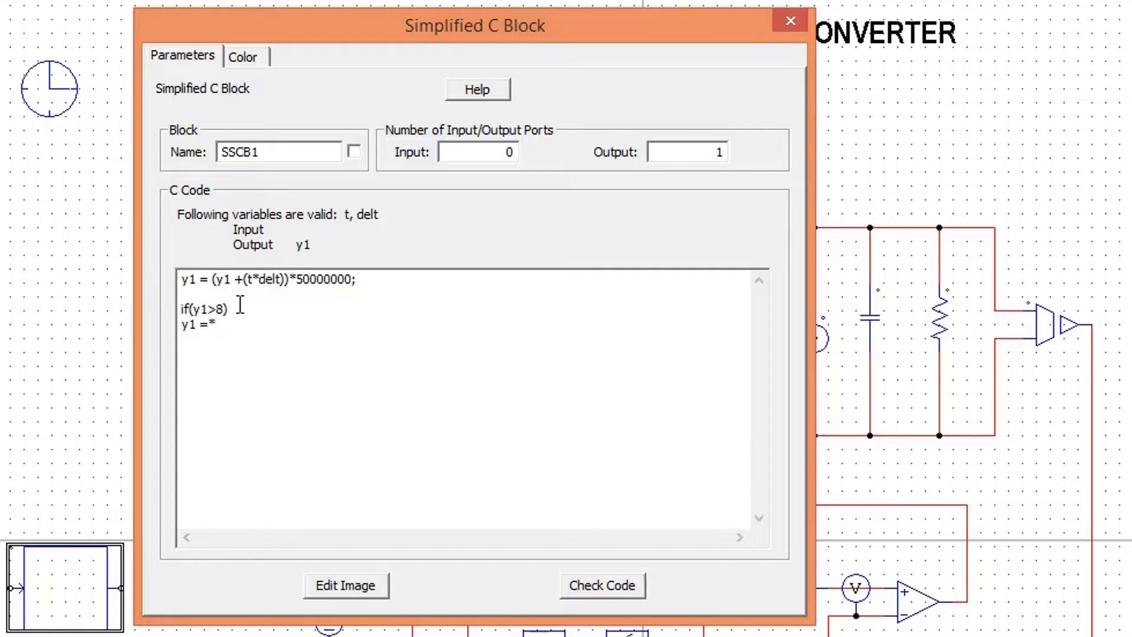
type("8;")
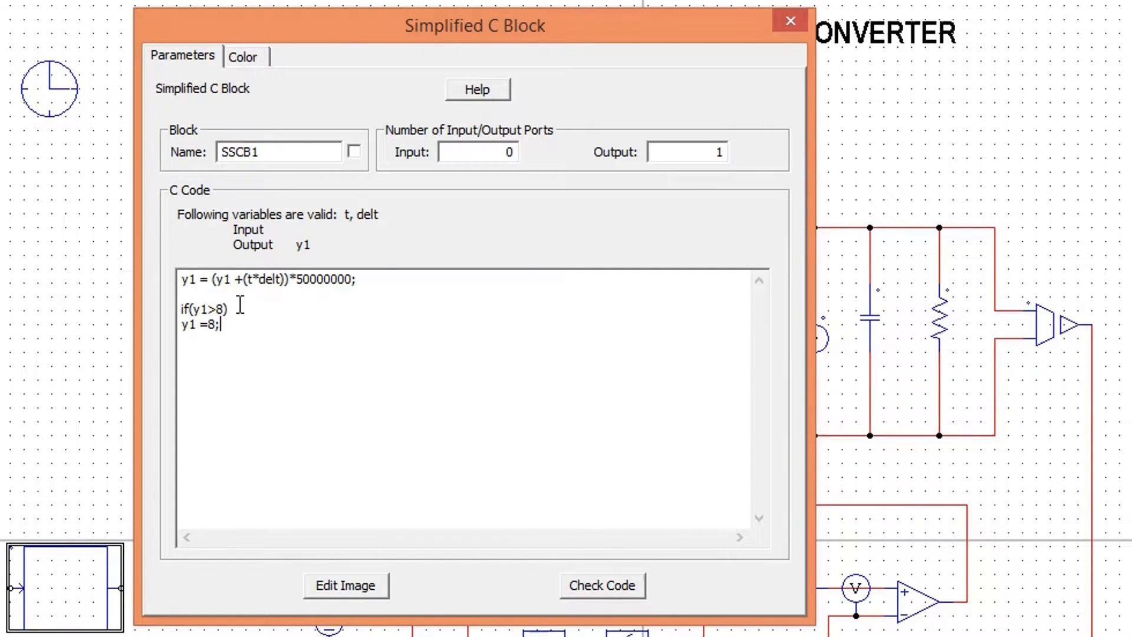
left_click(602, 585)
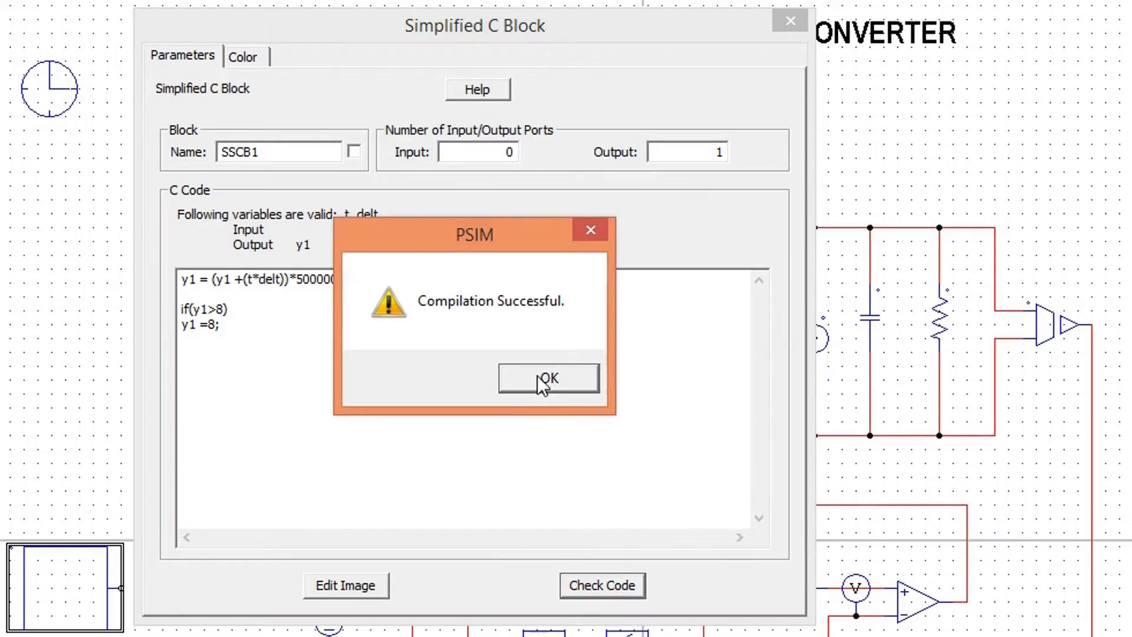
left_click(548, 378)
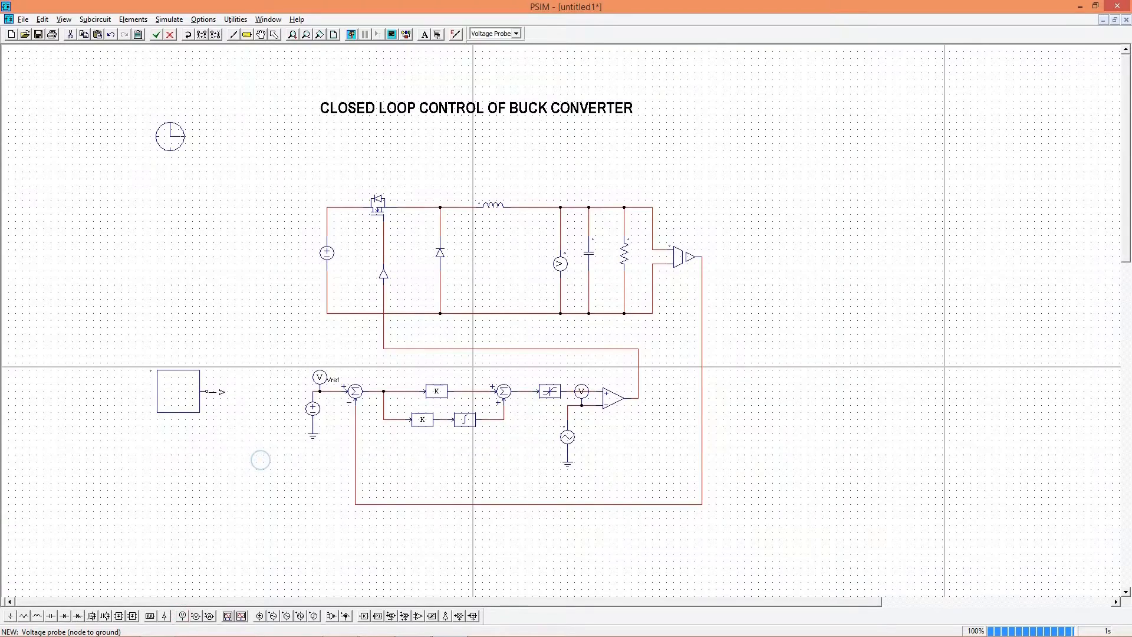
Rename the C block output probe to Vcarriernew, simulate, and plot its linear ramp
left_click(216, 391)
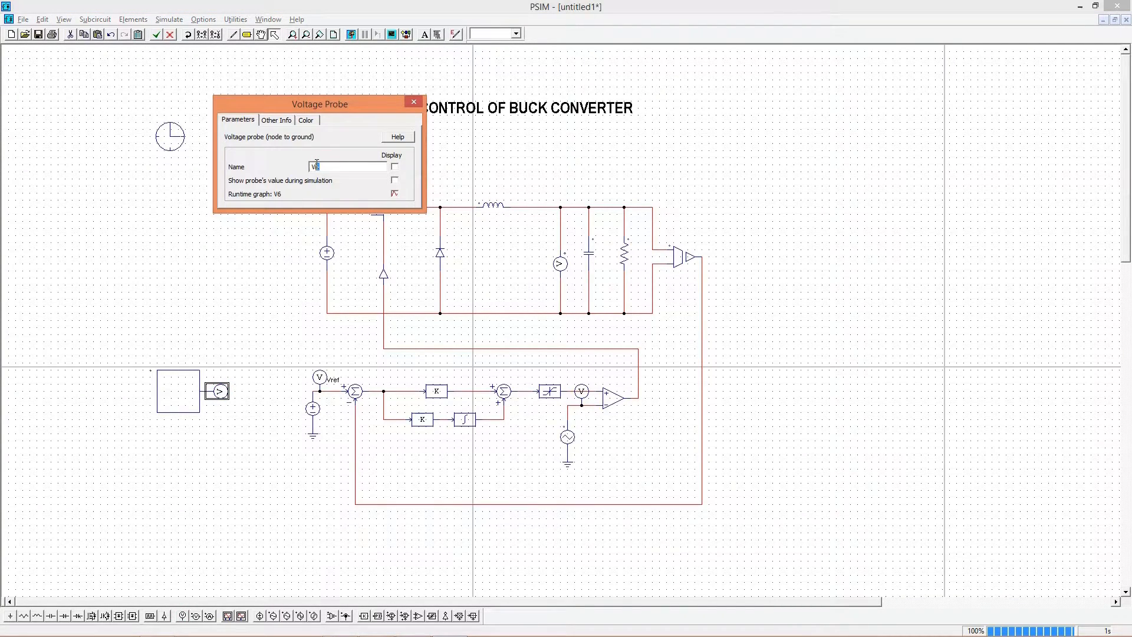
type("Vcarrier")
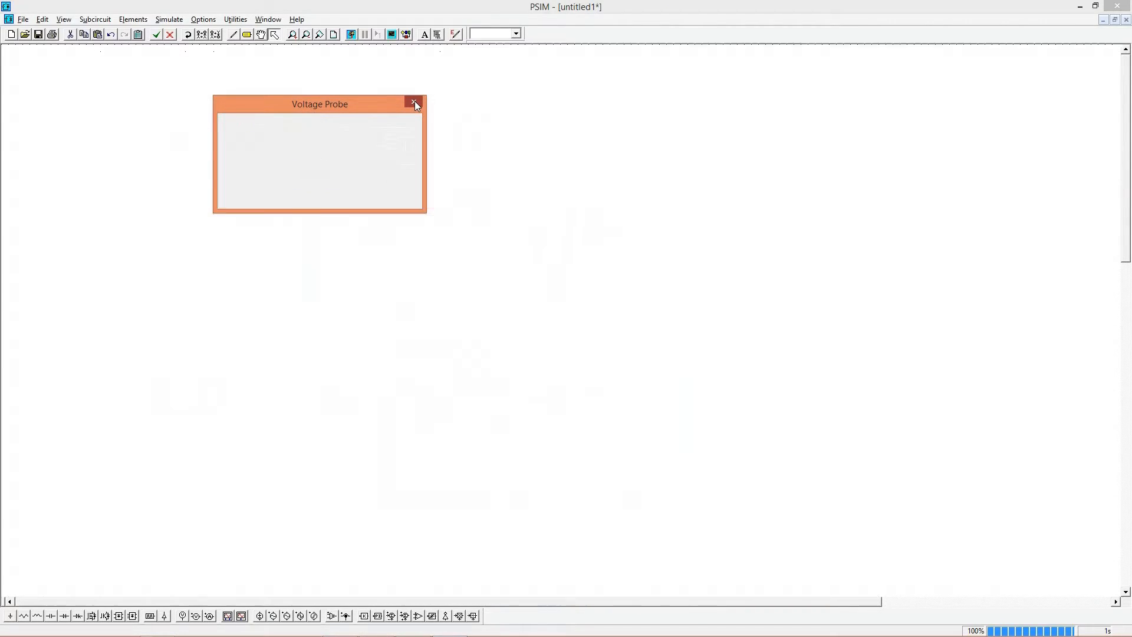
left_click(414, 103)
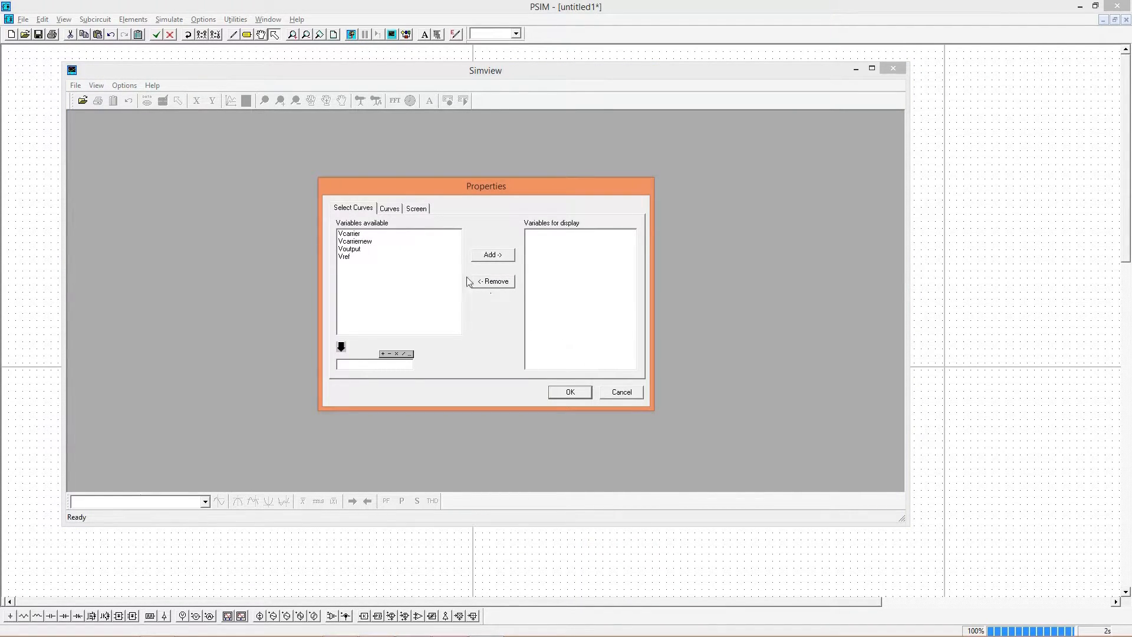
left_click(569, 391)
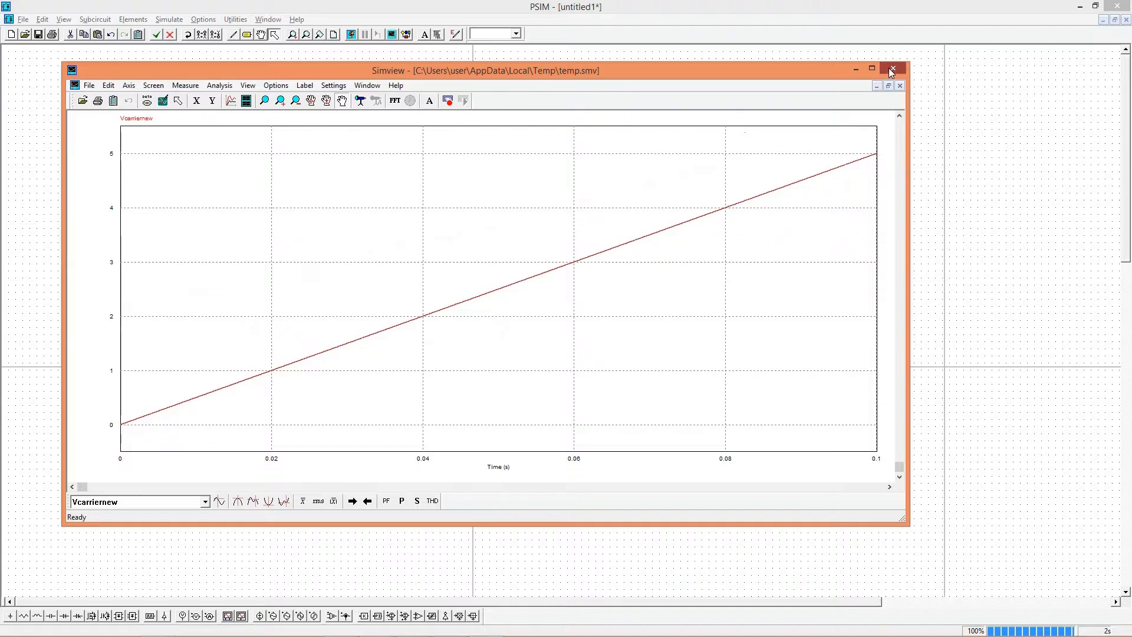
left_click(891, 68)
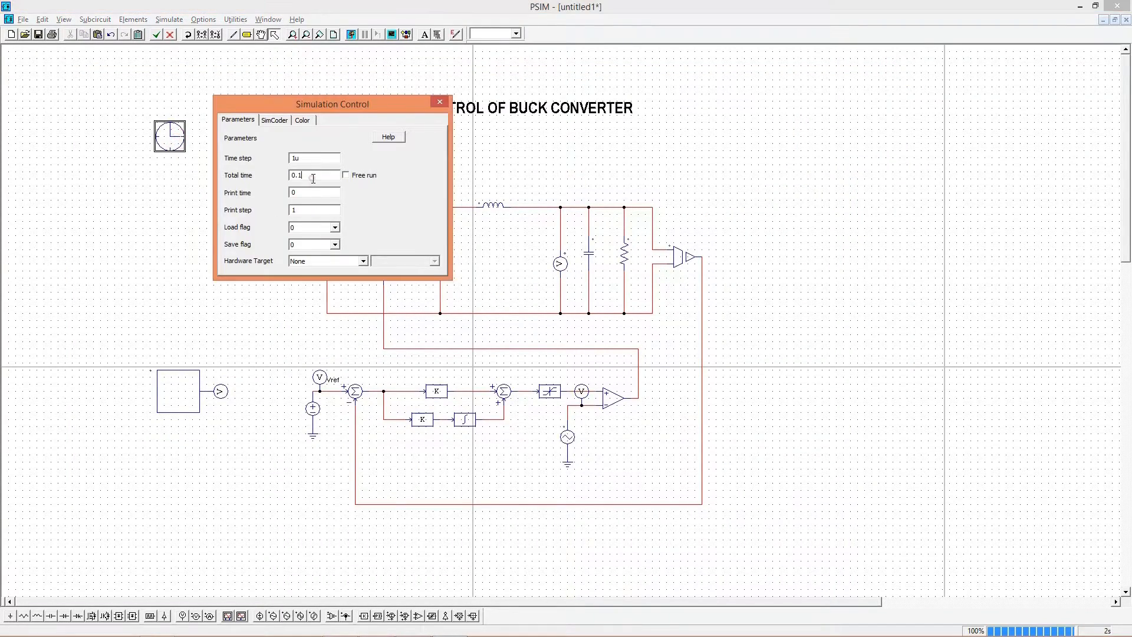
Set total time to 0.2, rename the probe Vrefnew, and plot its ramp capped at 8
type("0.2")
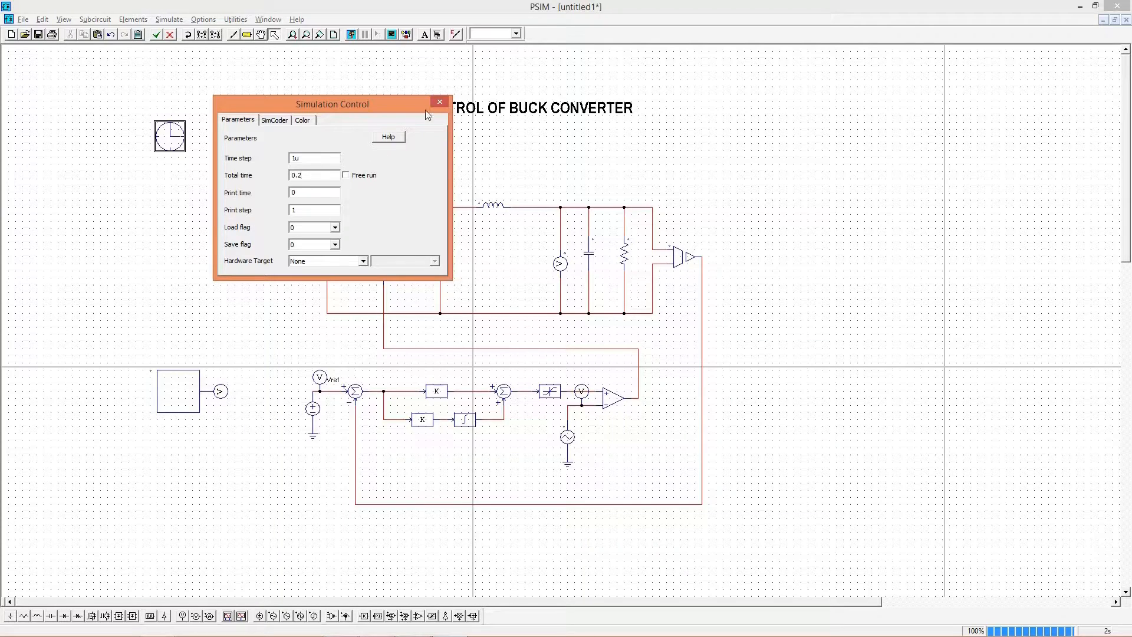
left_click(439, 101)
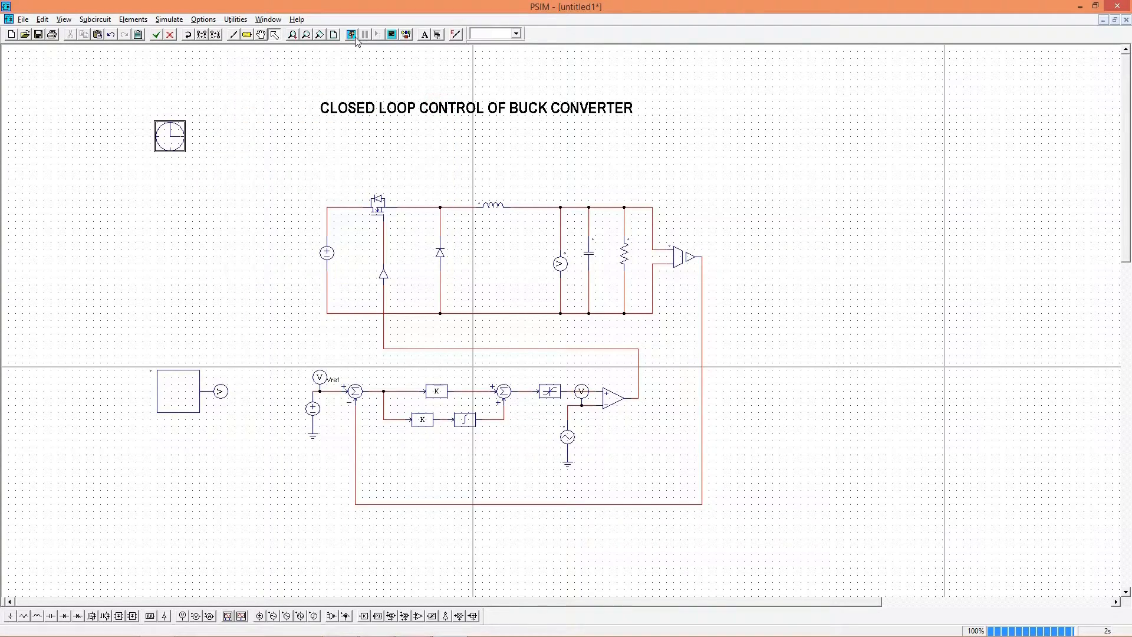
double_click(218, 391)
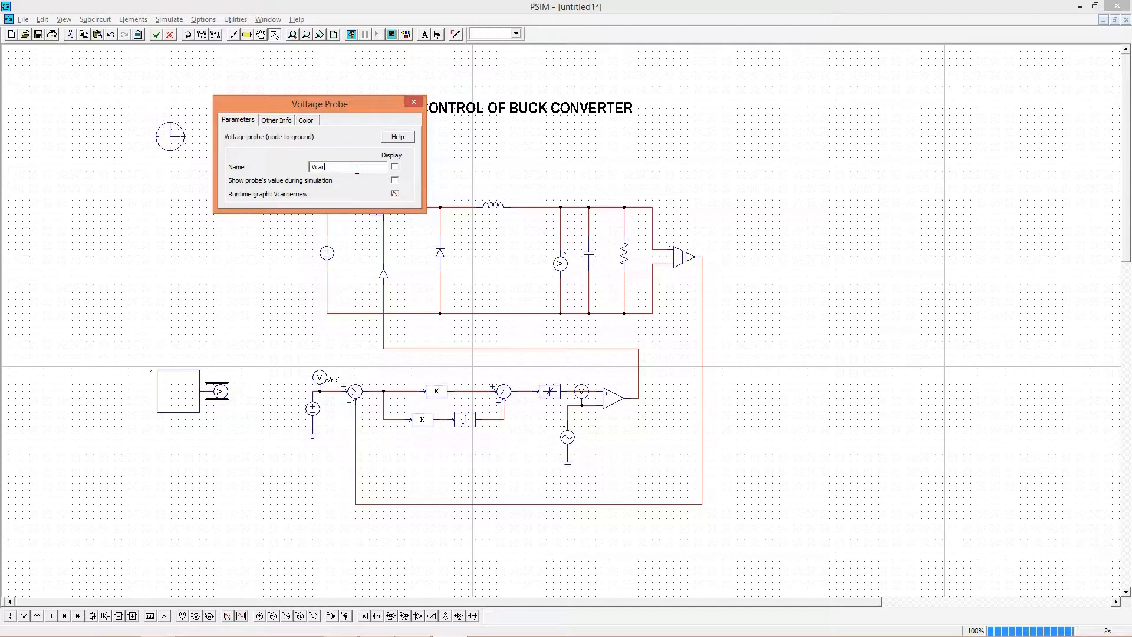
key("BackSpace")
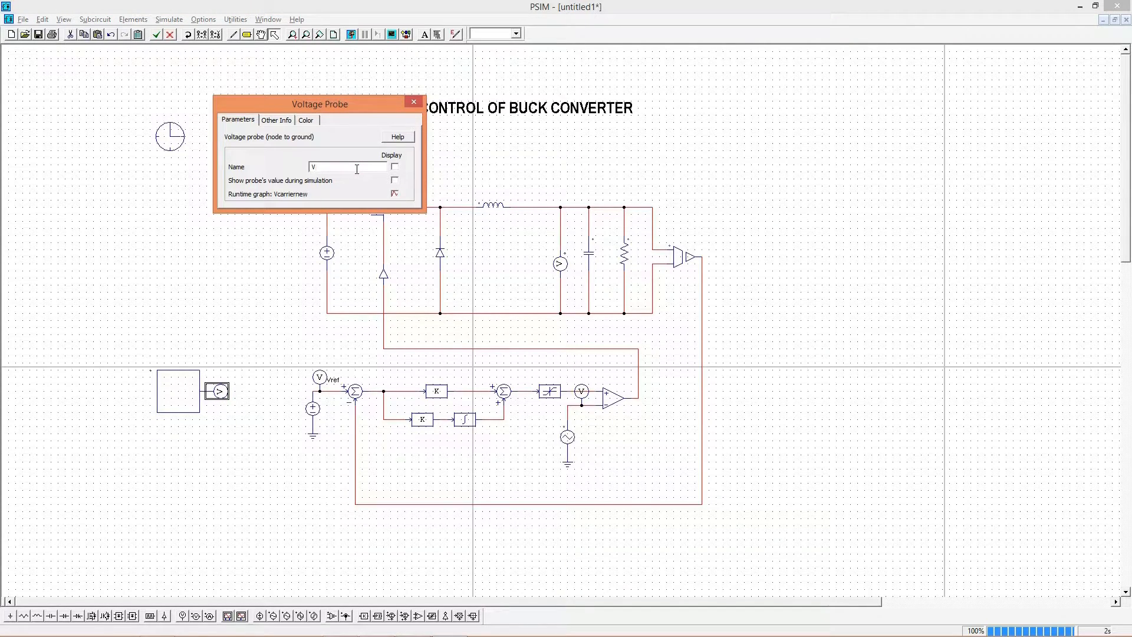
type("refnew")
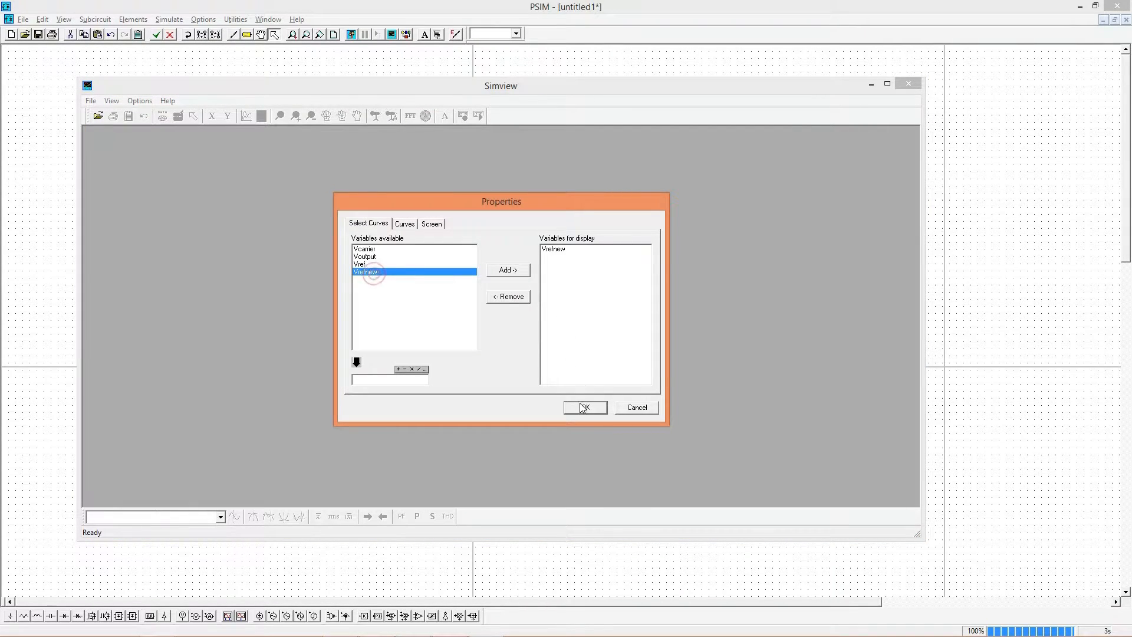
left_click(585, 408)
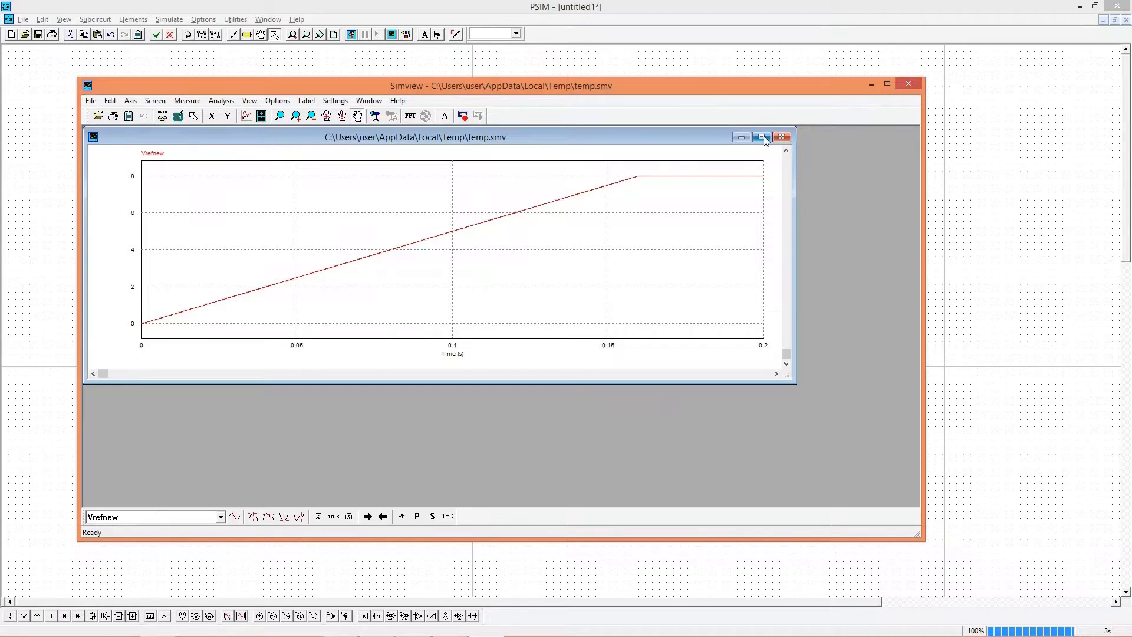
left_click(781, 137)
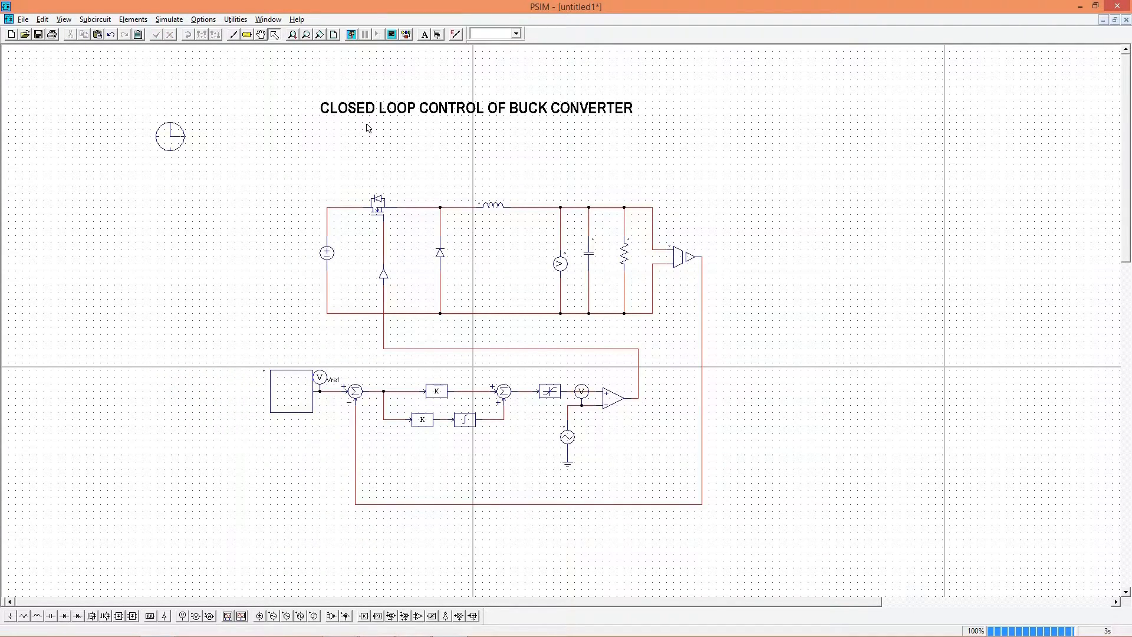
Rerun the simulation with the C-block ramp reference and plot Vref in SIMVIEW
left_click(352, 33)
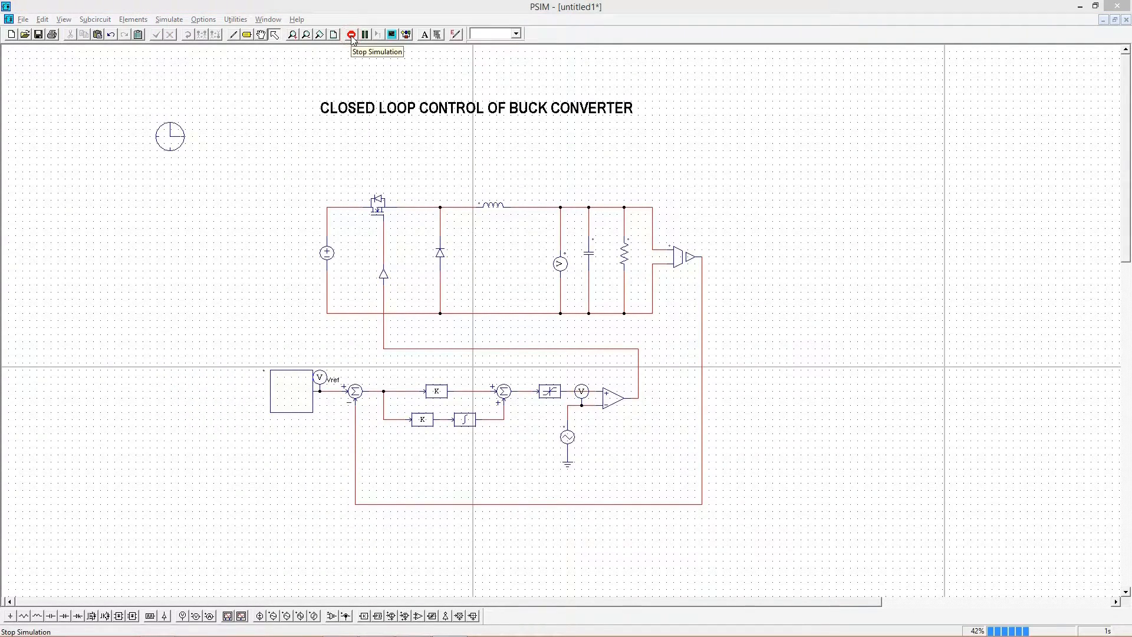
left_click(350, 34)
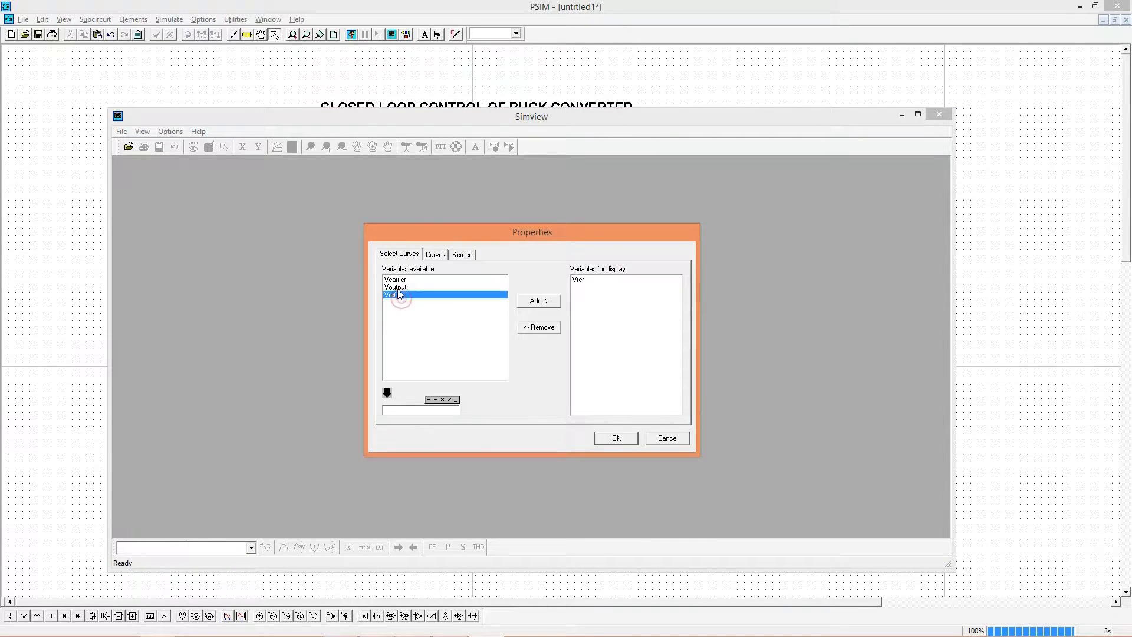
left_click(616, 438)
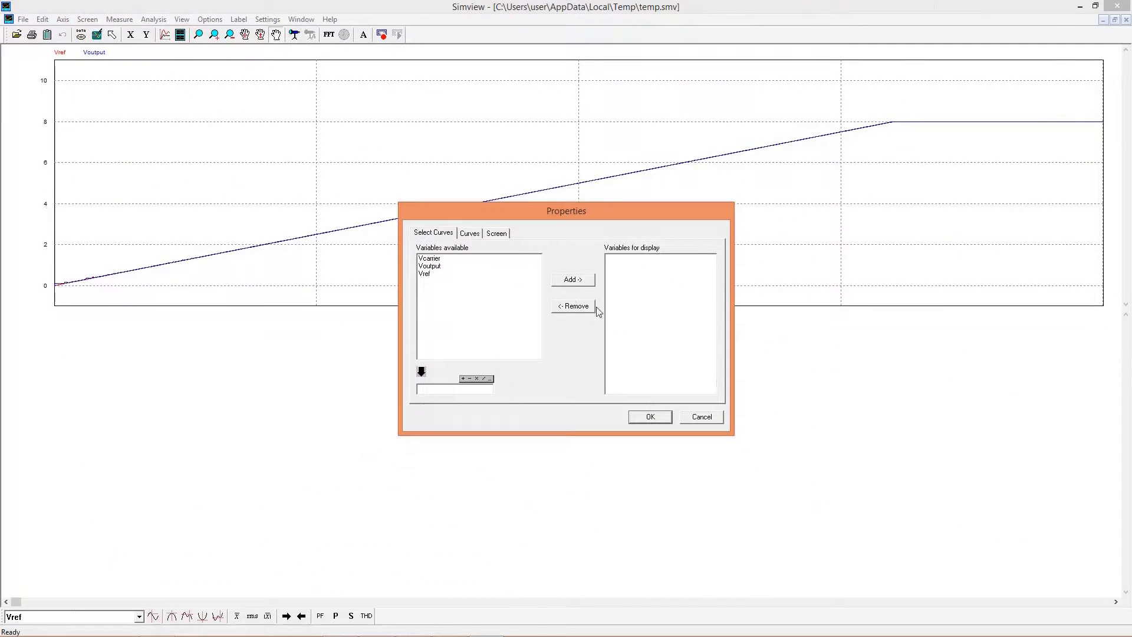
Add a separate screen for Voutput to check that it tracks the 8 V ramp, then close SIMVIEW
left_click(650, 417)
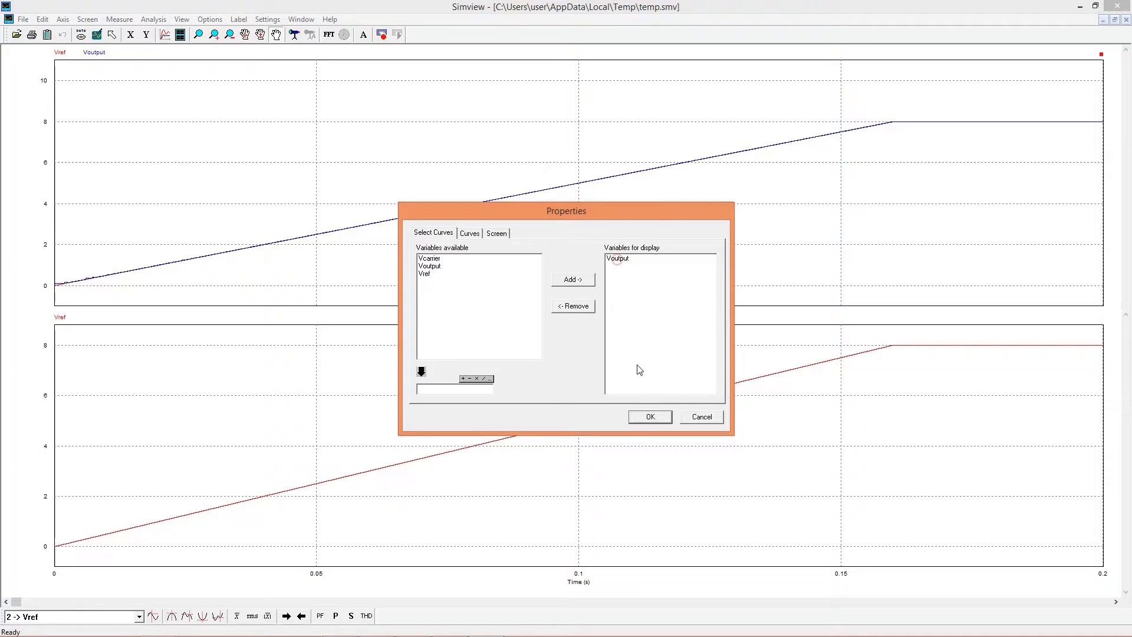
left_click(650, 417)
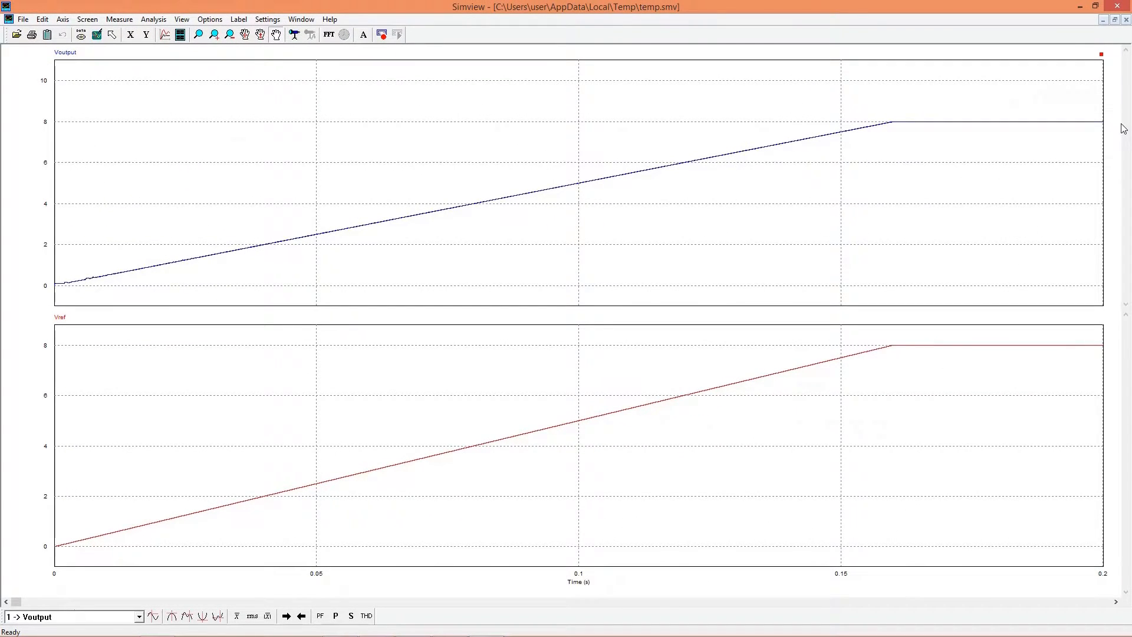
mouse_move(1116, 9)
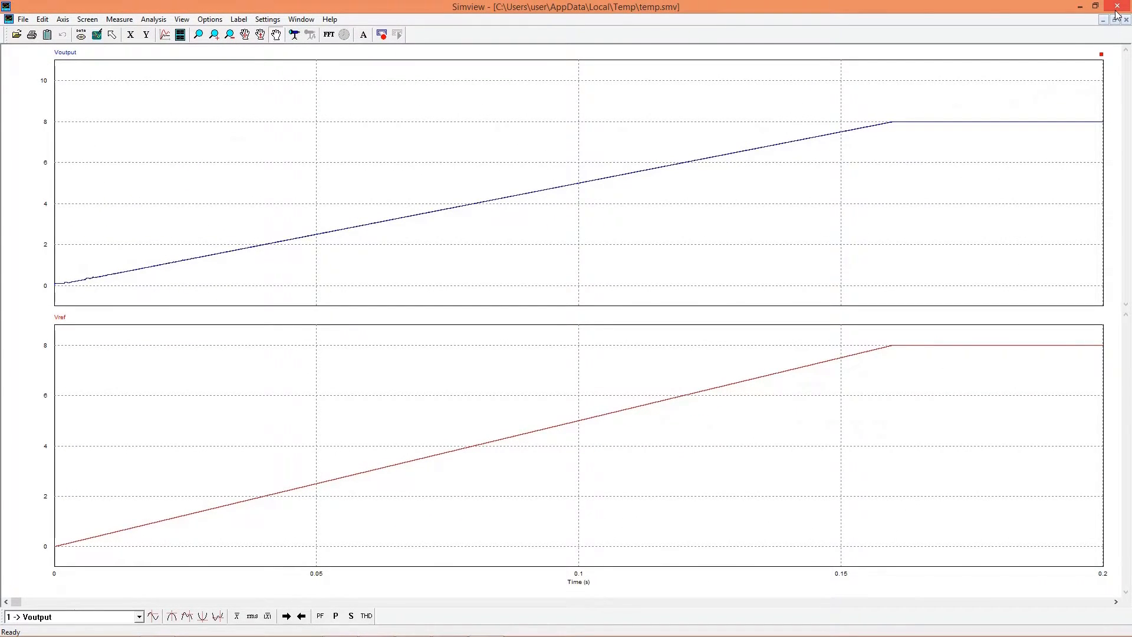
mouse_move(1117, 7)
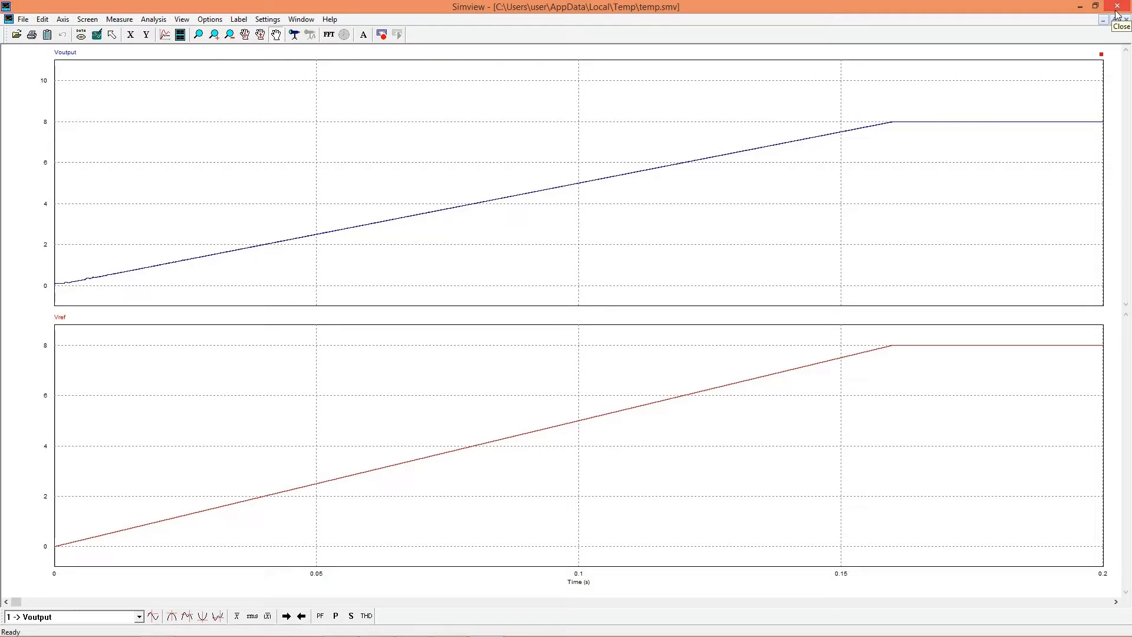
left_click(1116, 7)
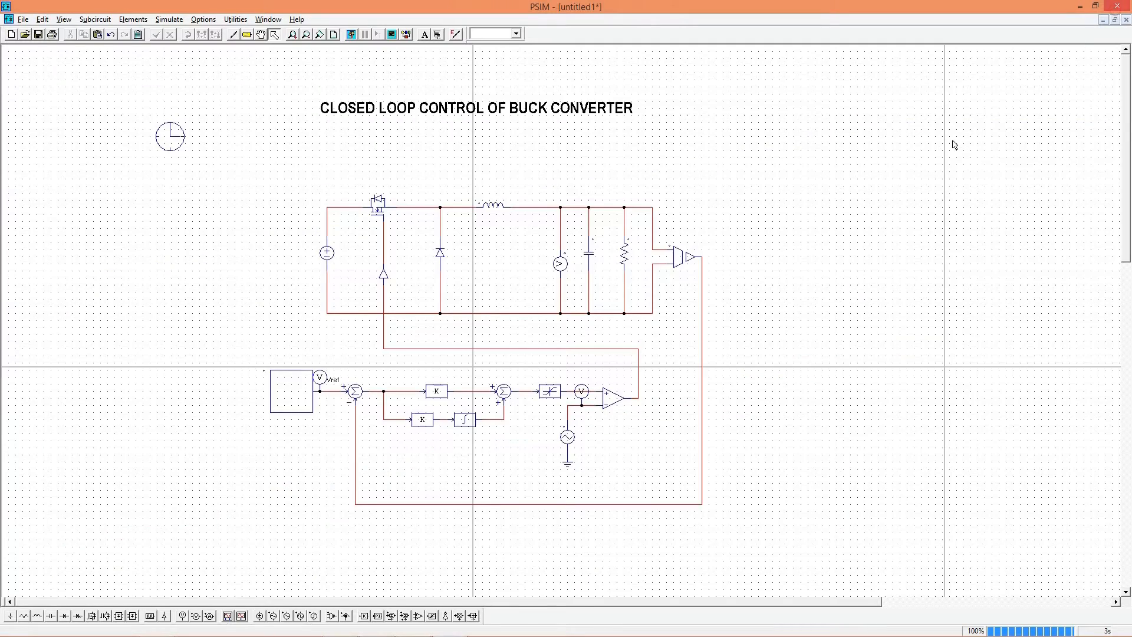